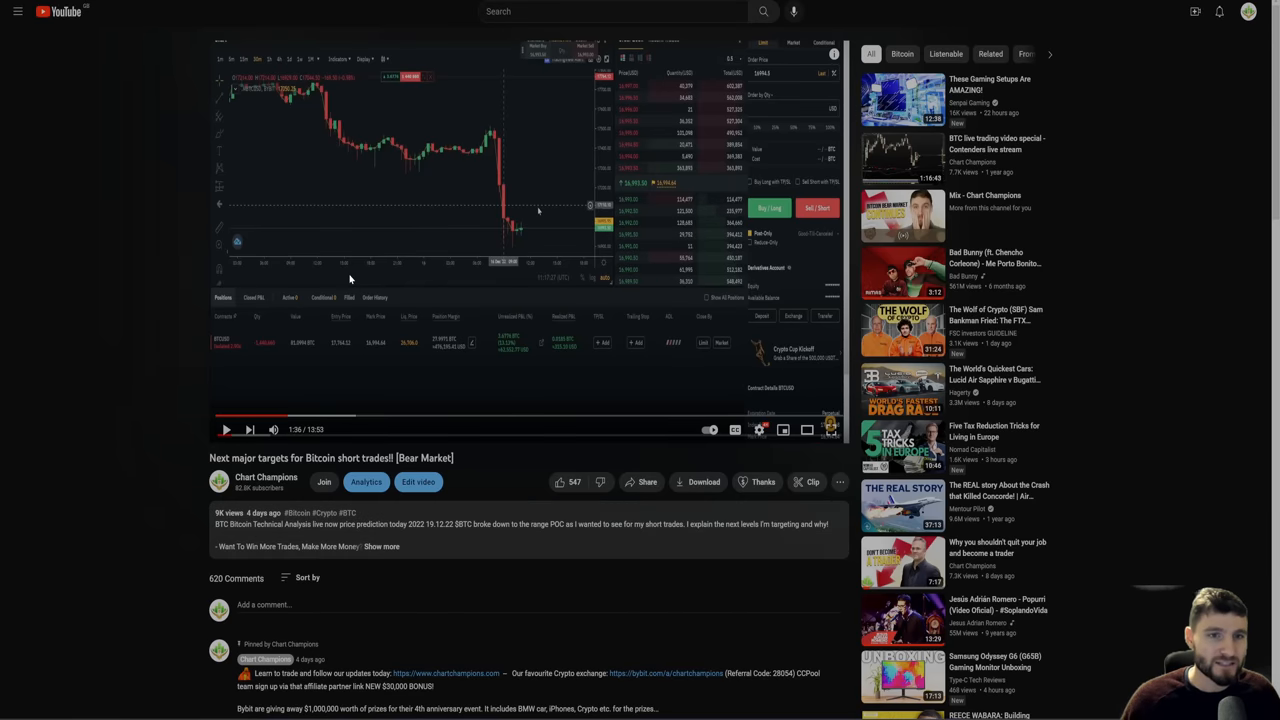
Step: Expand the Bitcoin short trades video to full screen
click(784, 430)
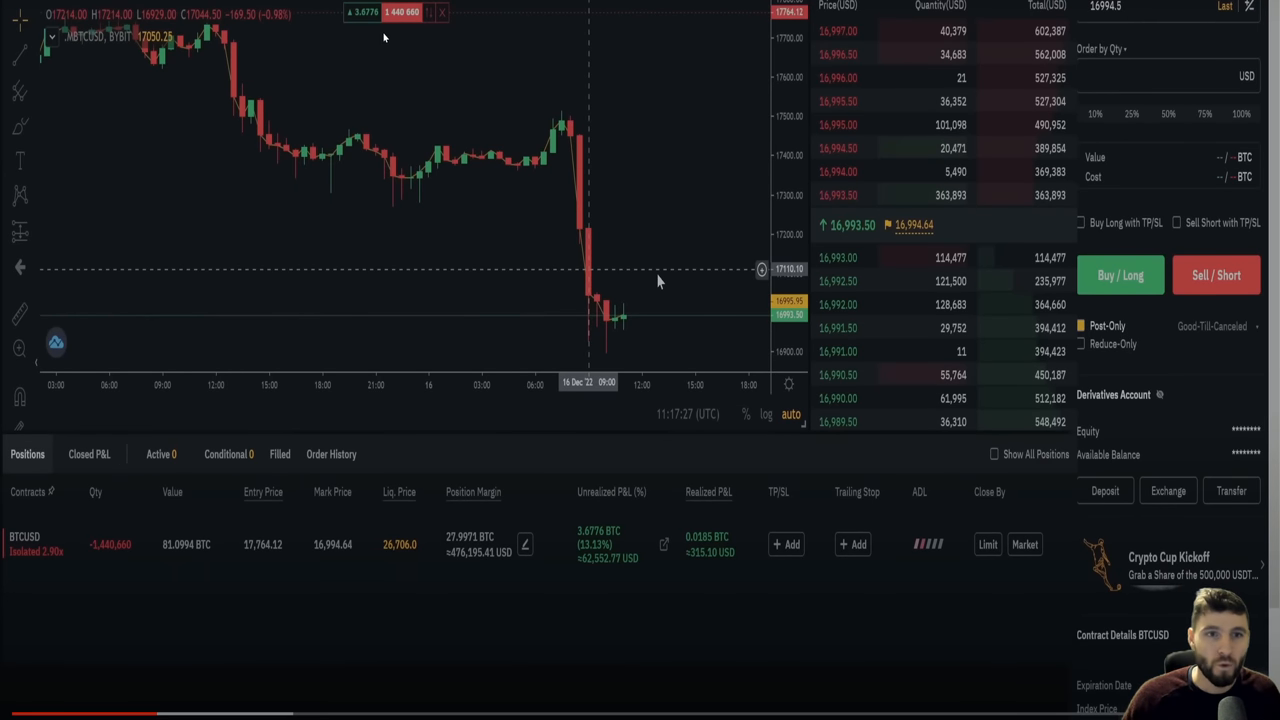
mouse_move(336, 12)
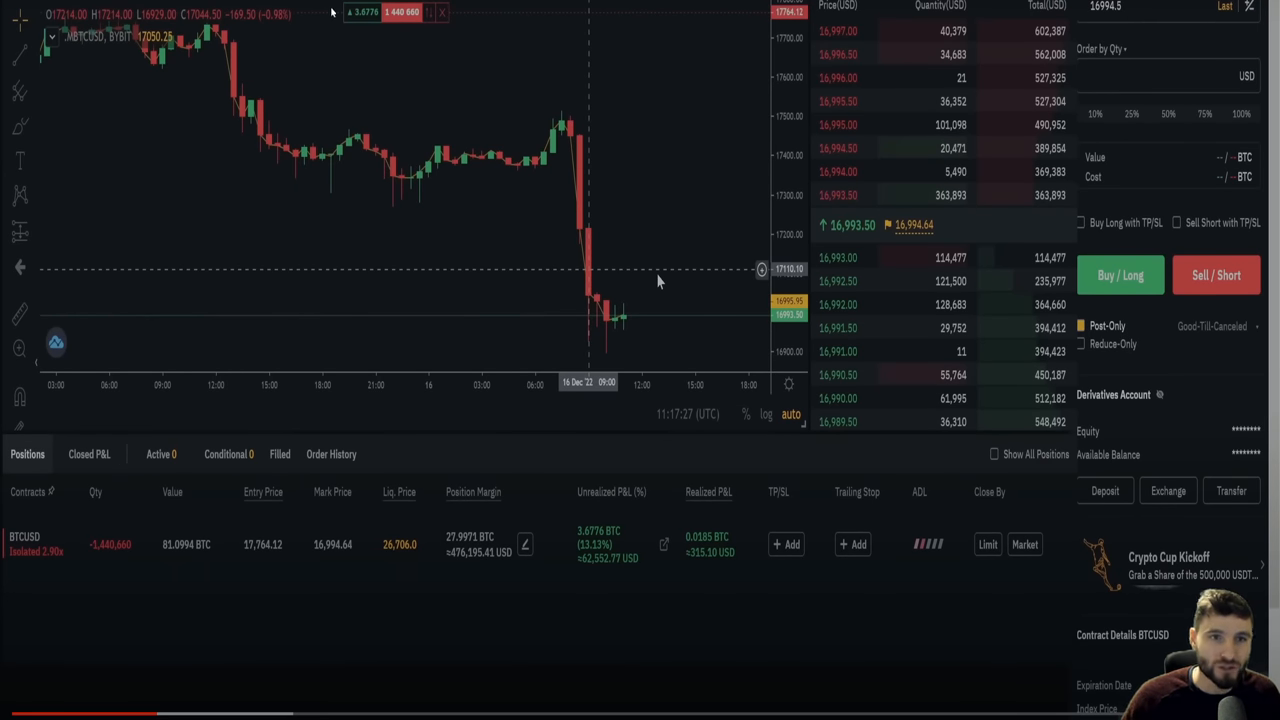
mouse_move(542, 196)
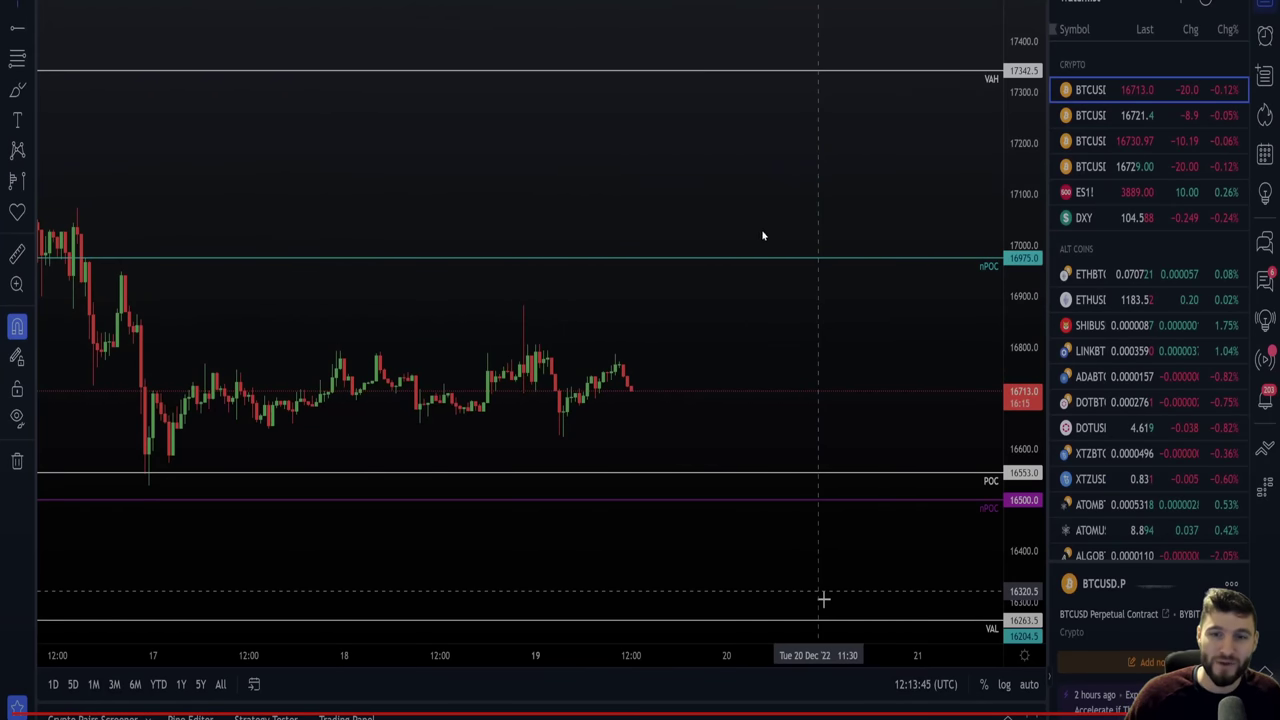
mouse_move(980, 274)
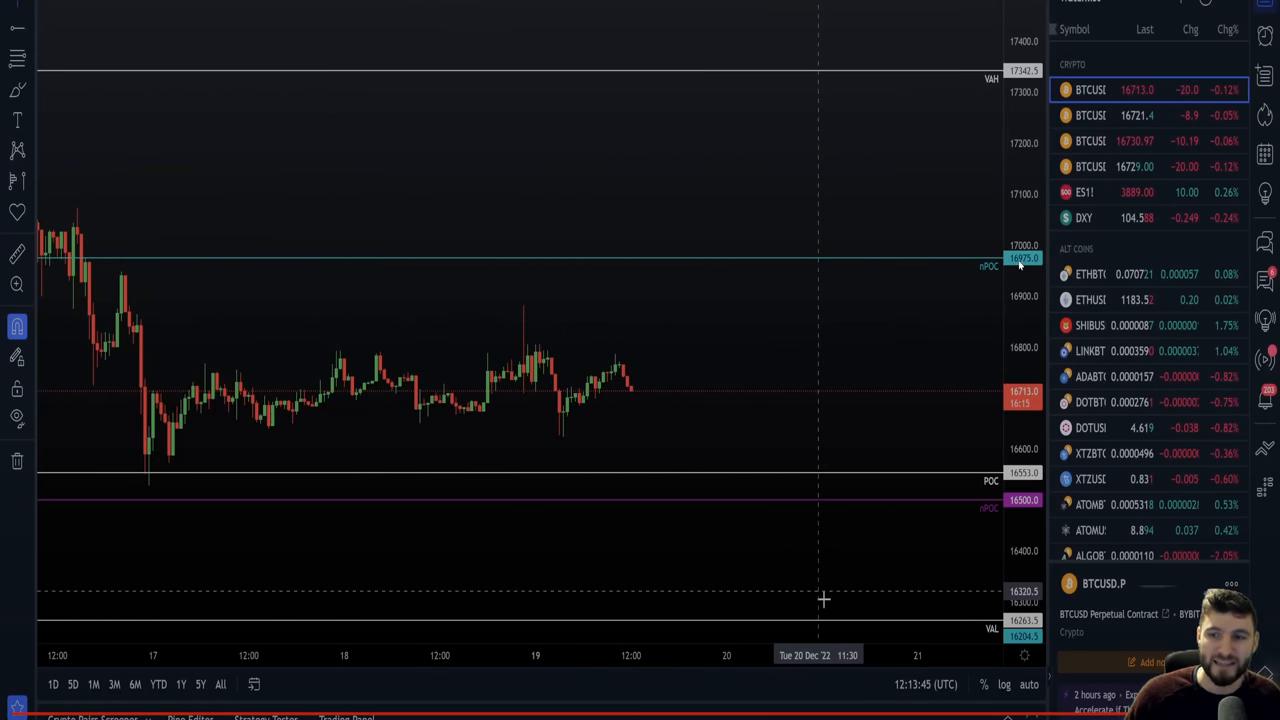
mouse_move(888, 298)
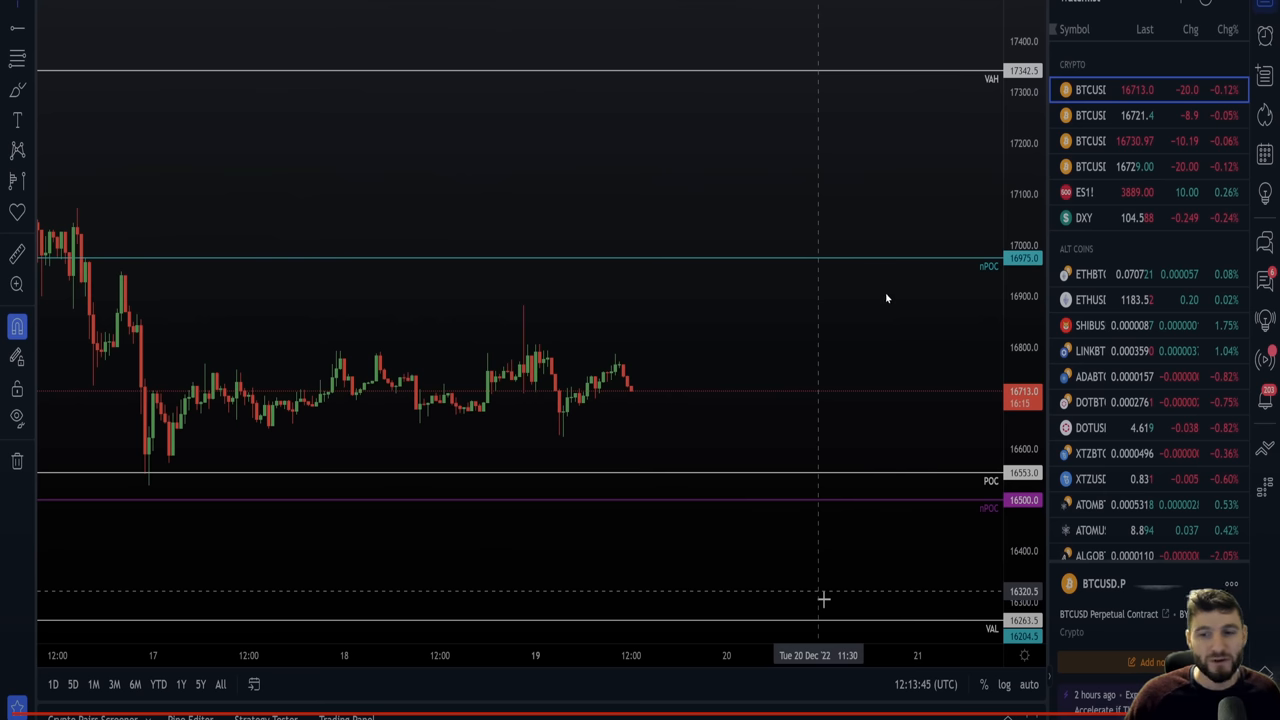
mouse_move(984, 510)
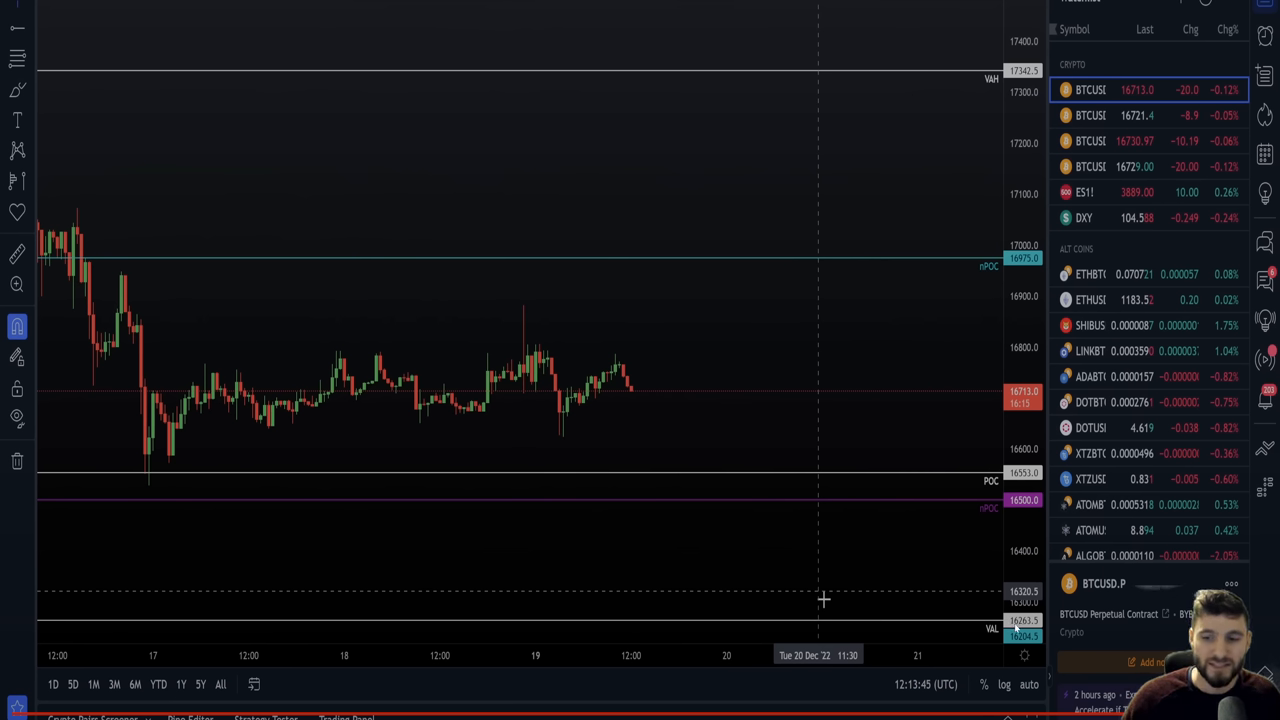
mouse_move(982, 292)
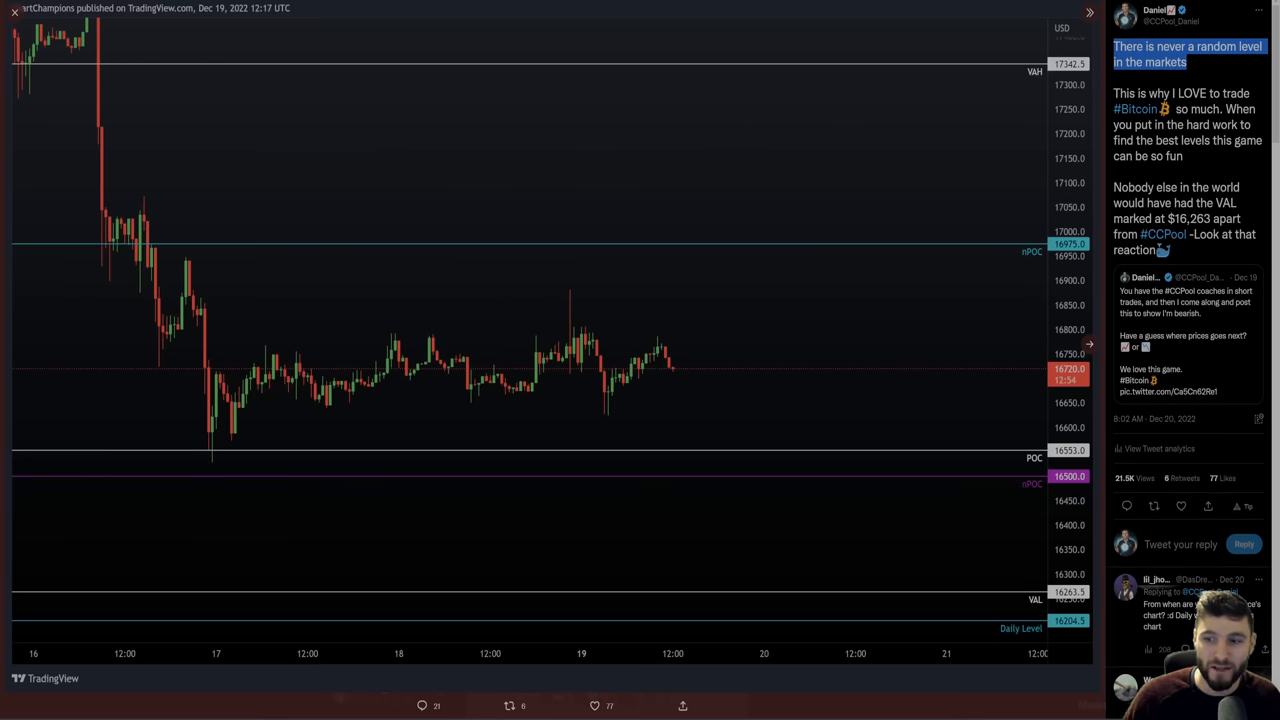
mouse_move(448, 152)
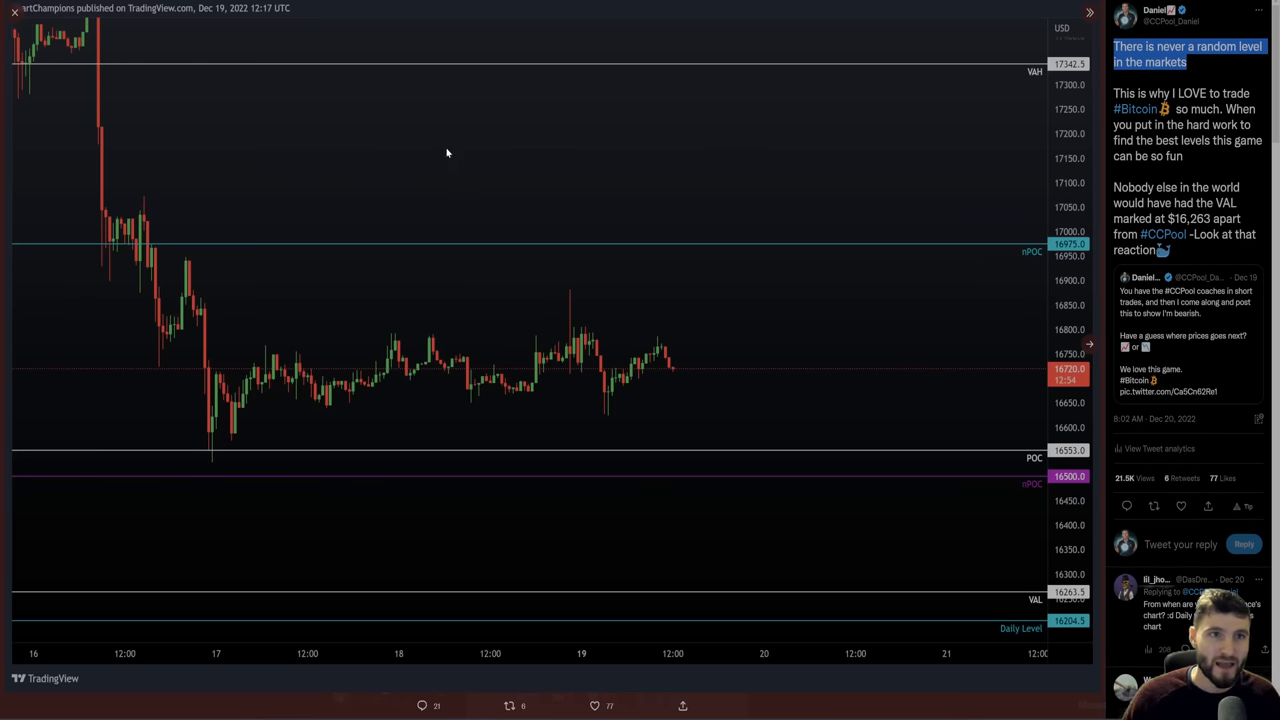
mouse_move(658, 392)
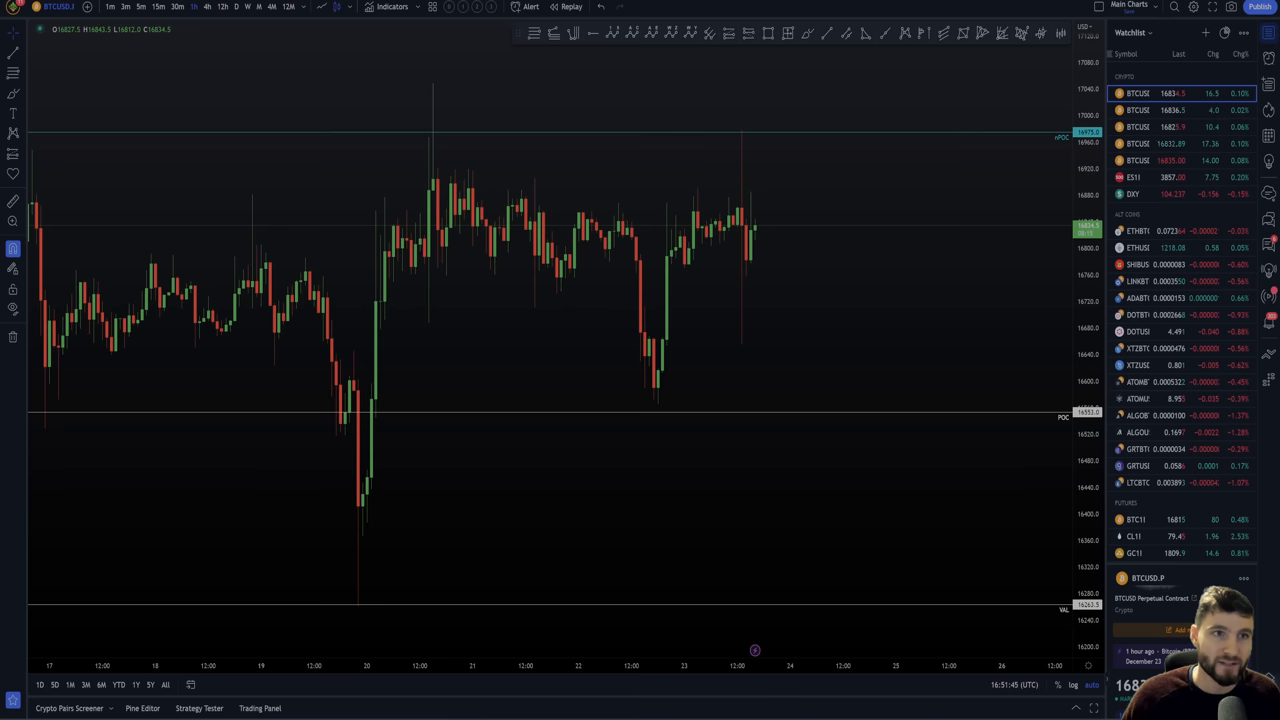
mouse_move(340, 608)
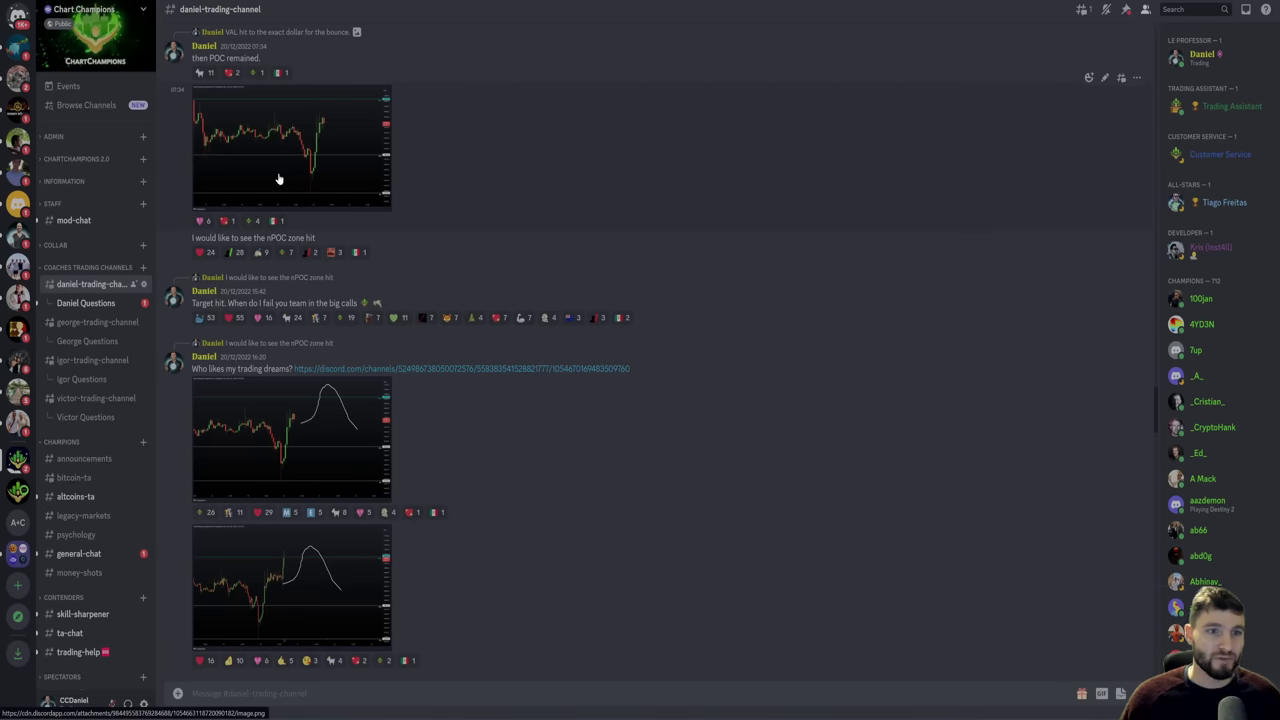
click(280, 178)
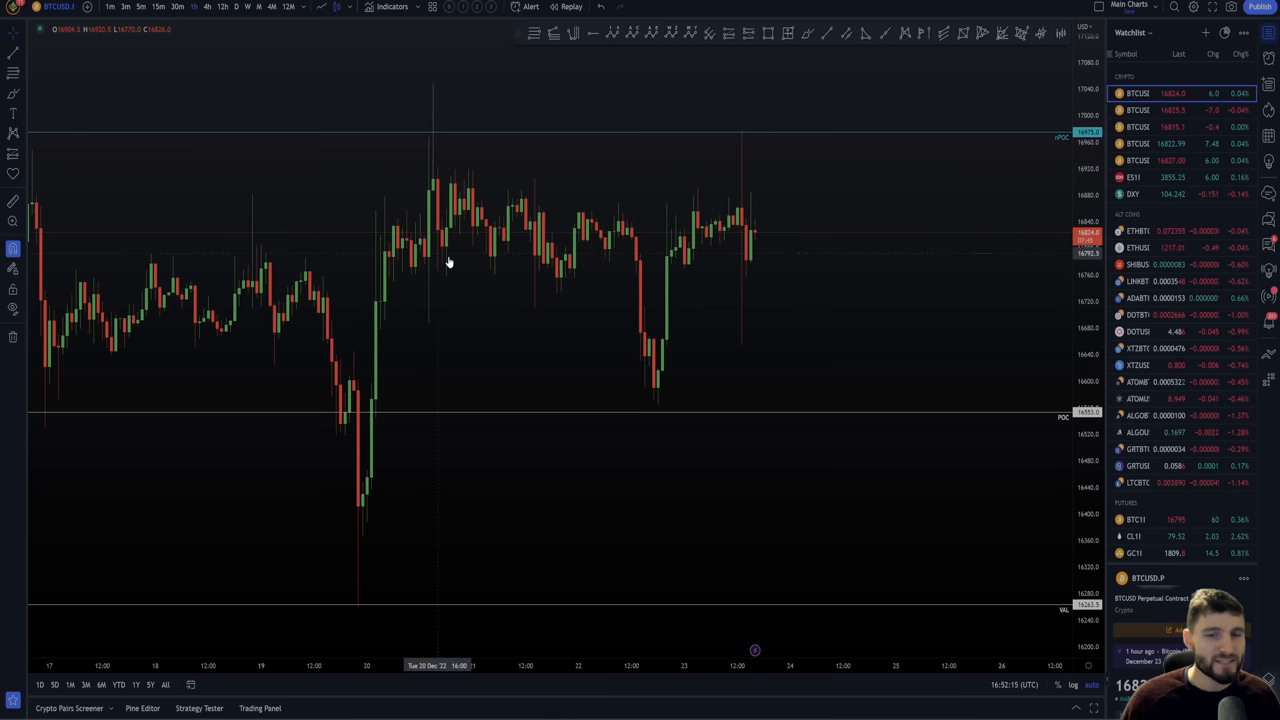
mouse_move(568, 290)
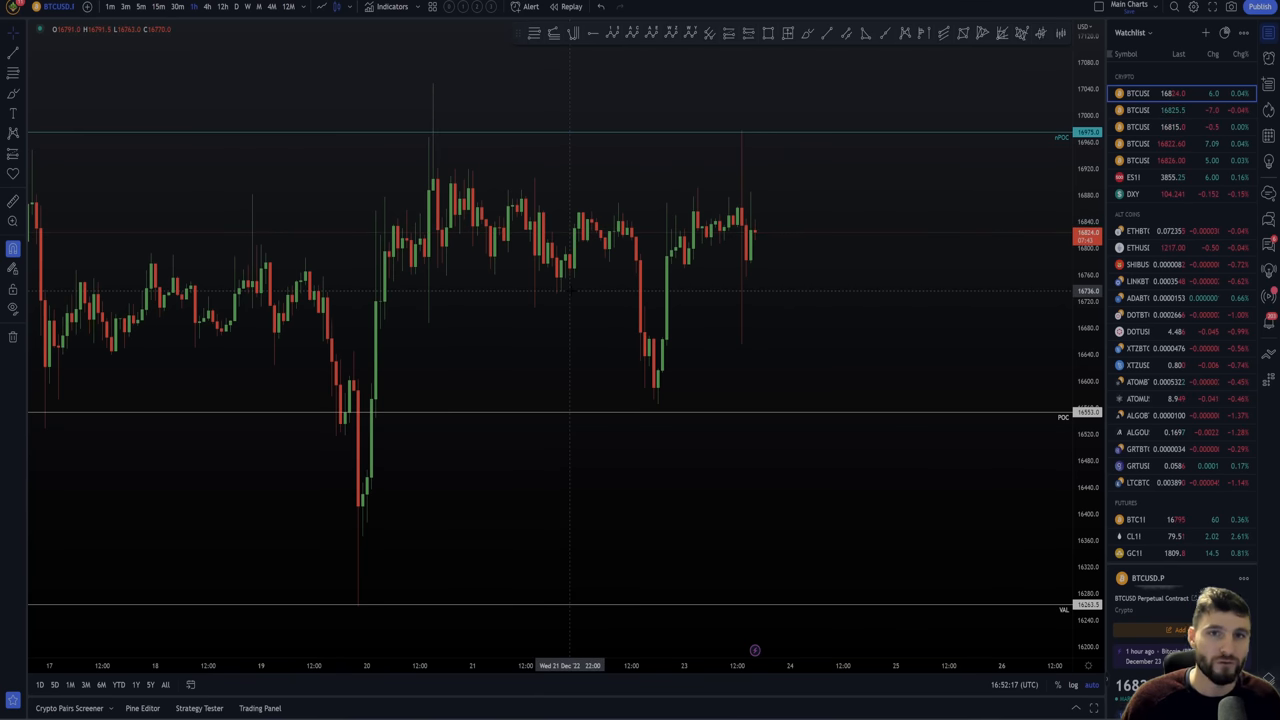
mouse_move(352, 380)
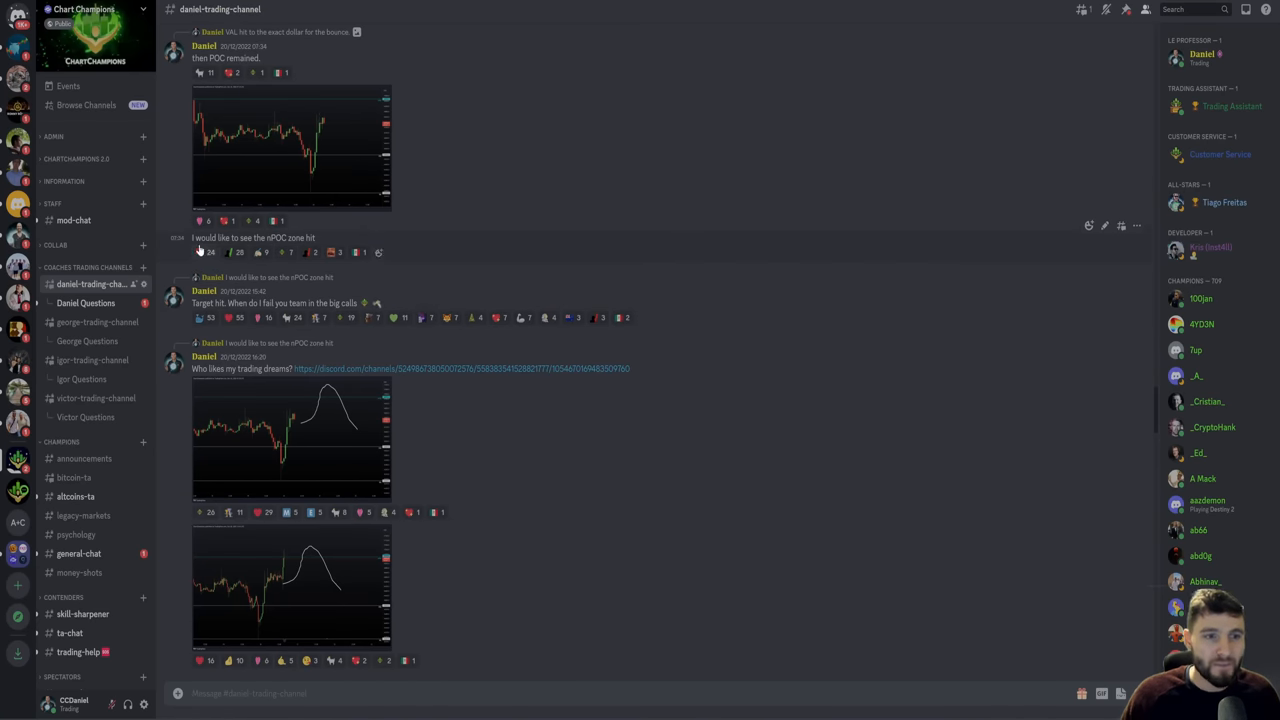
double_click(280, 240)
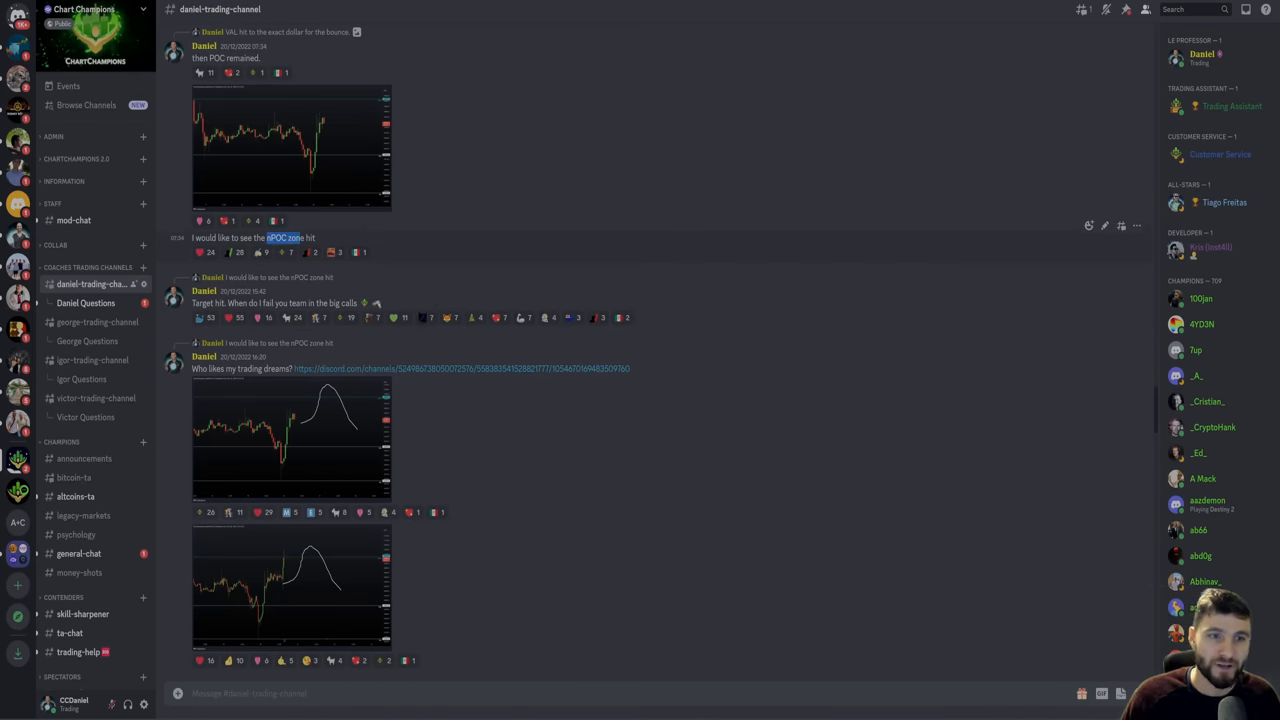
click(290, 150)
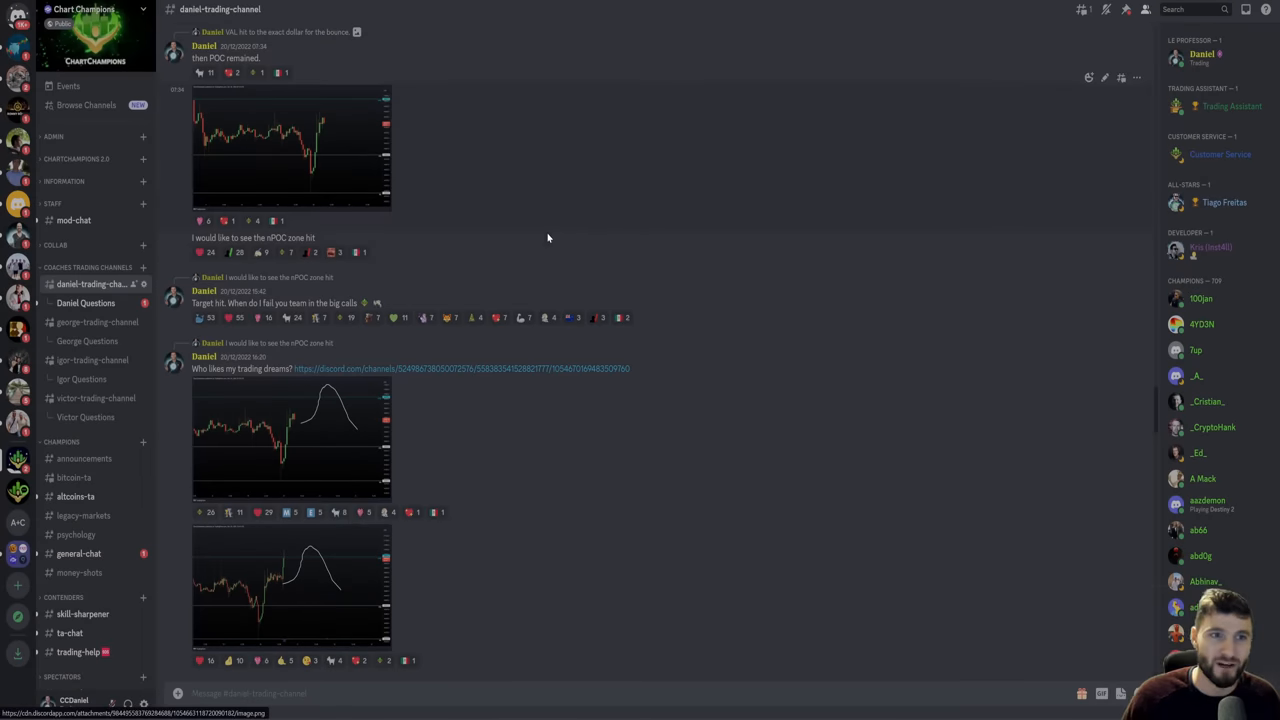
mouse_move(412, 232)
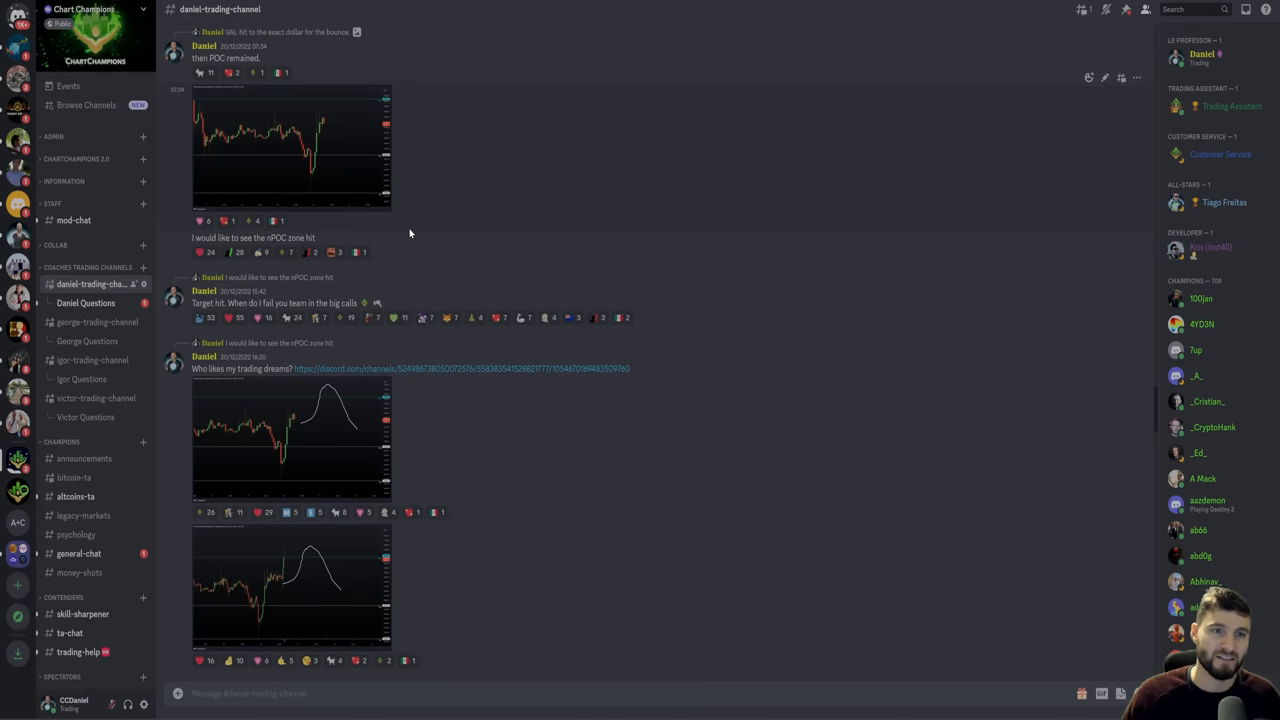
mouse_move(360, 144)
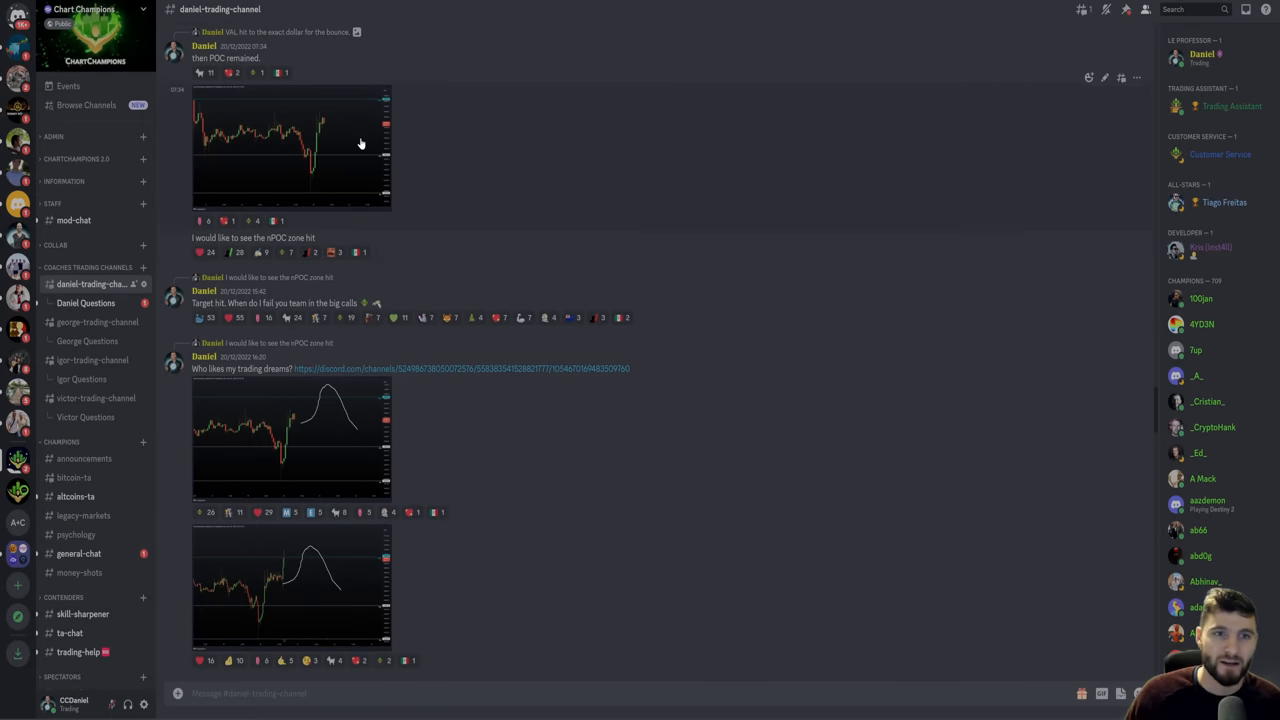
click(290, 144)
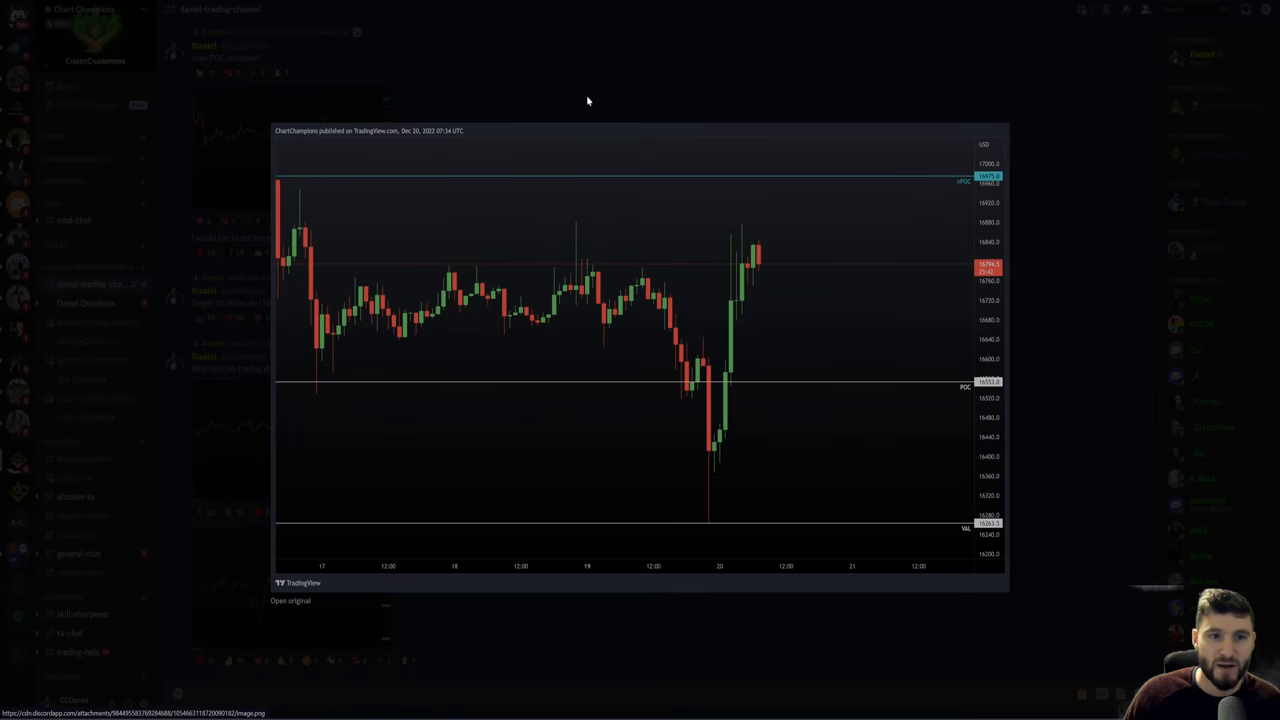
click(588, 100)
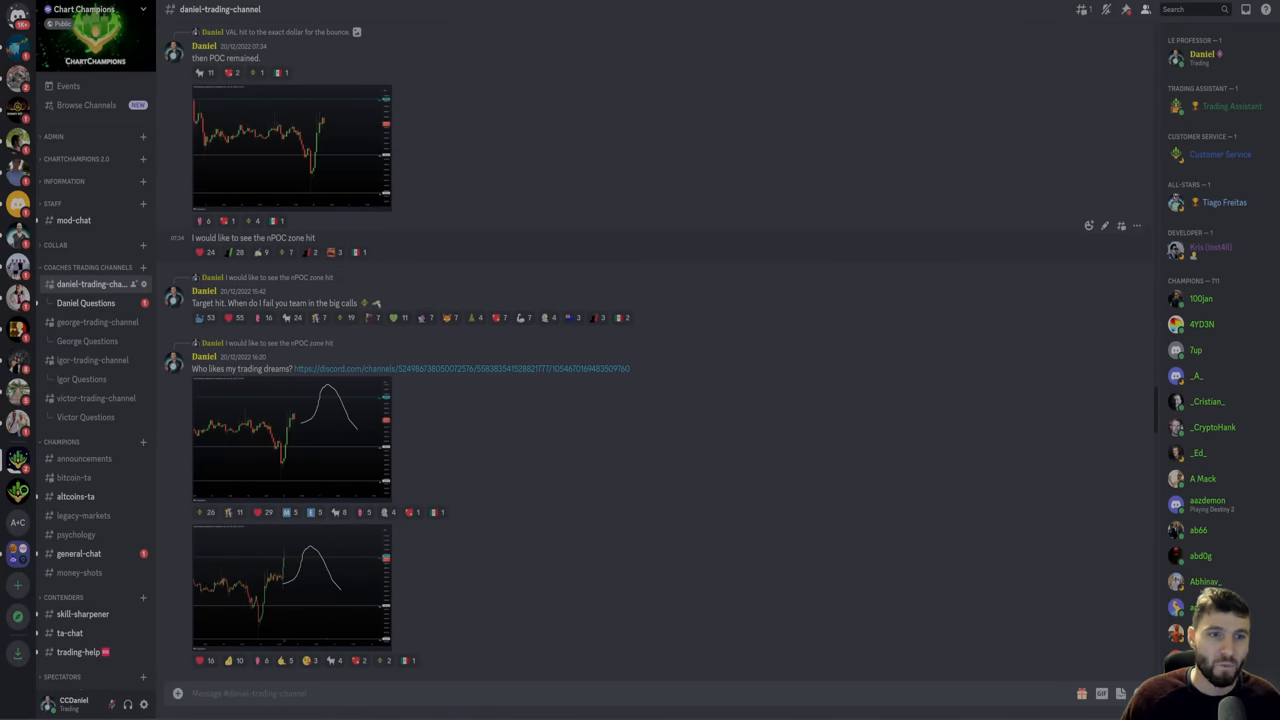
mouse_move(324, 420)
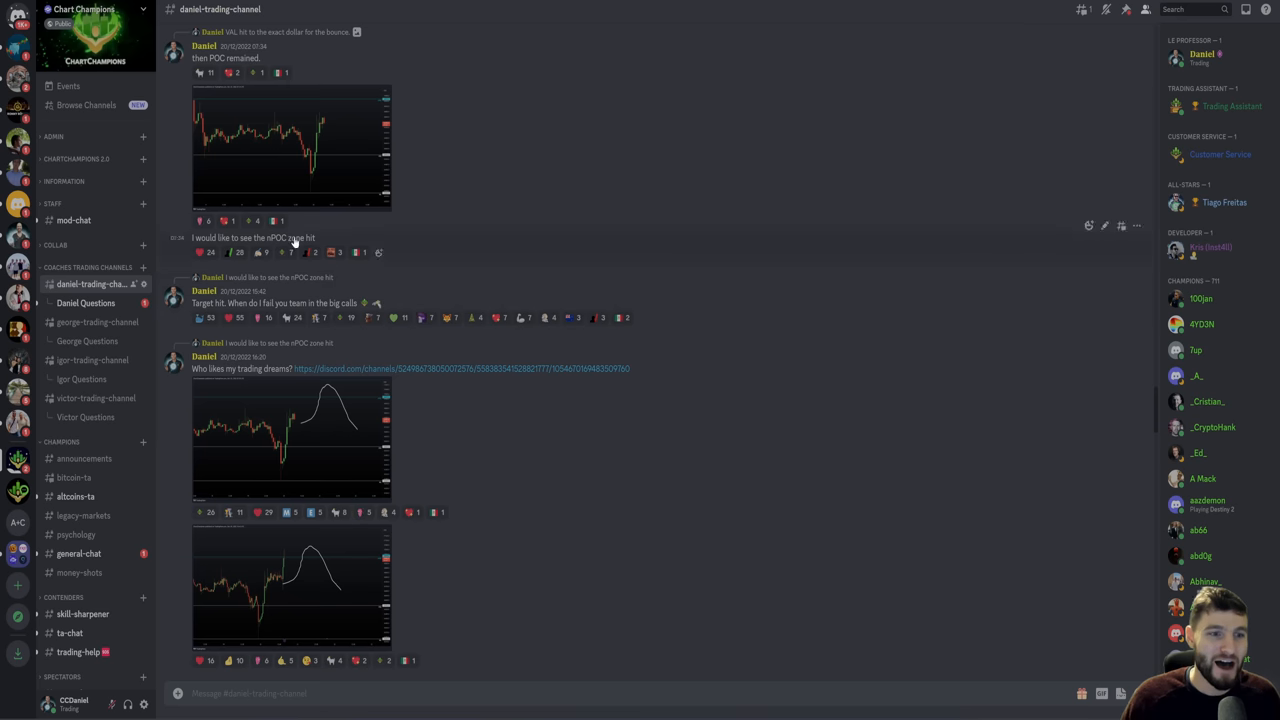
mouse_move(318, 428)
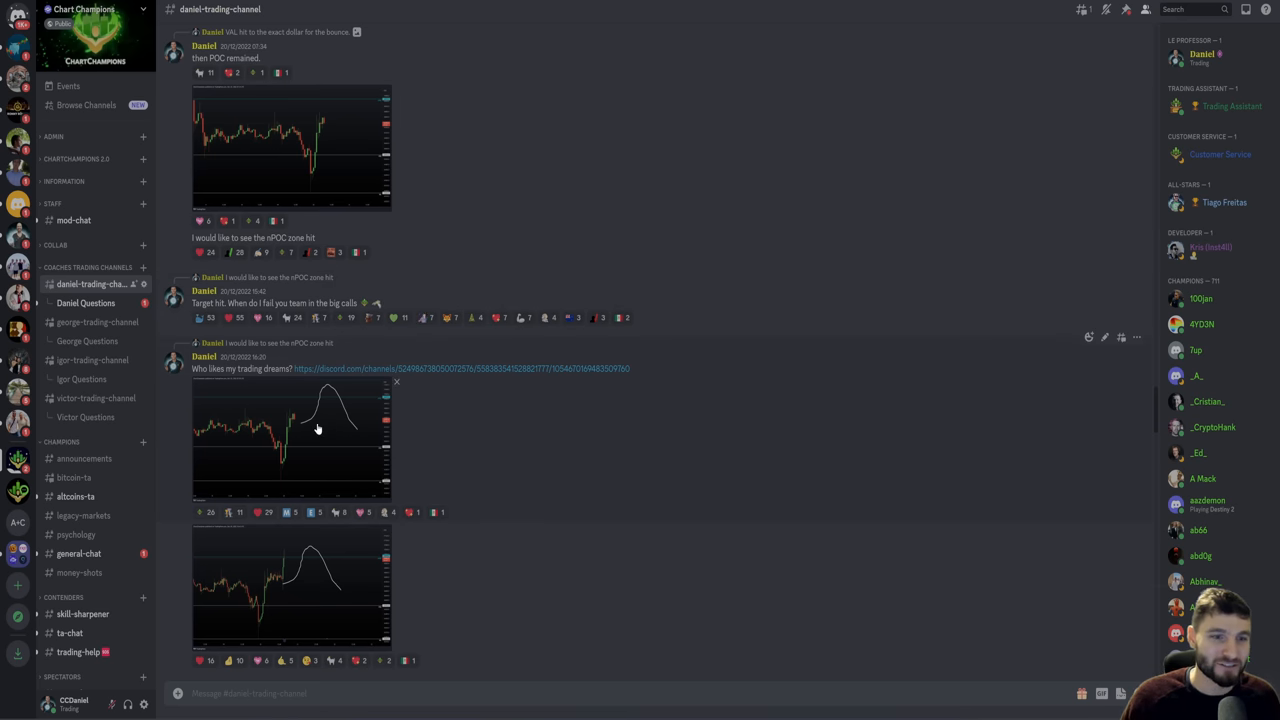
click(76, 552)
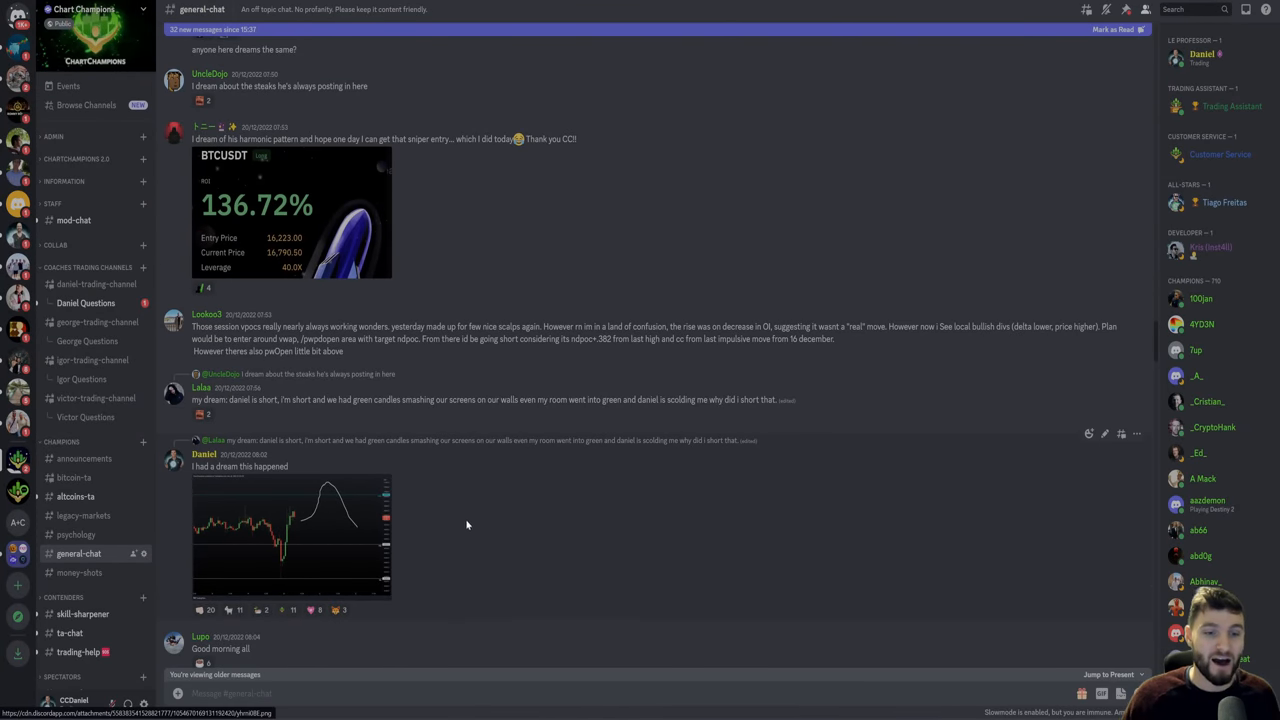
mouse_move(308, 536)
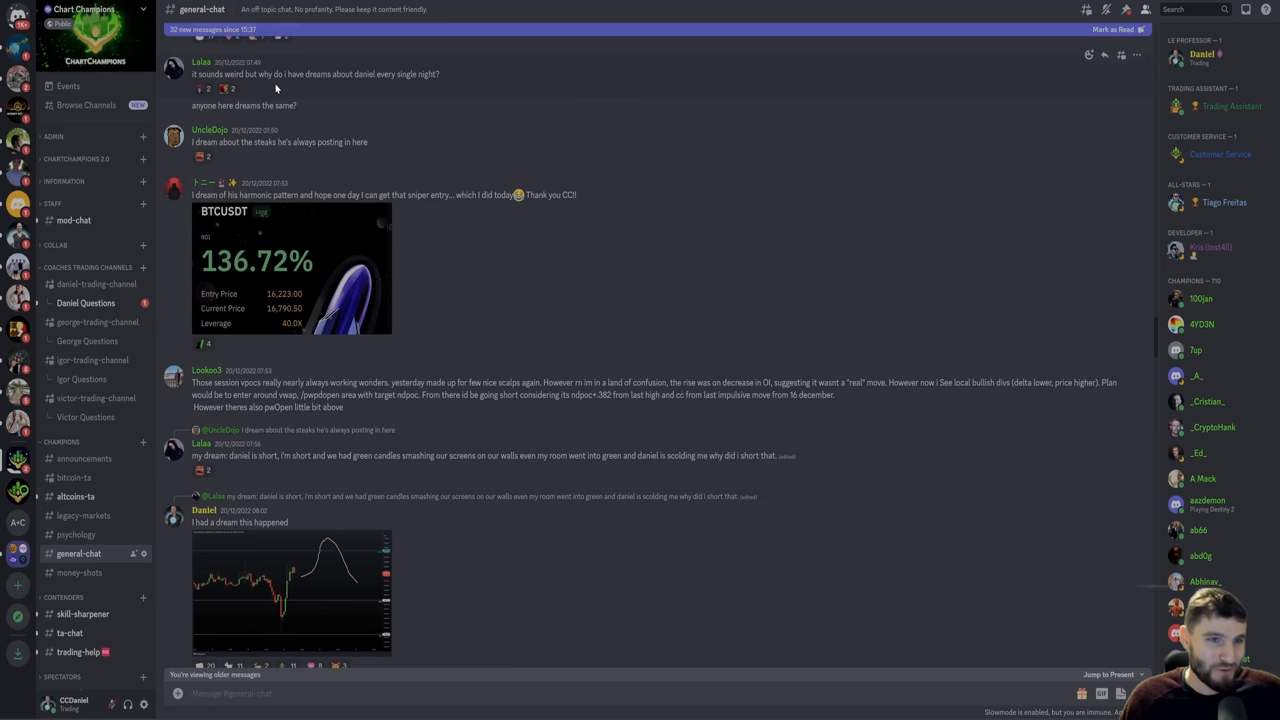
Step: View the 'I had a dream this happened' chart from general chat at full size
scroll(down, 3)
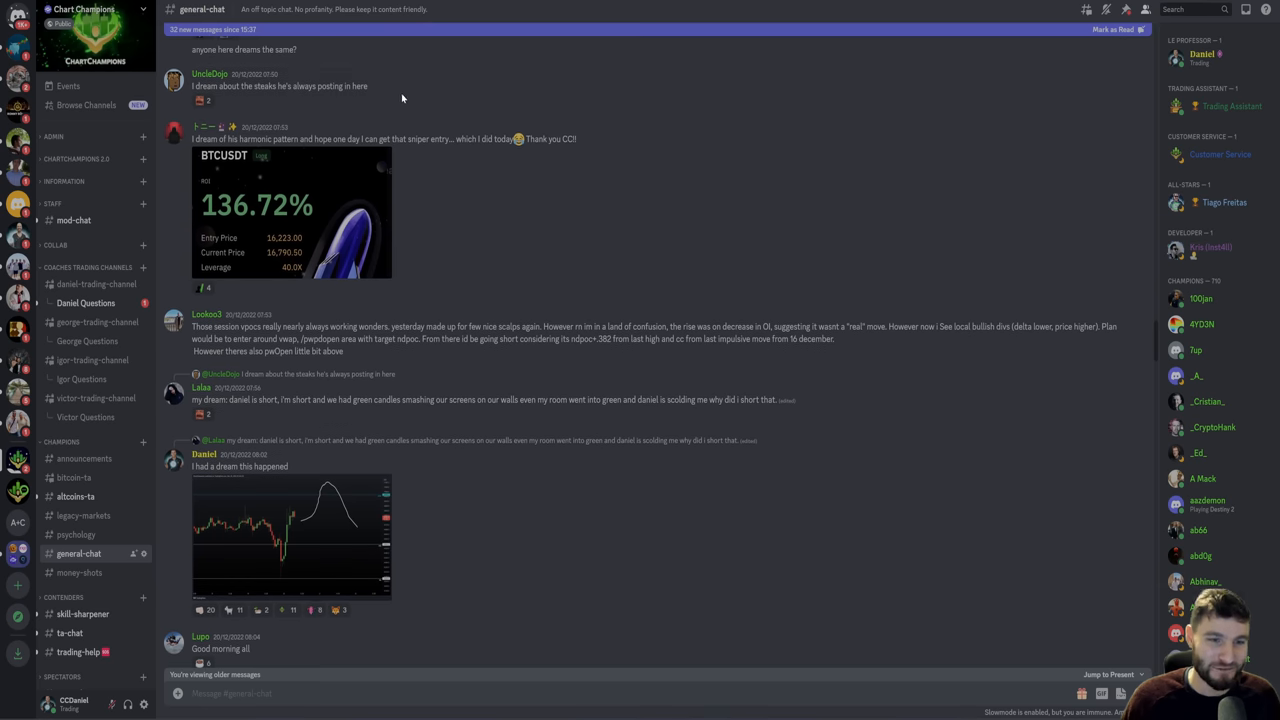
mouse_move(310, 550)
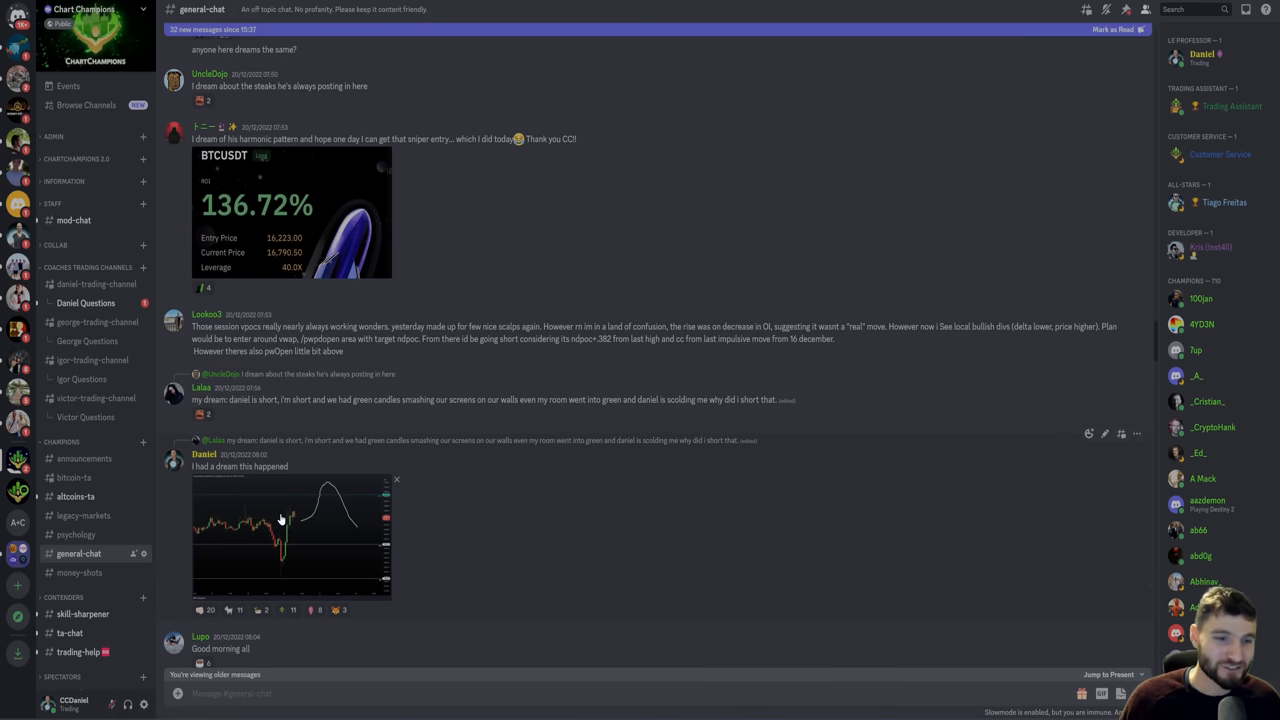
click(290, 530)
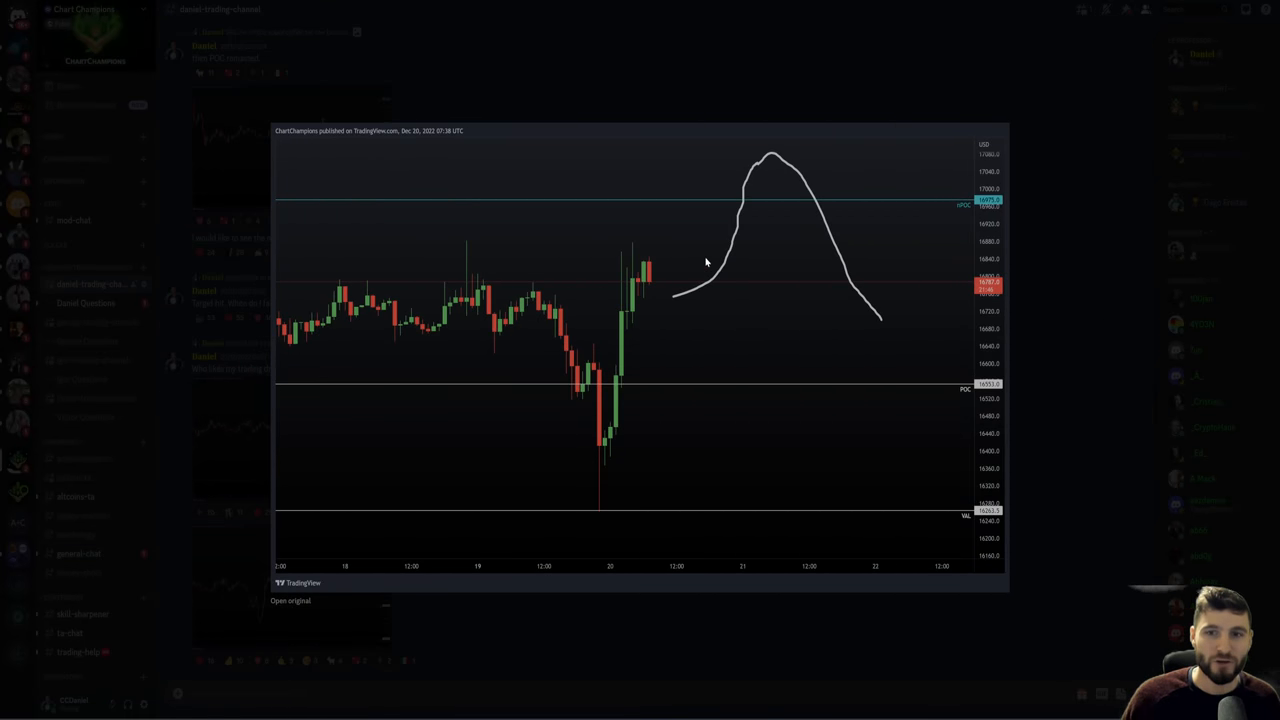
mouse_move(760, 168)
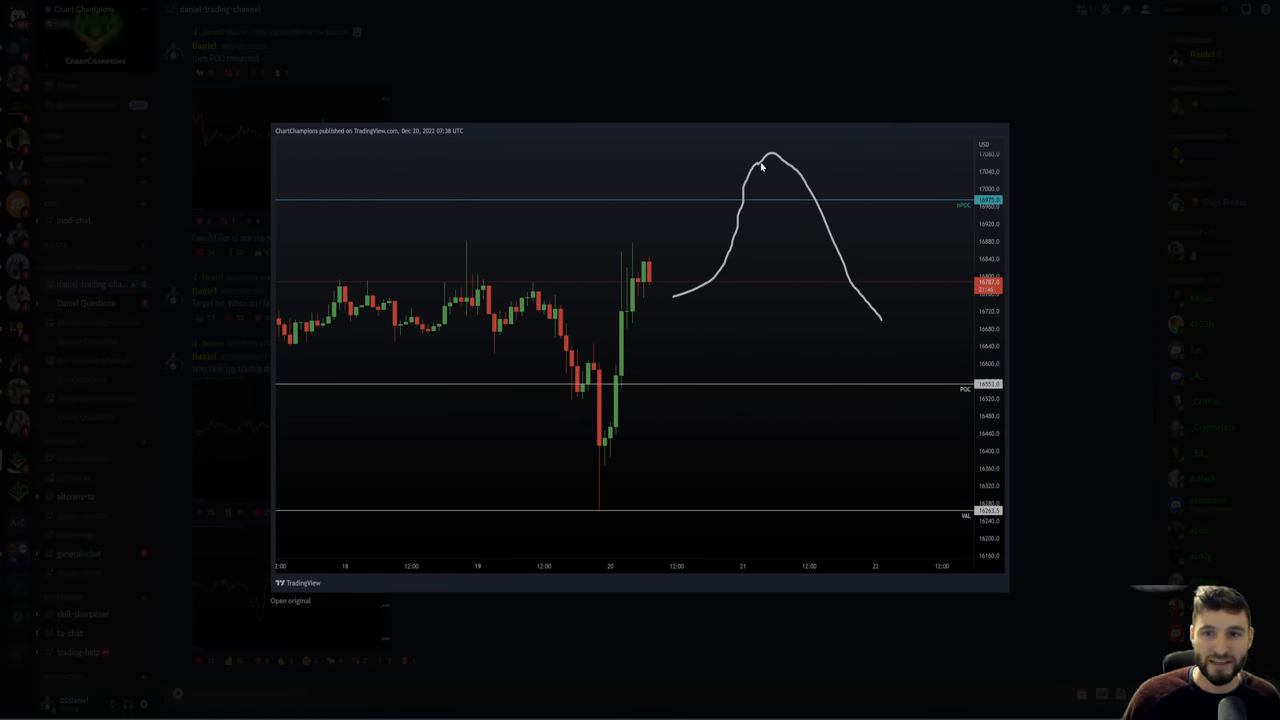
mouse_move(898, 336)
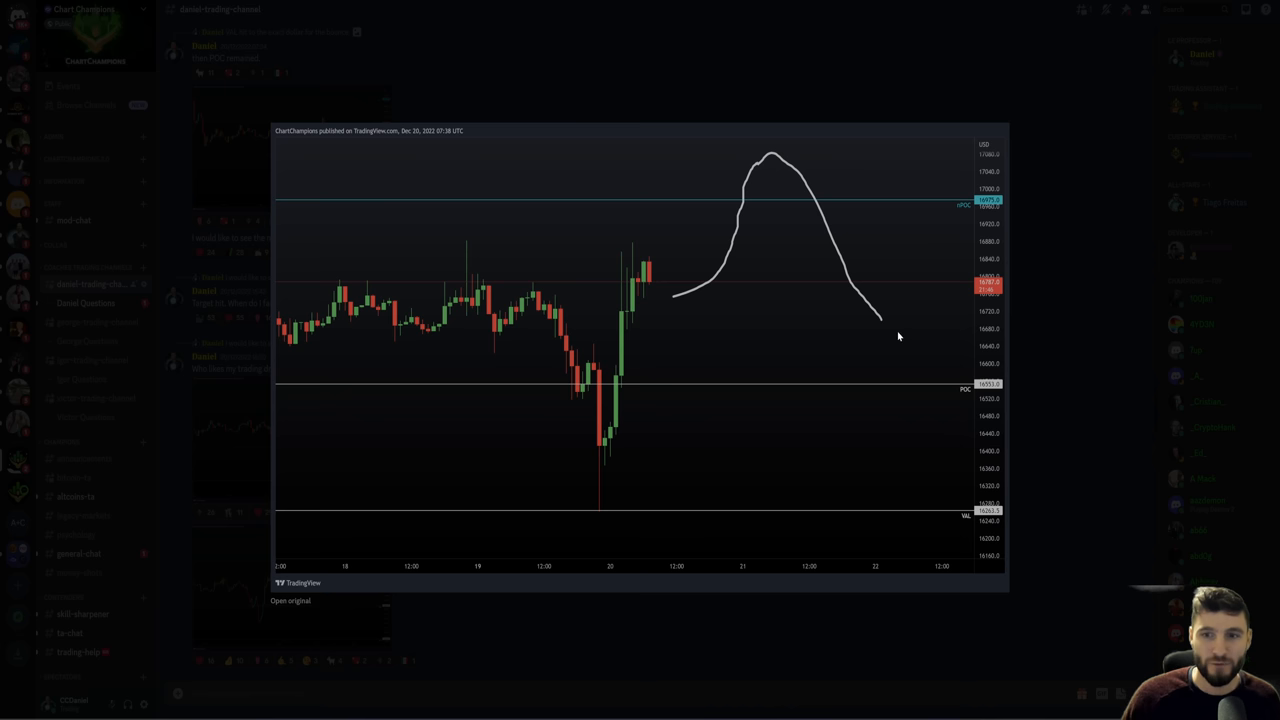
mouse_move(656, 292)
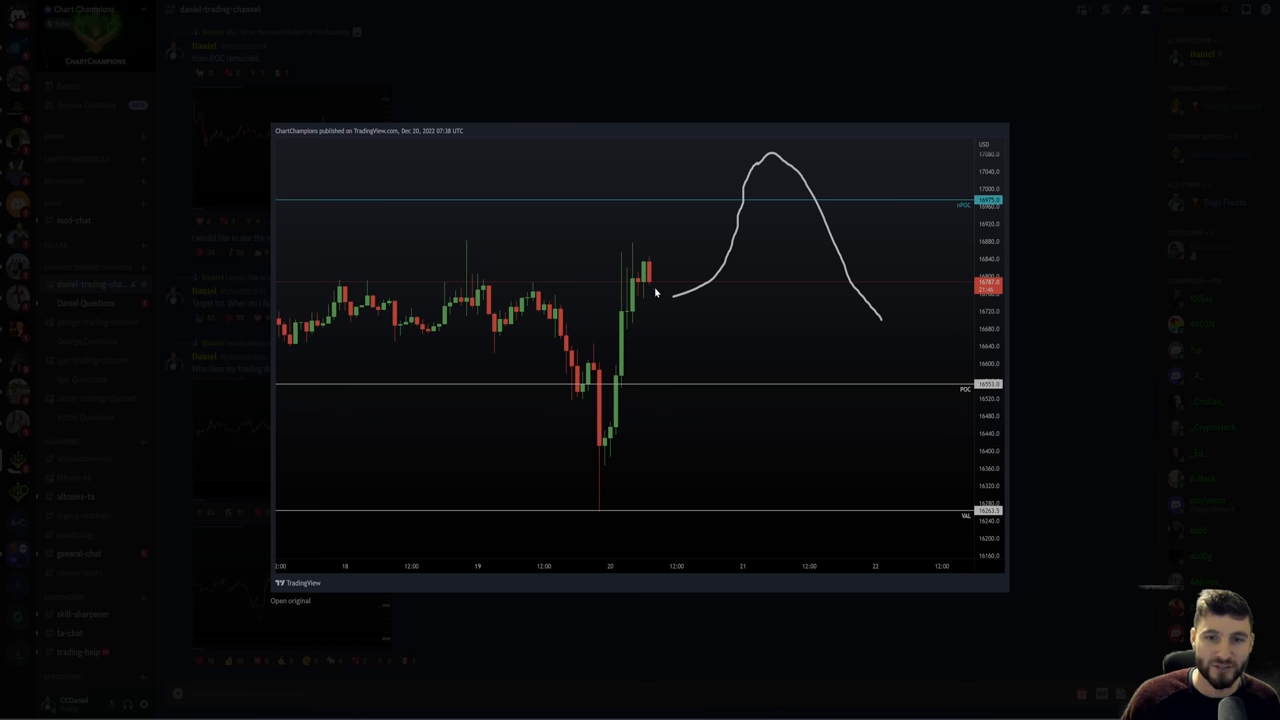
mouse_move(672, 304)
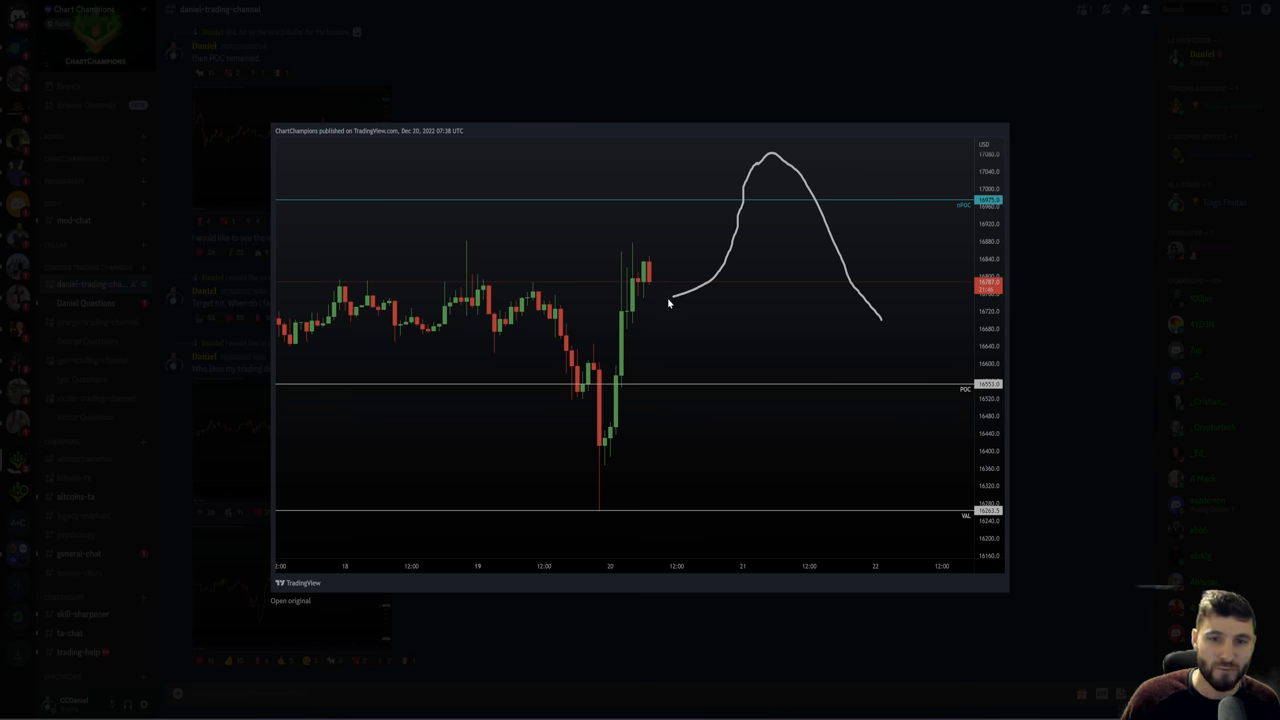
mouse_move(742, 160)
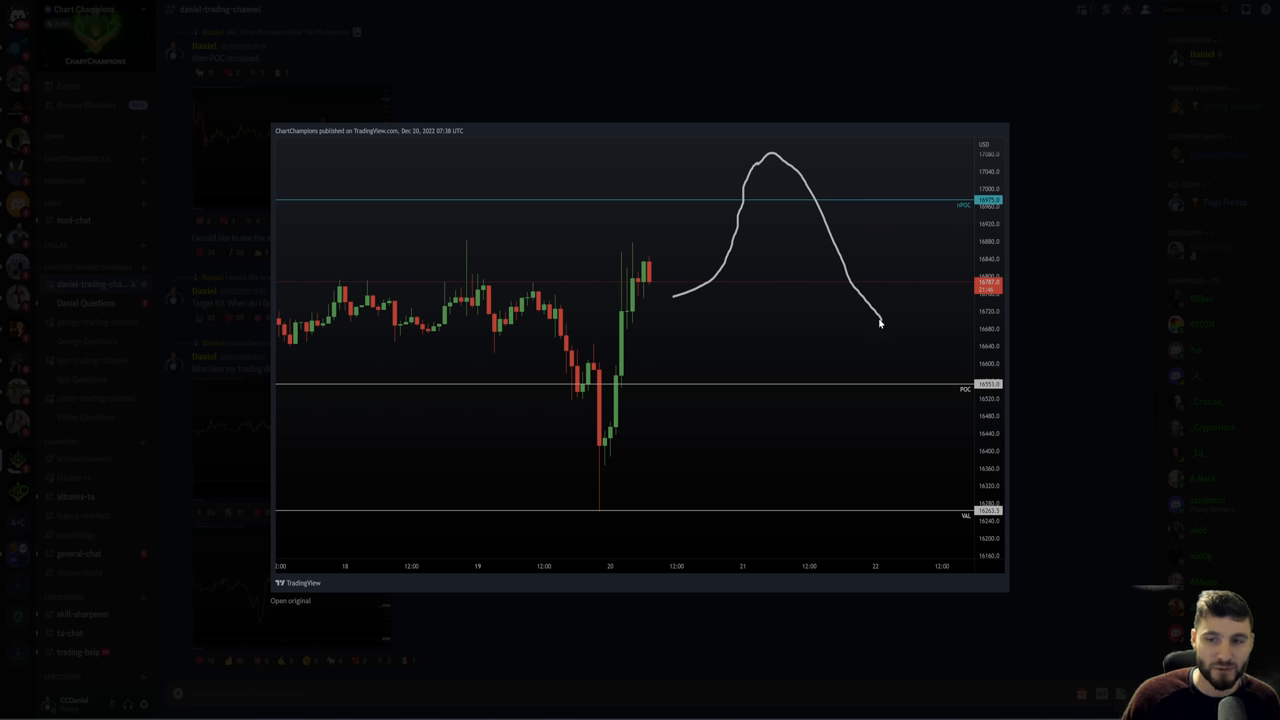
mouse_move(1046, 364)
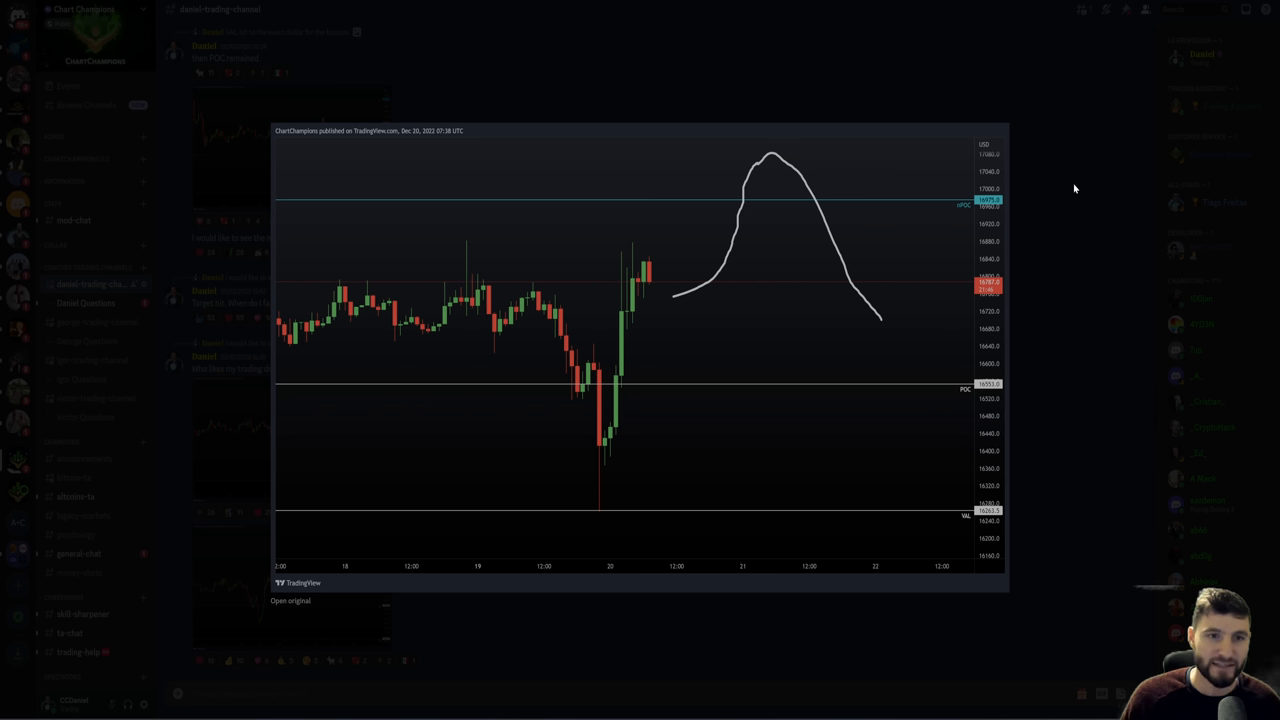
mouse_move(1052, 222)
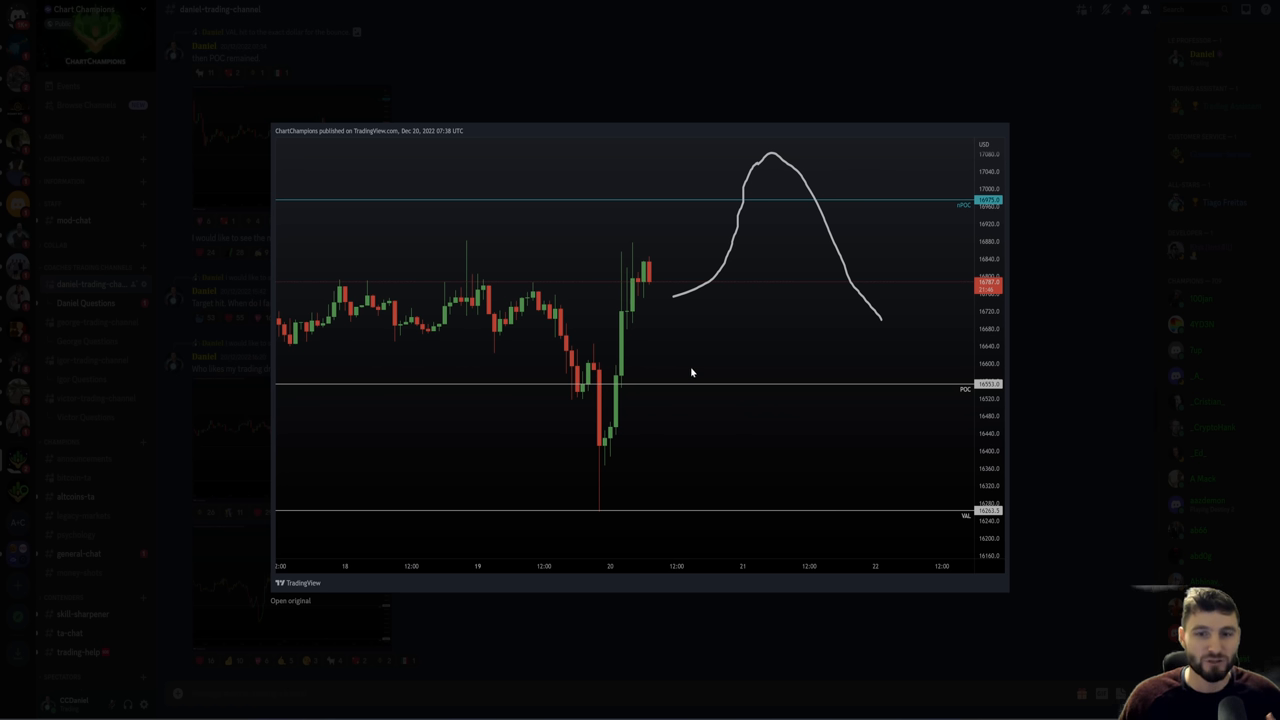
mouse_move(648, 286)
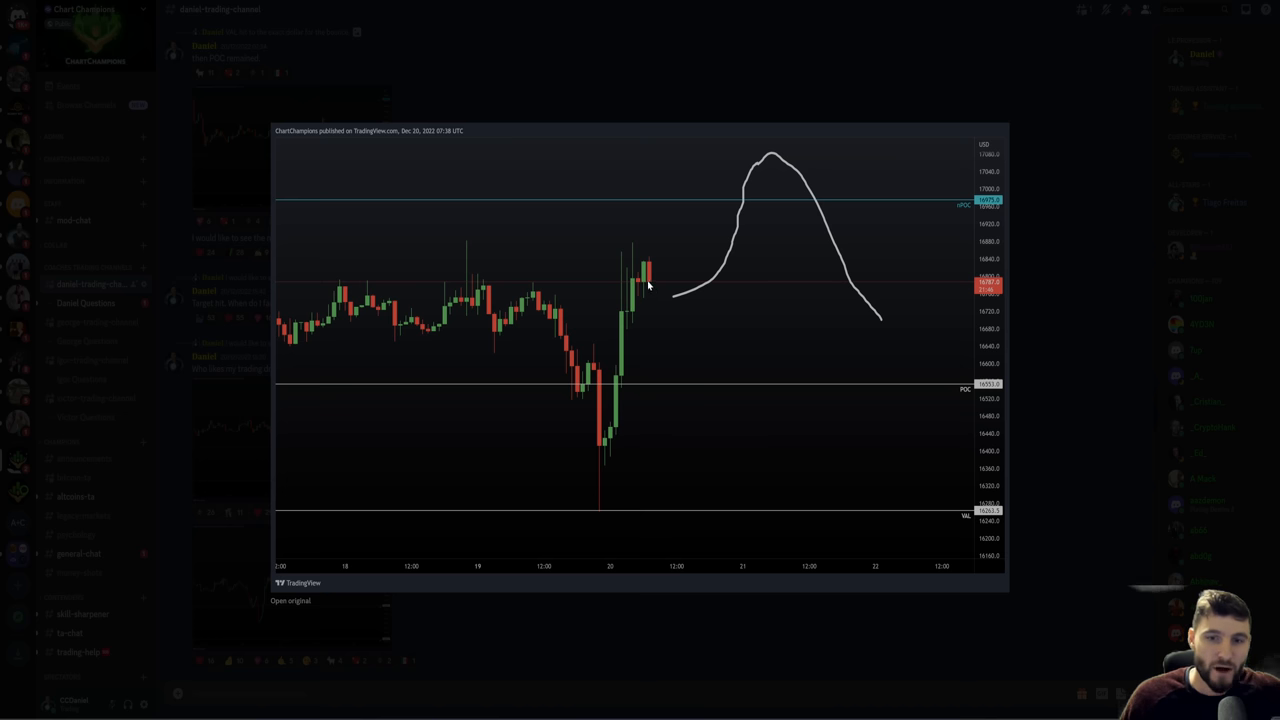
mouse_move(728, 228)
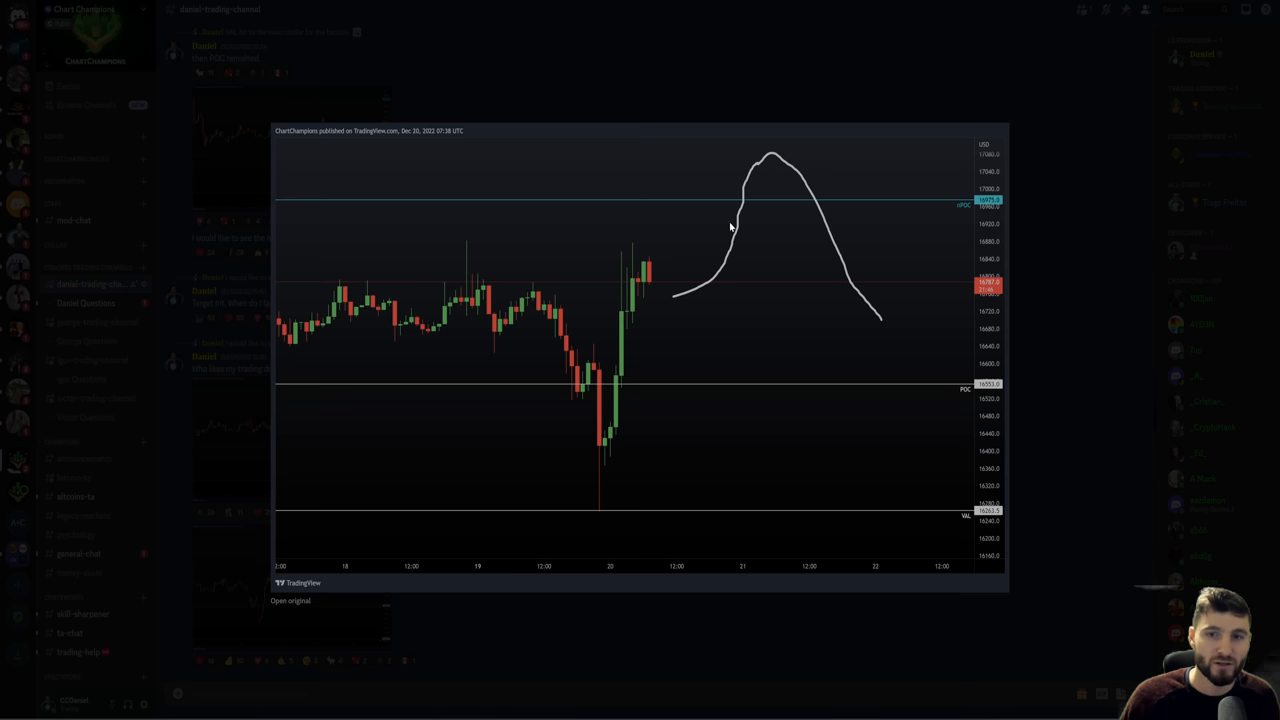
mouse_move(1048, 276)
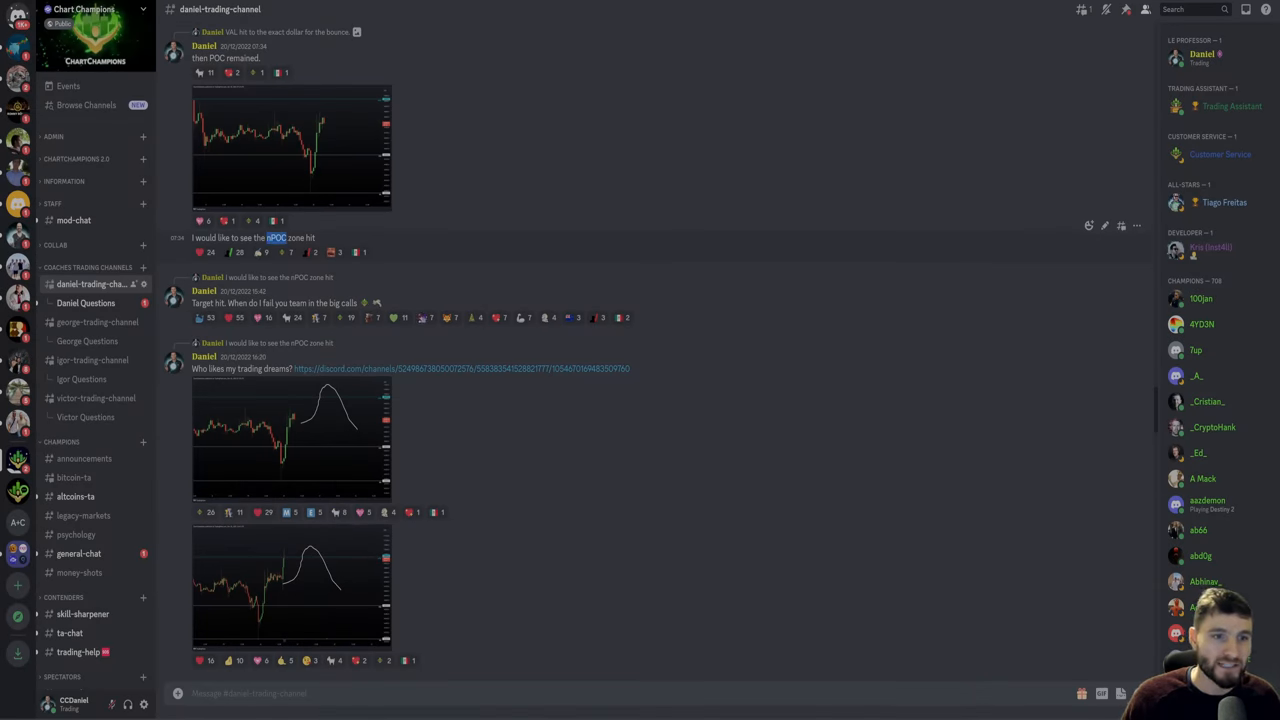
Step: Preview a channel chart, then enlarge the 'trading dreams' chart with the drawn price path
click(290, 140)
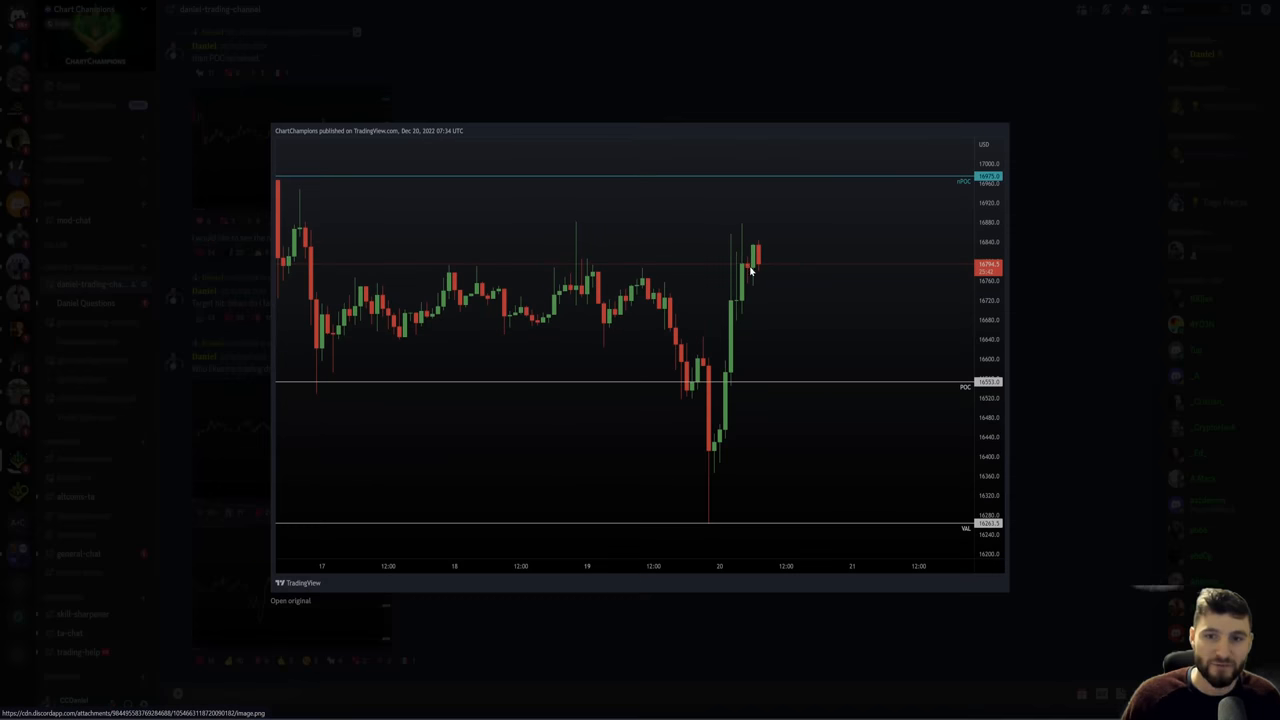
click(396, 380)
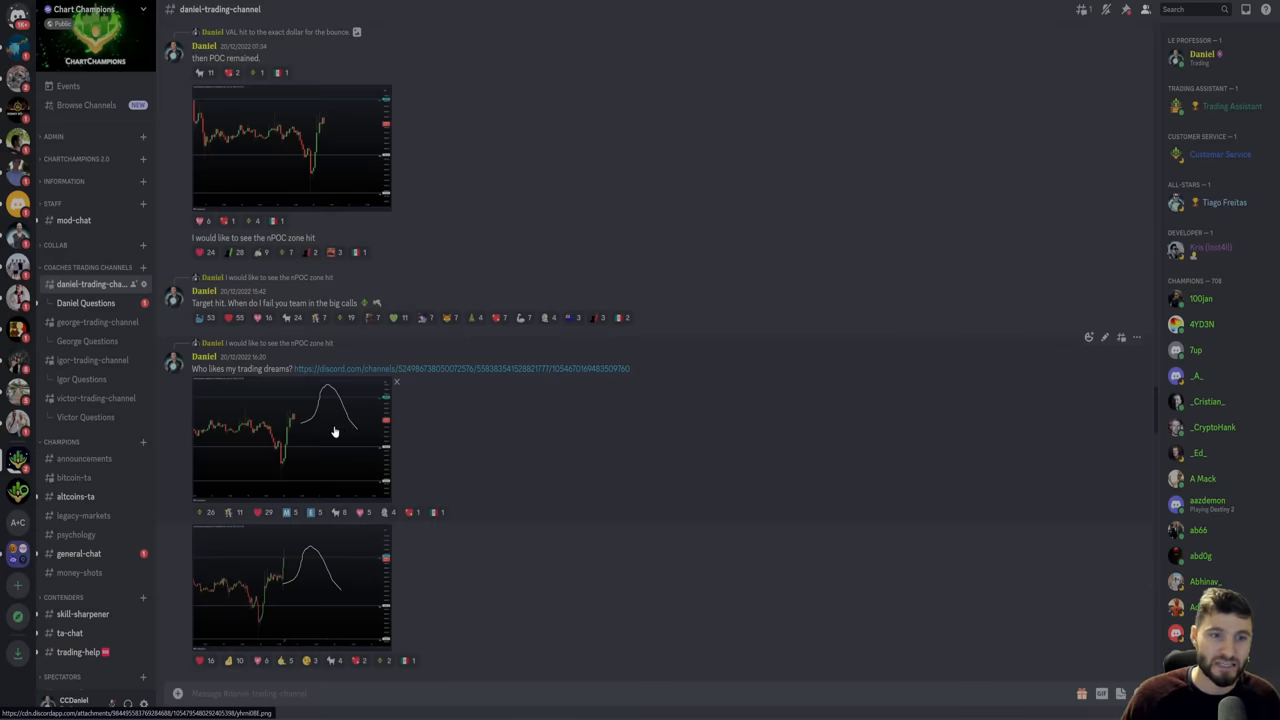
click(336, 432)
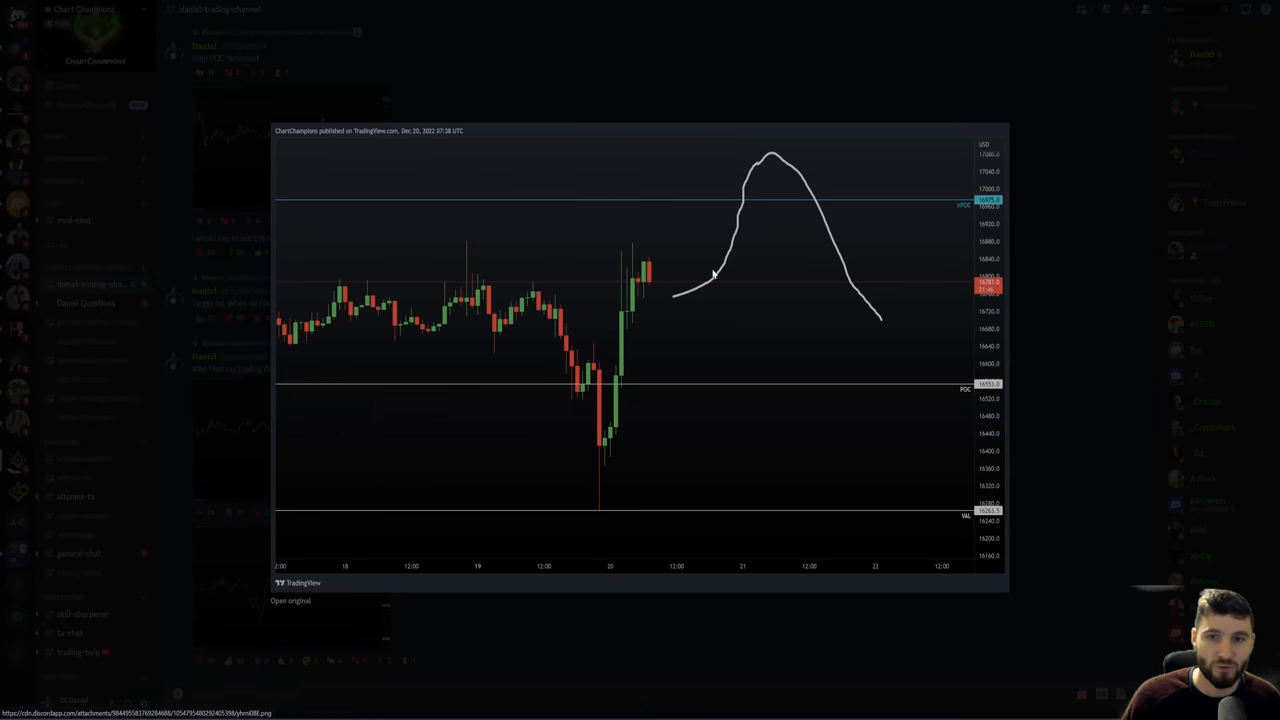
mouse_move(756, 156)
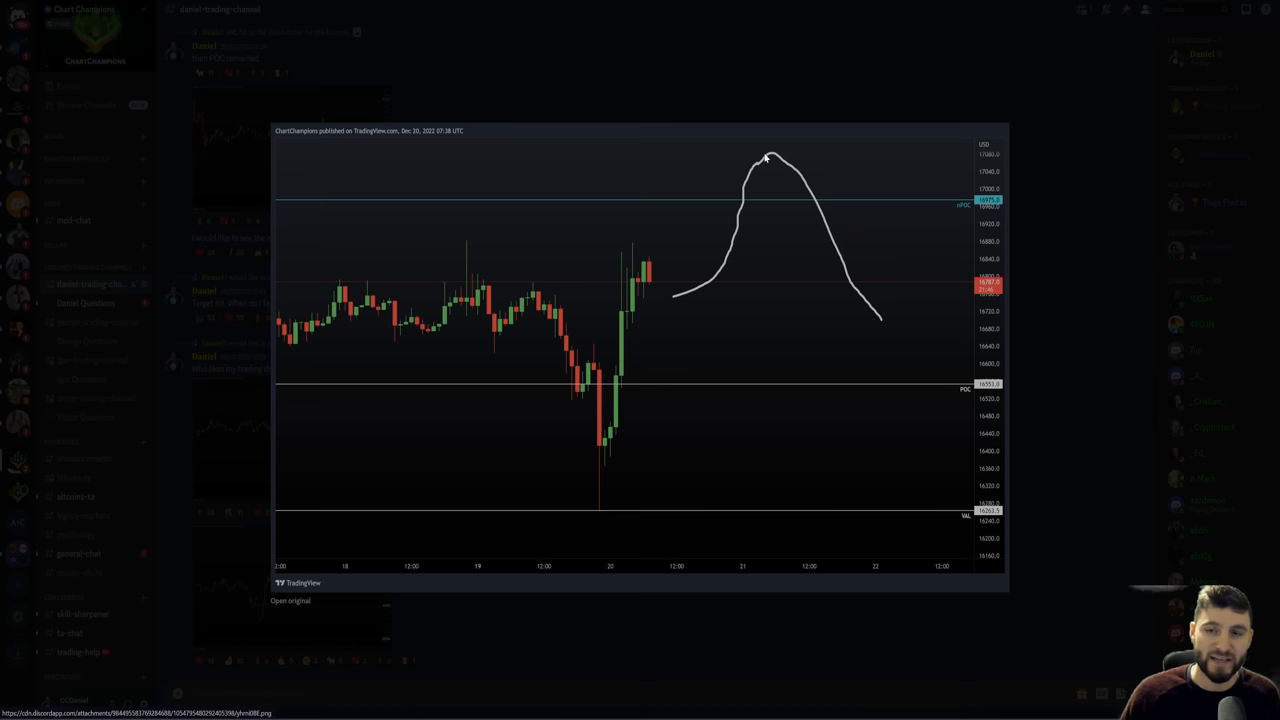
mouse_move(1052, 316)
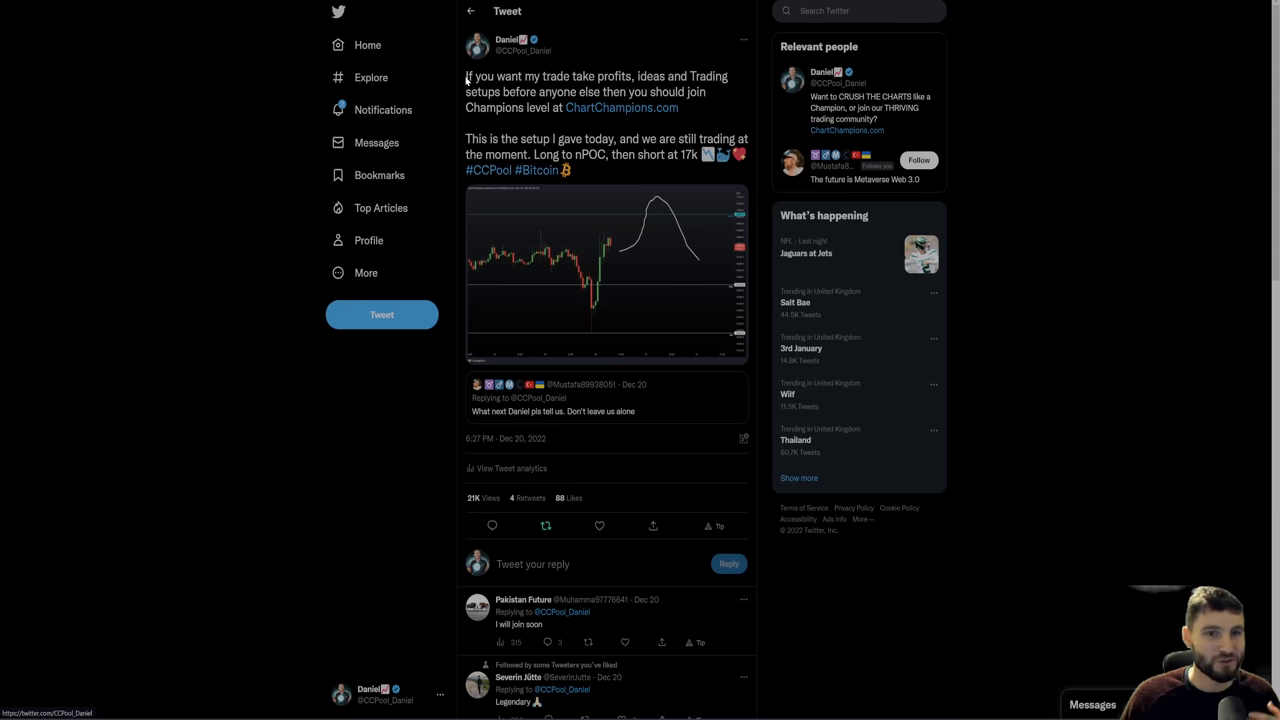
mouse_move(542, 420)
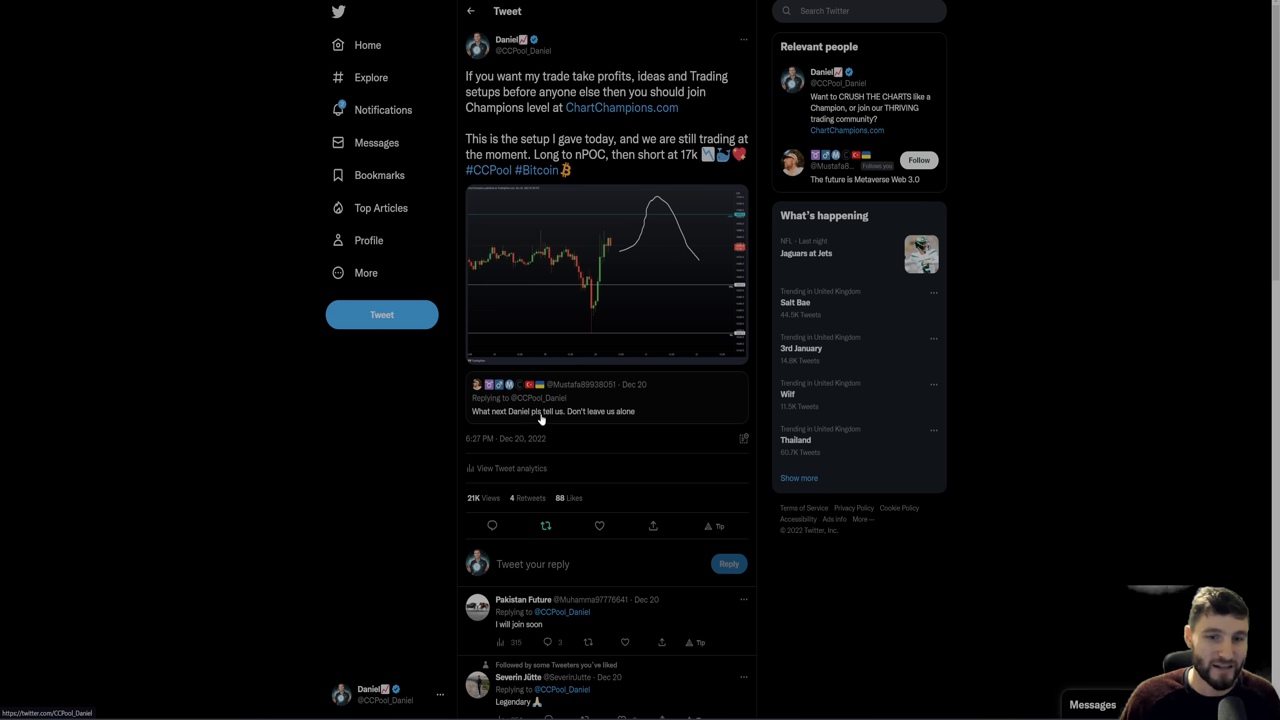
mouse_move(648, 400)
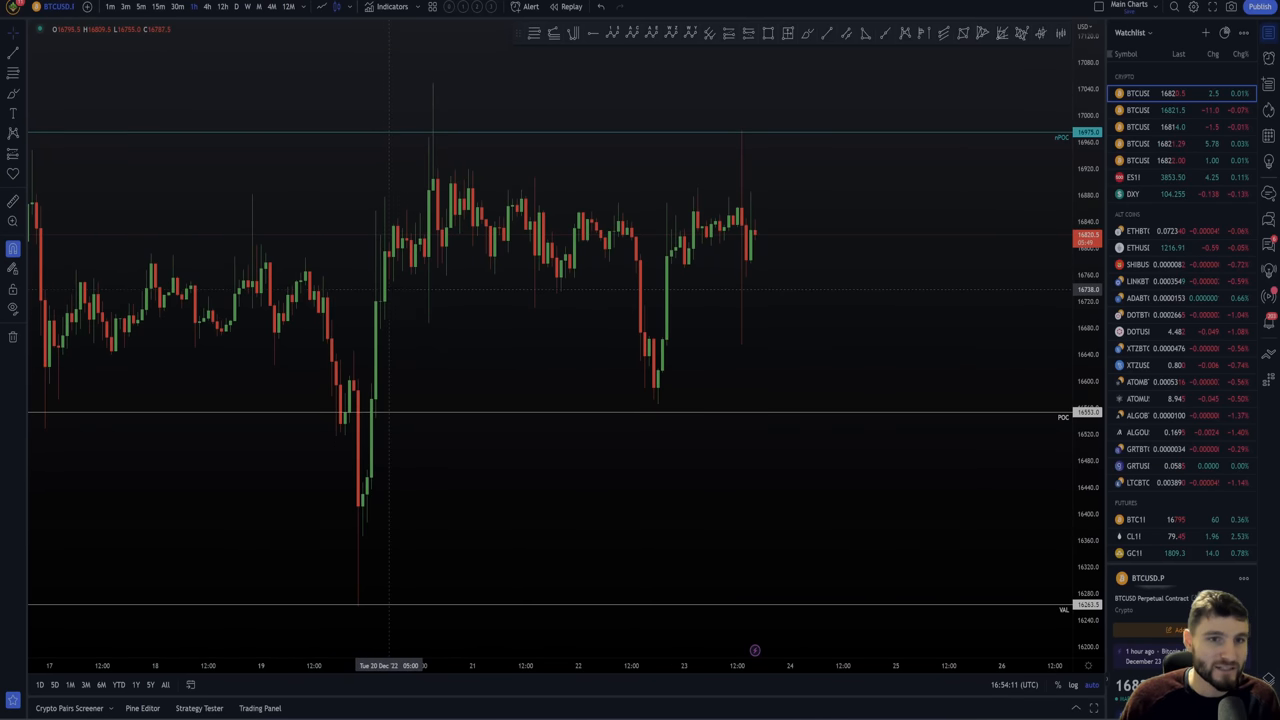
mouse_move(452, 104)
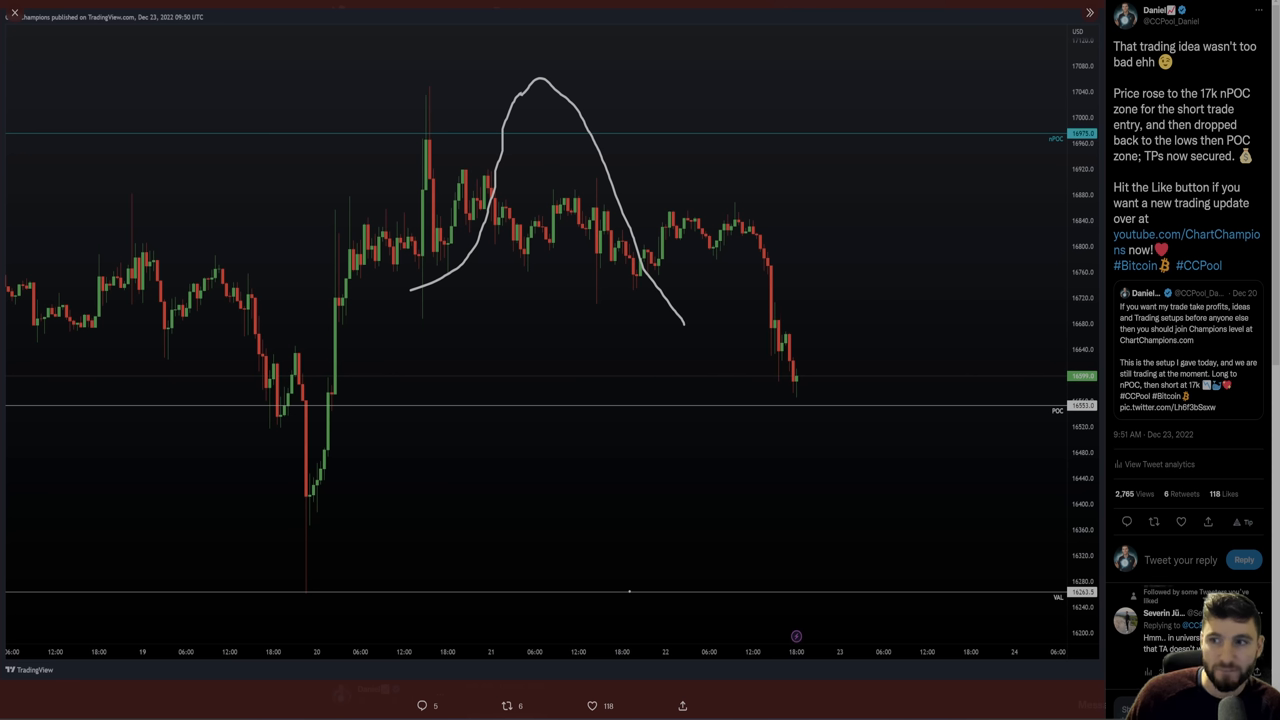
mouse_move(784, 394)
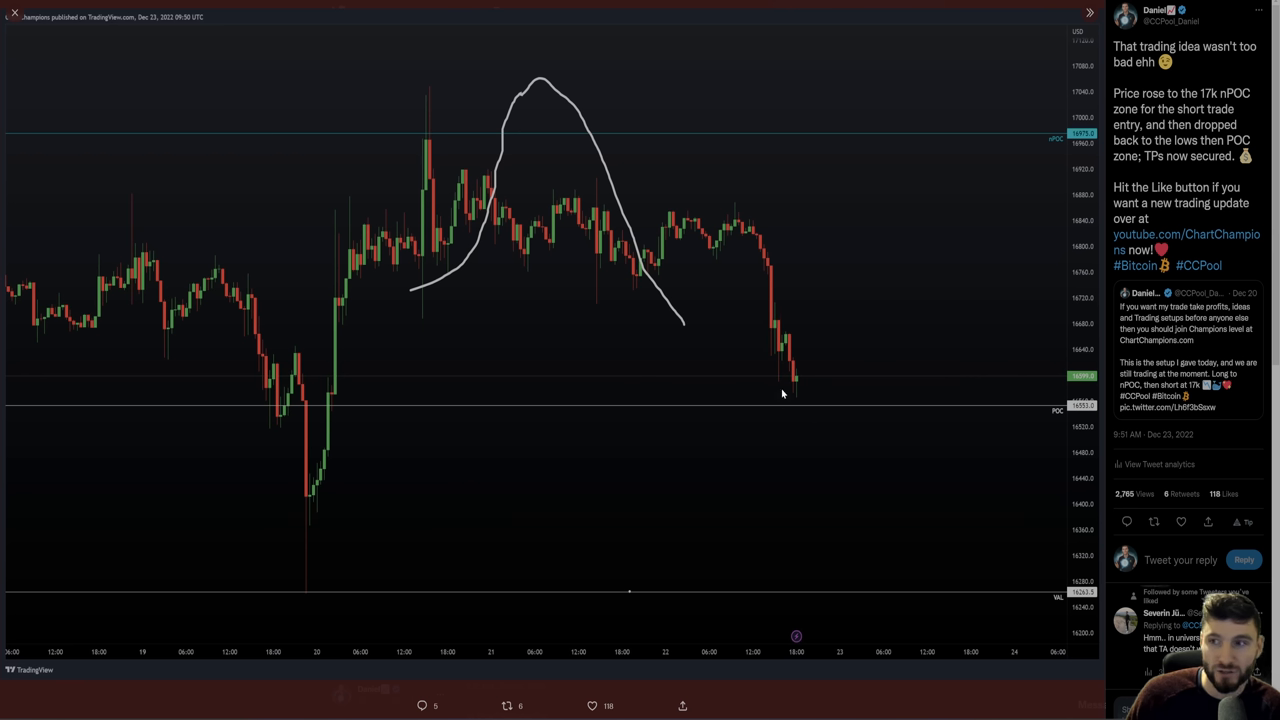
Step: Enlarge the original setup tweet's chart showing the projected curve toward the 17k nPOC
double_click(1156, 160)
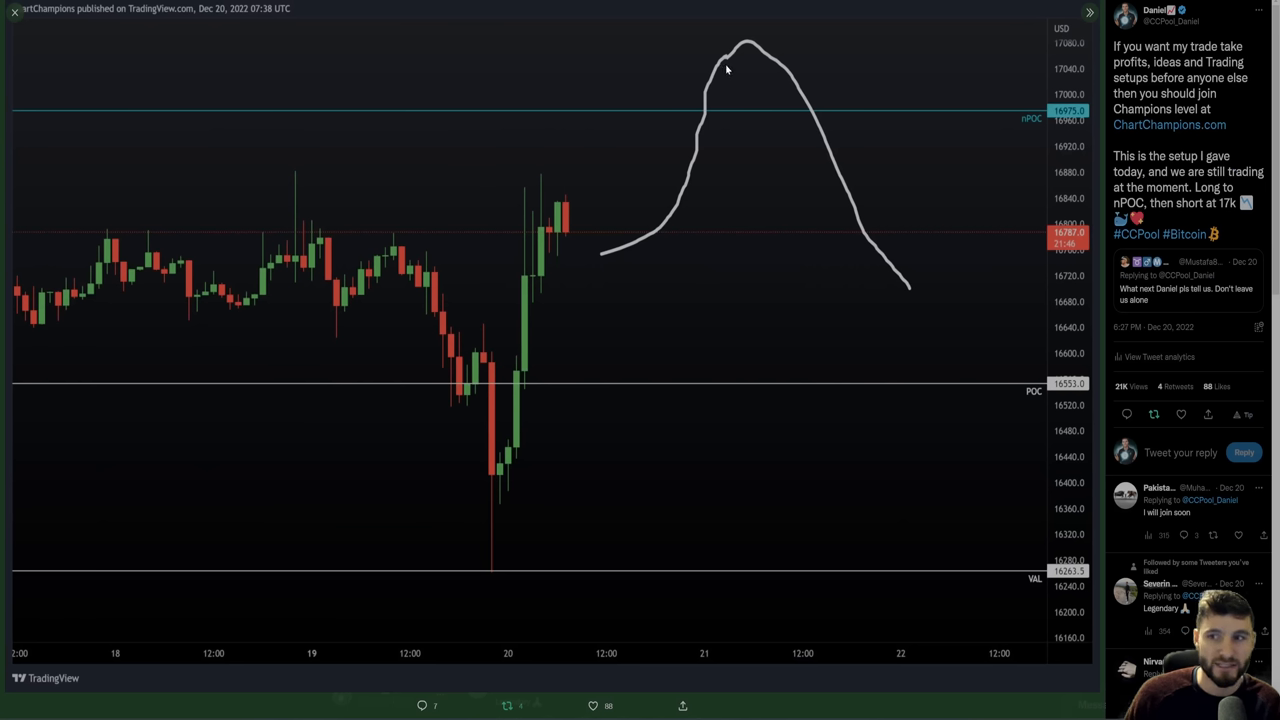
mouse_move(590, 252)
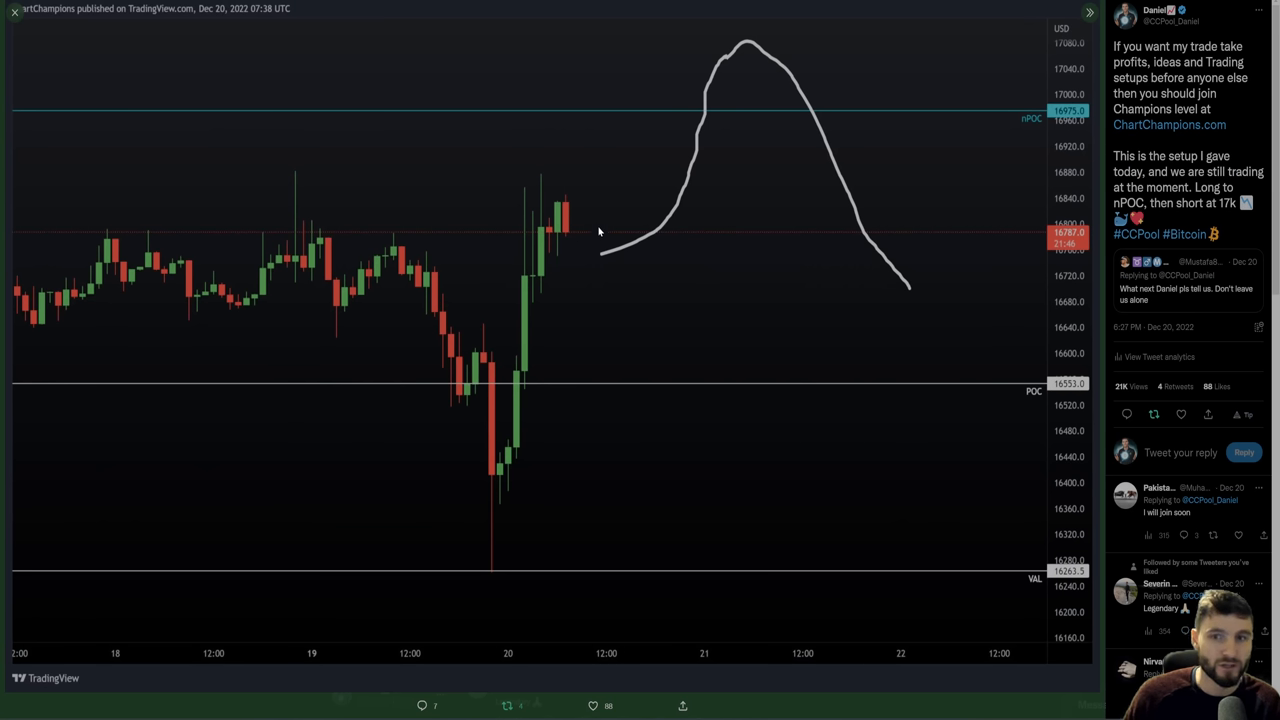
mouse_move(708, 288)
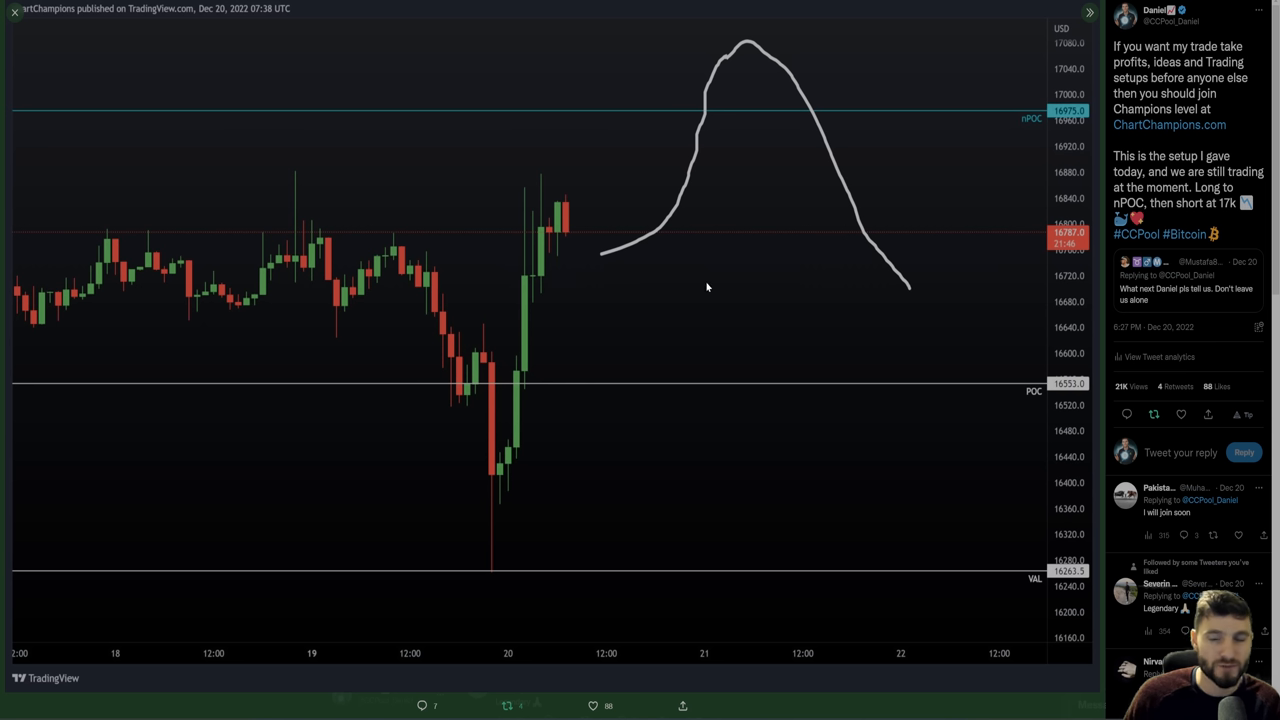
mouse_move(856, 304)
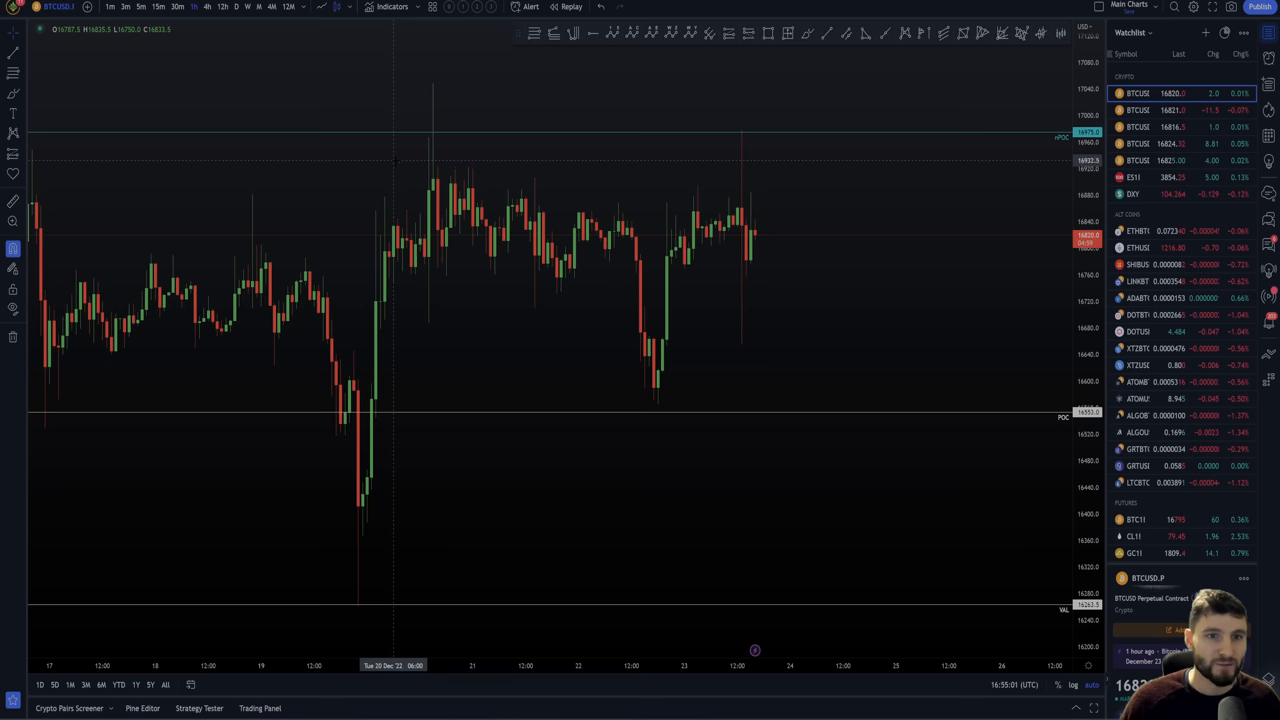
mouse_move(356, 596)
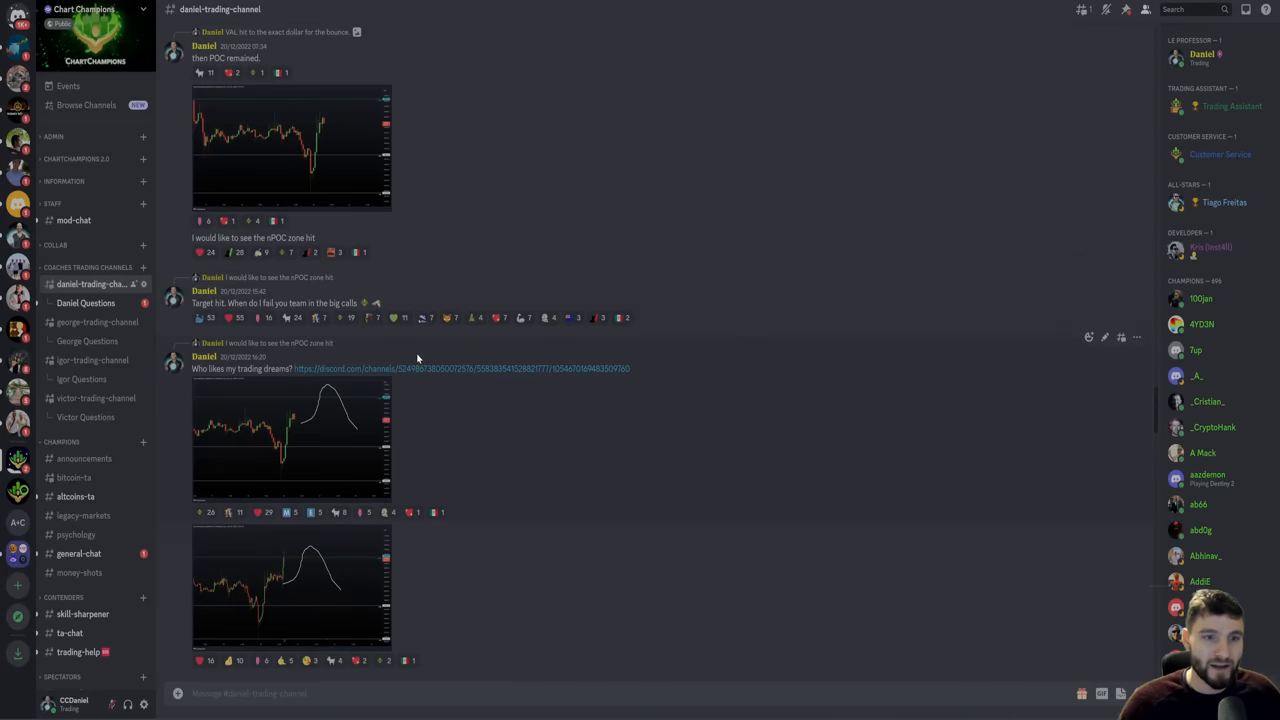
Step: Enlarge the projected rise-and-drop chart, then return to the live Bitcoin chart
click(280, 456)
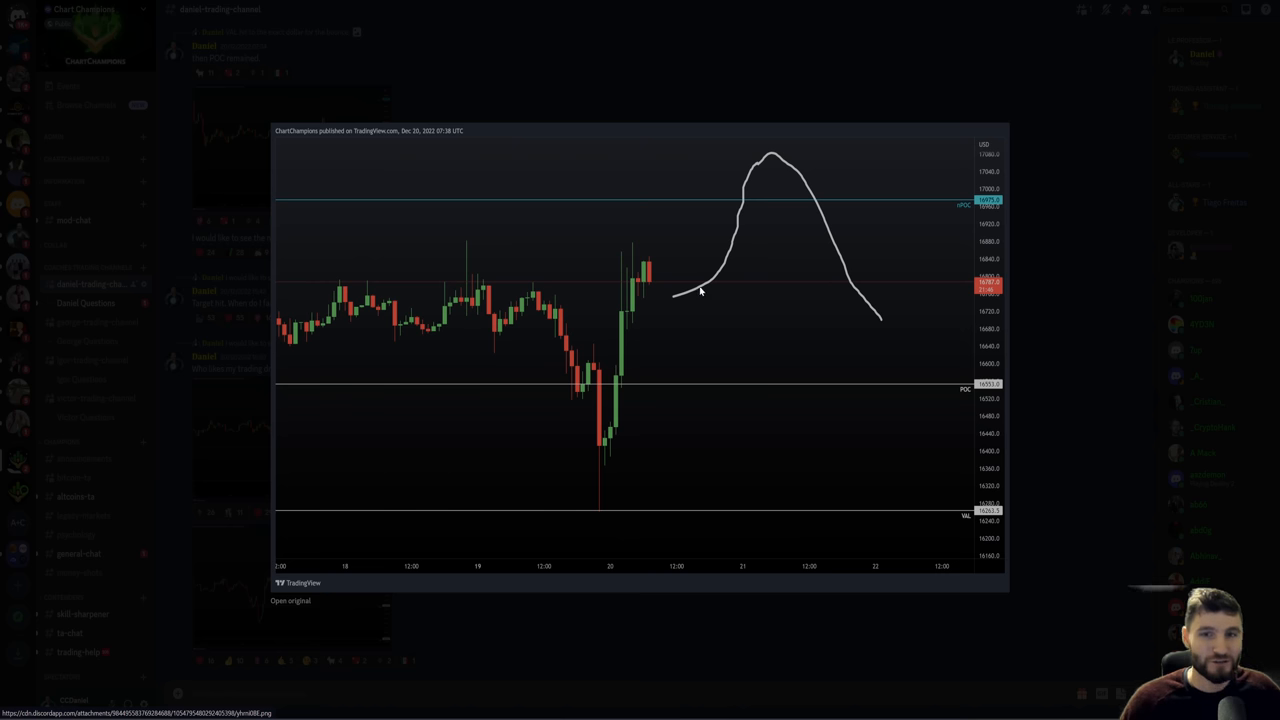
mouse_move(720, 268)
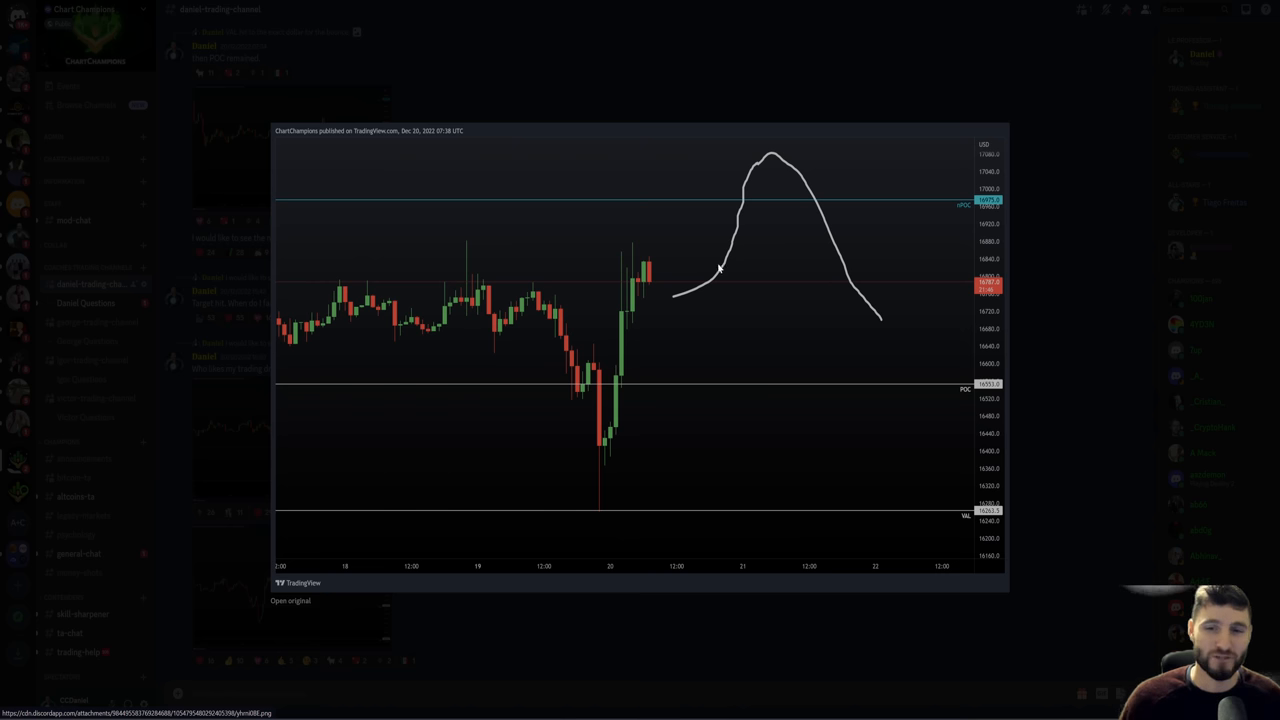
mouse_move(644, 284)
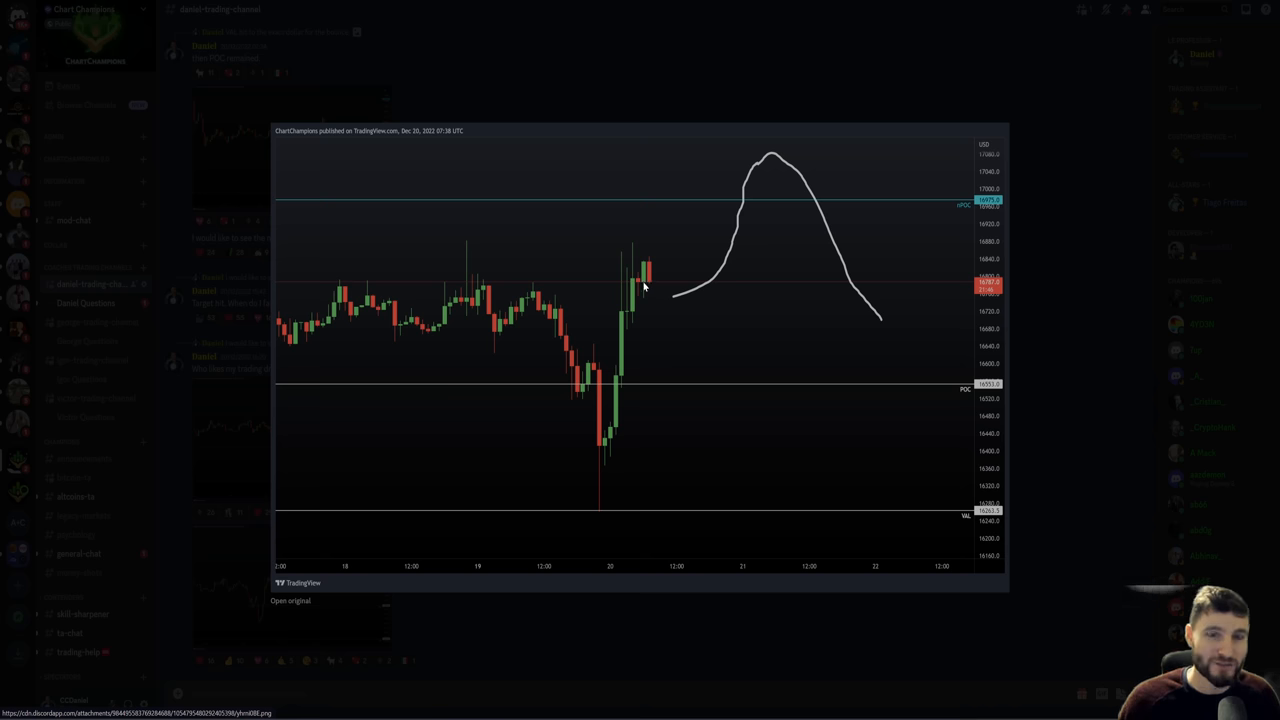
mouse_move(736, 196)
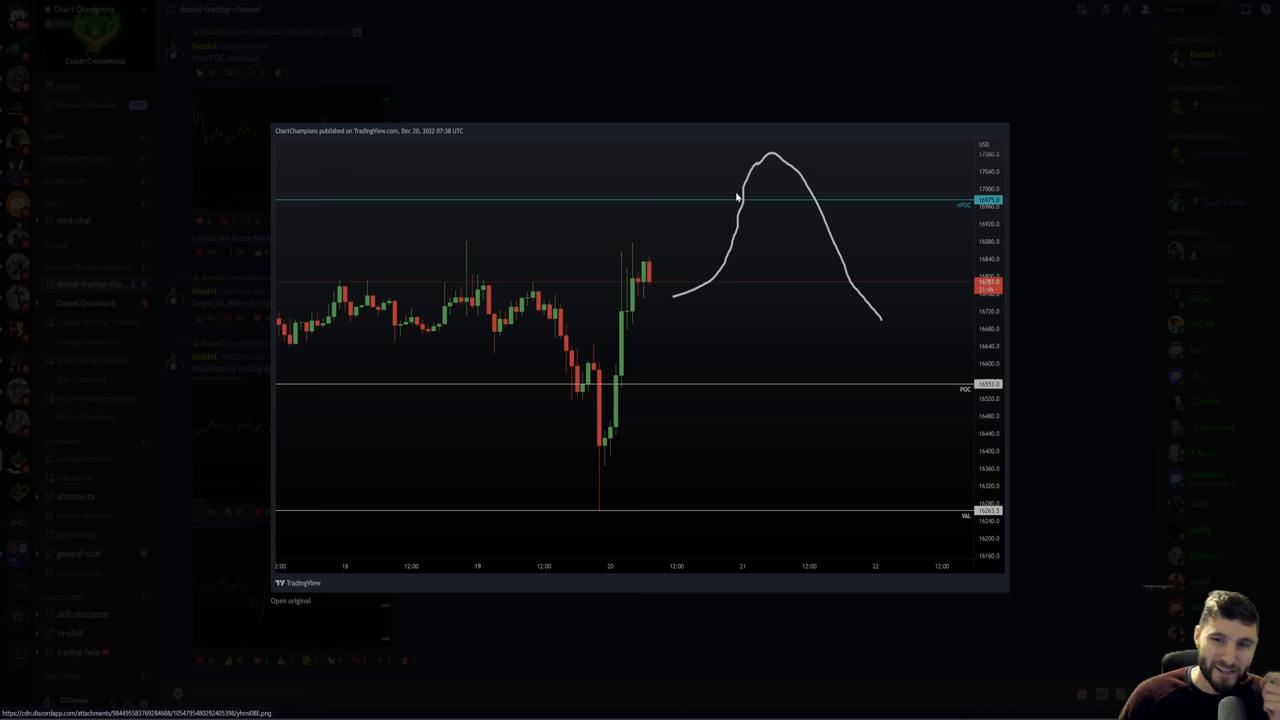
mouse_move(664, 294)
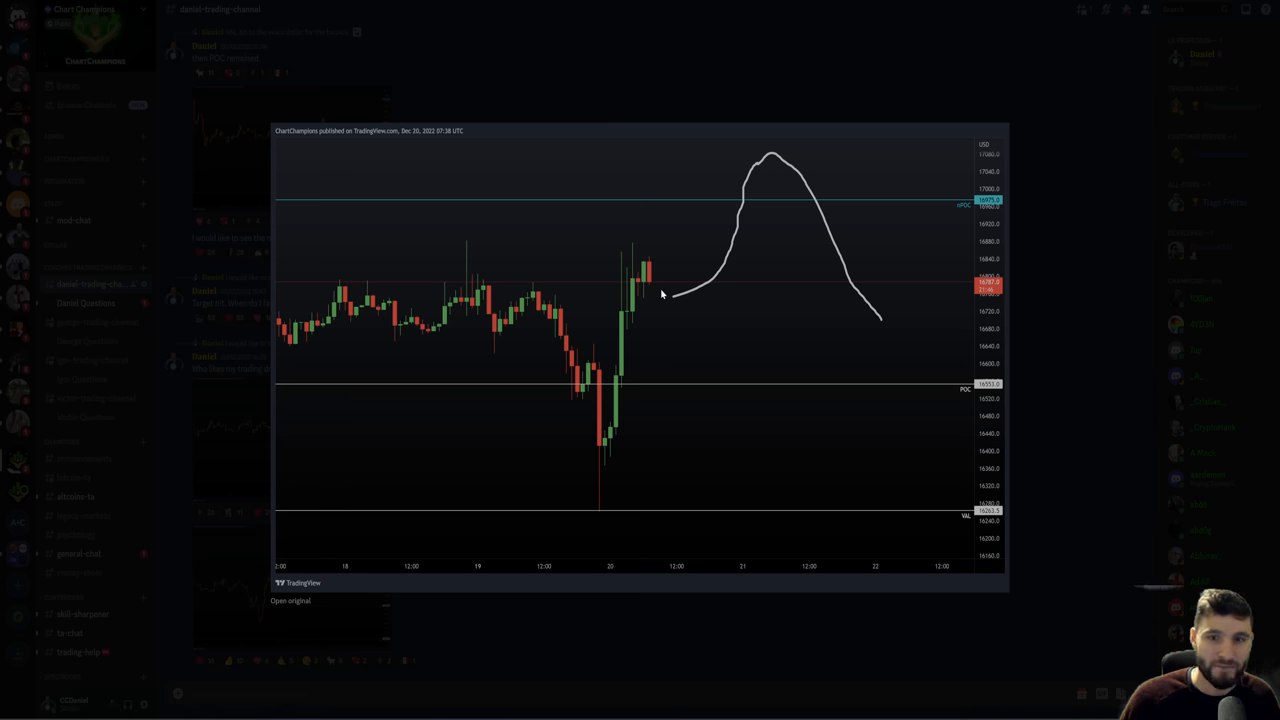
click(292, 604)
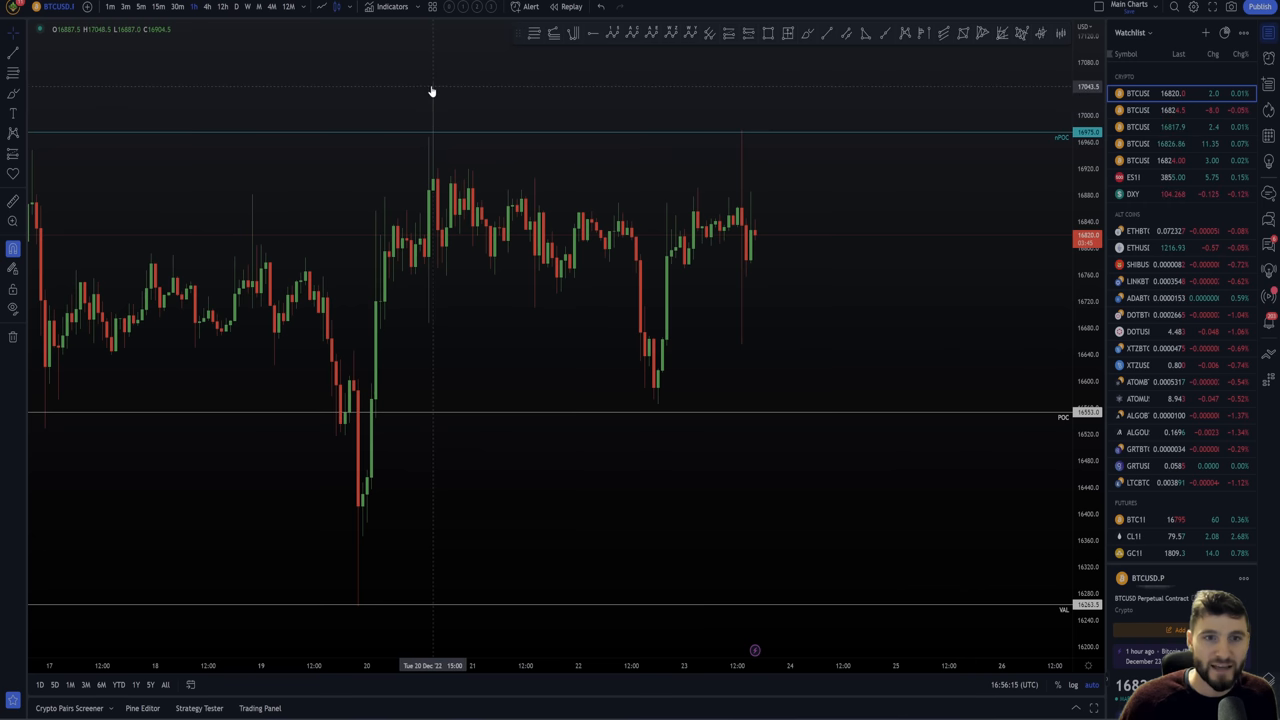
mouse_move(436, 184)
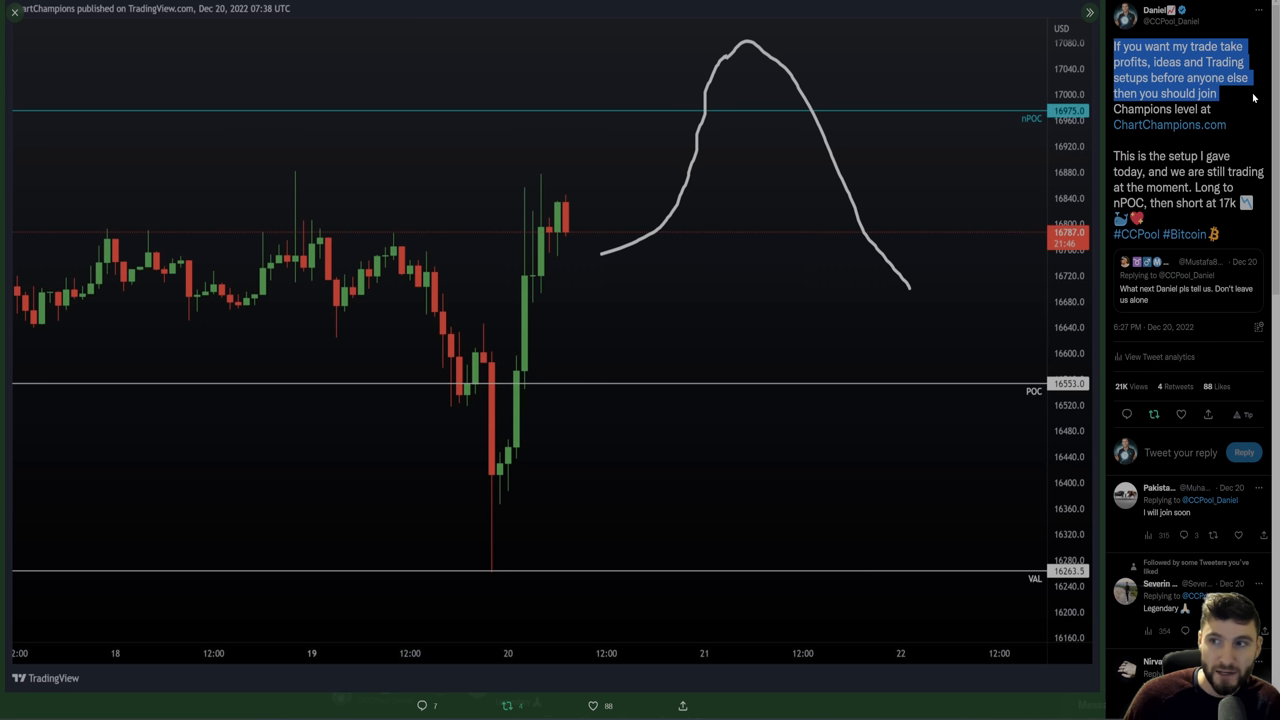
click(1148, 124)
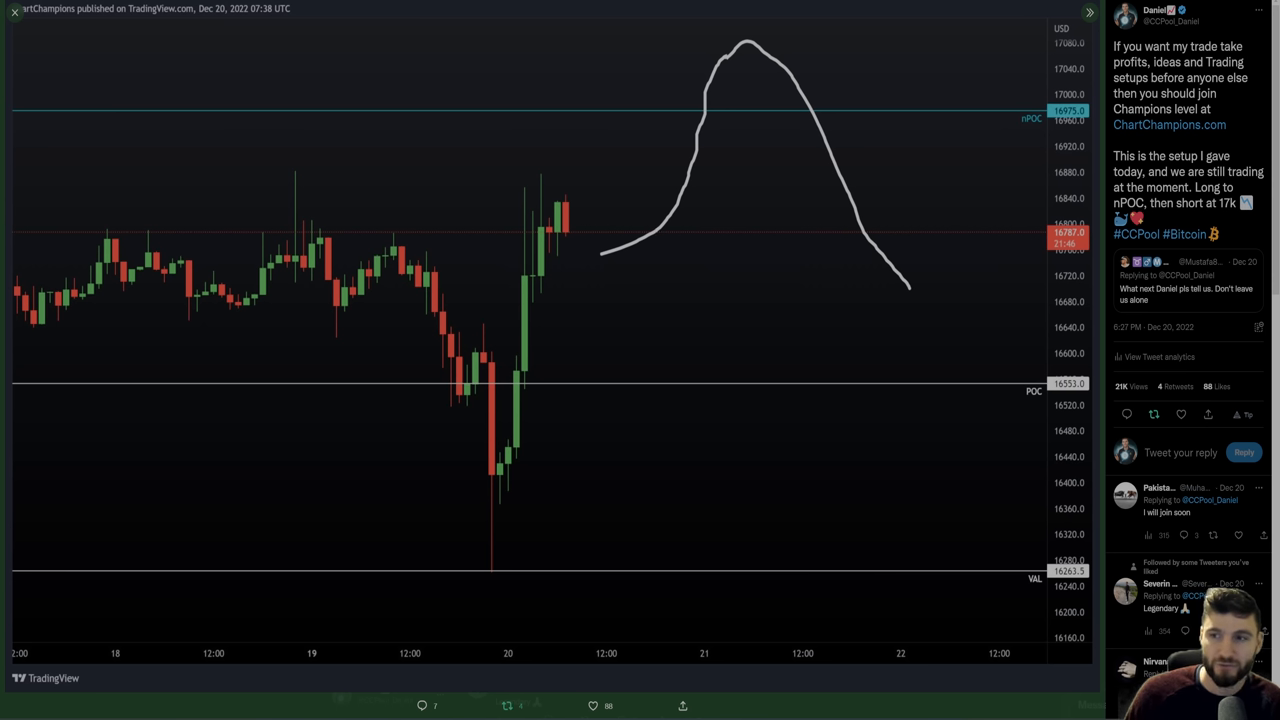
drag(1112, 156, 1232, 172)
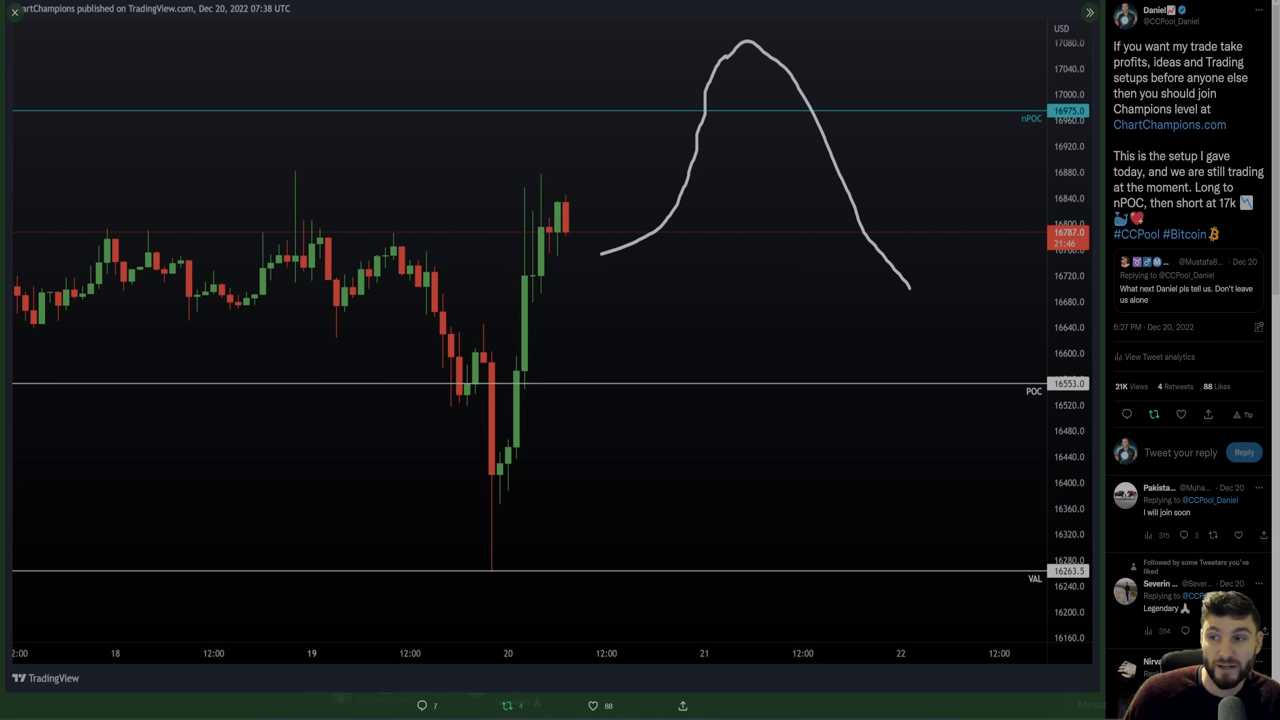
mouse_move(606, 262)
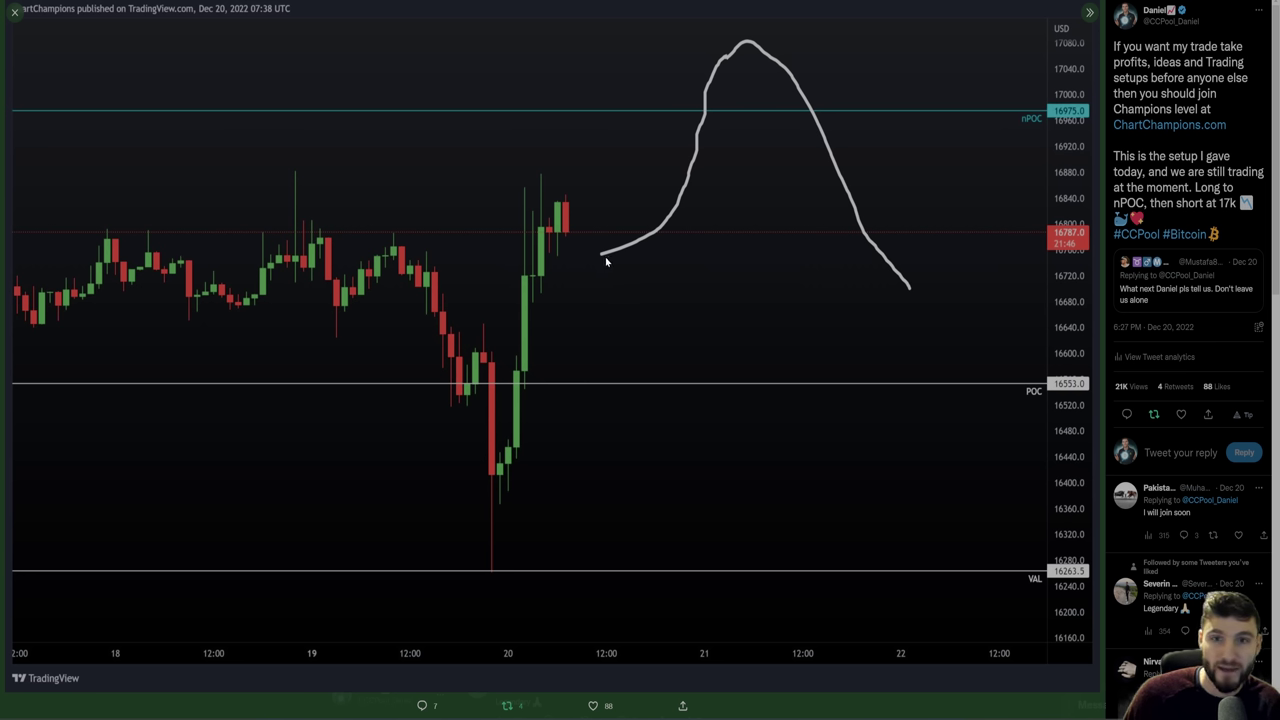
mouse_move(704, 92)
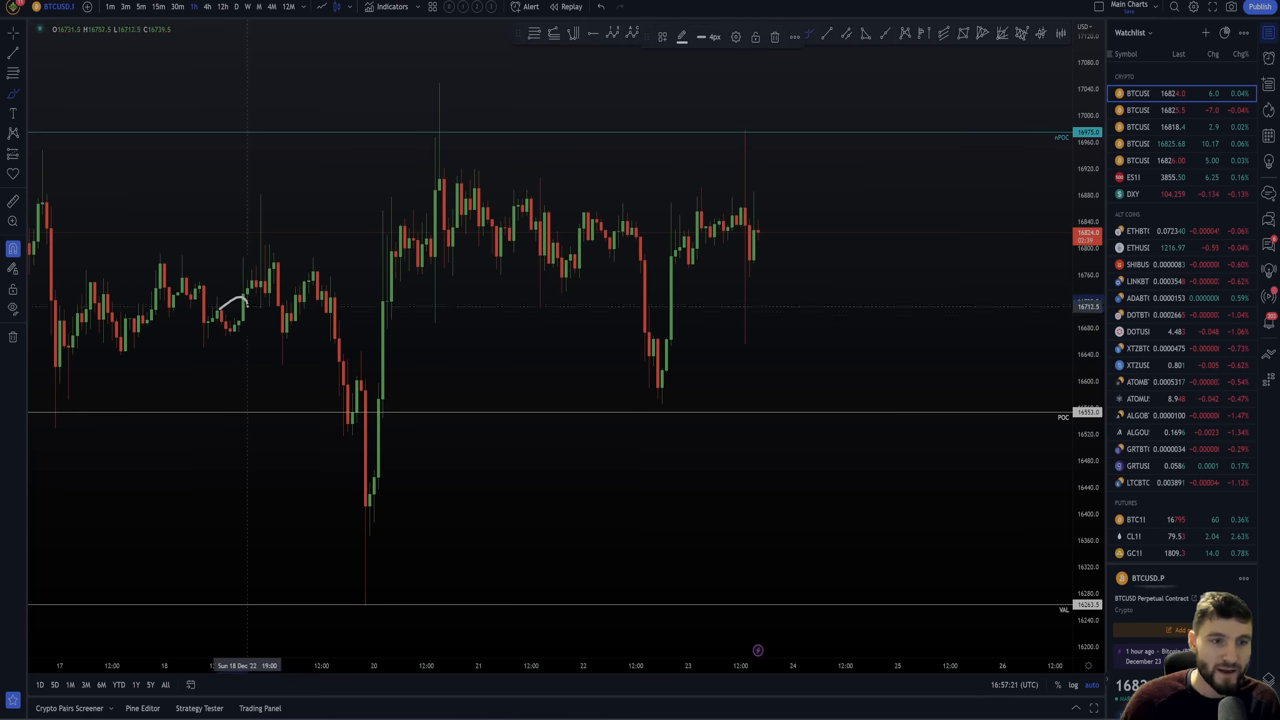
Step: Sketch rough brush marks over the candles and along the sideways range boundaries
drag(240, 300, 360, 600)
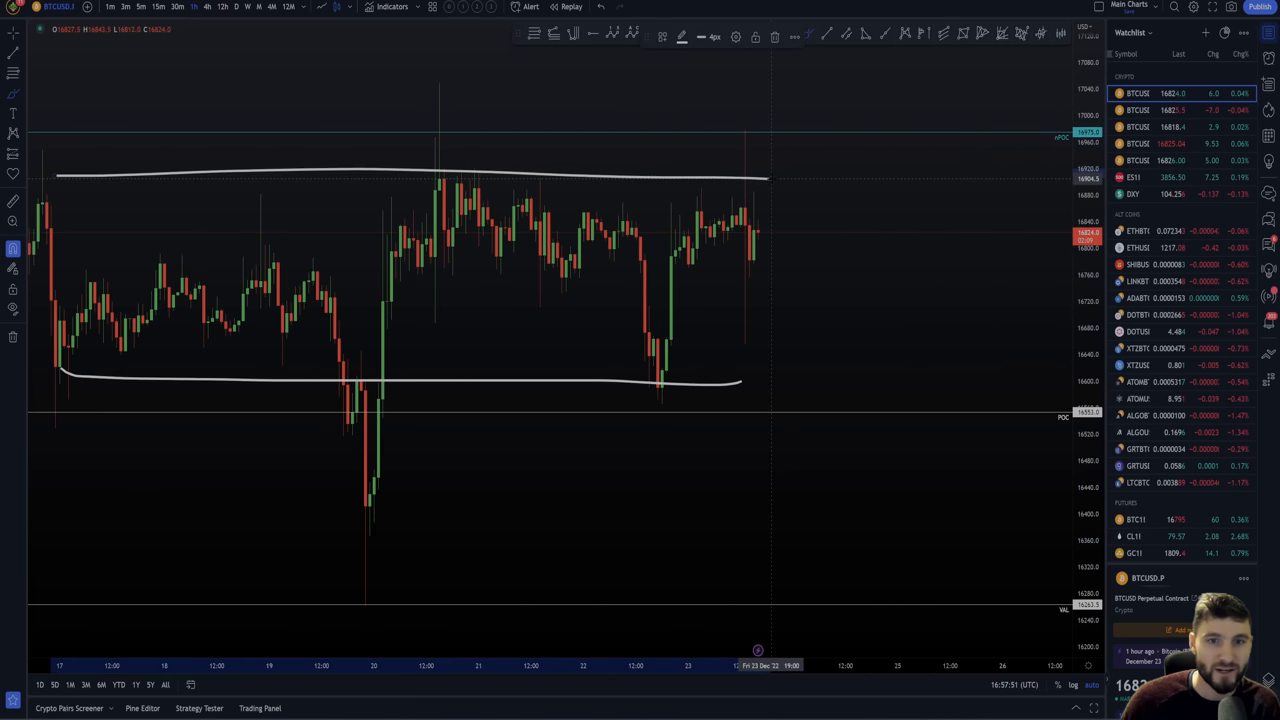
drag(318, 390, 450, 444)
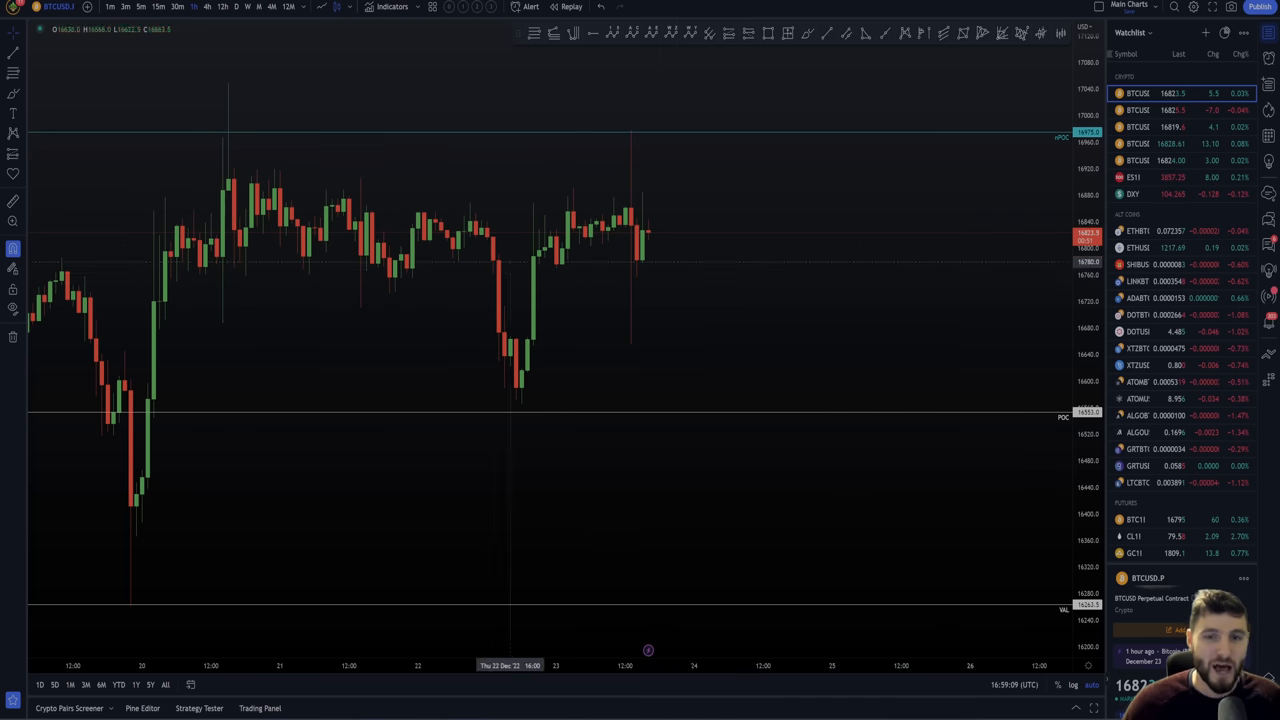
mouse_move(596, 230)
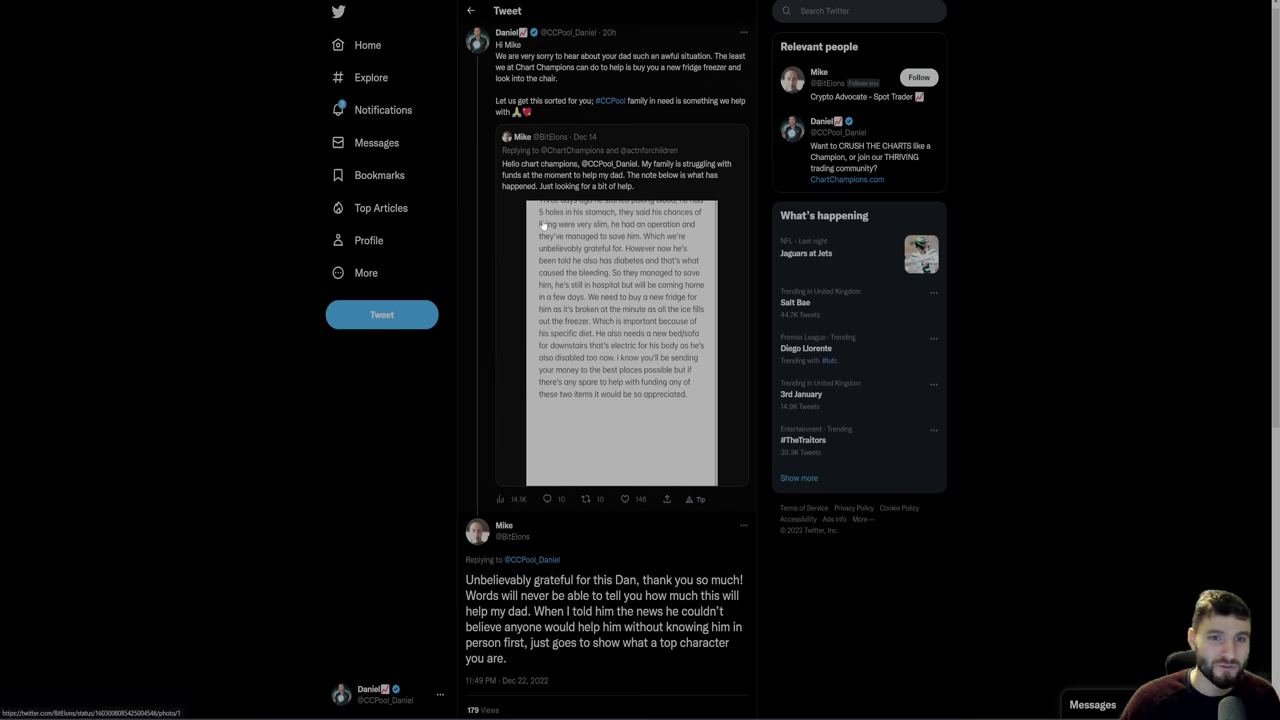
mouse_move(514, 252)
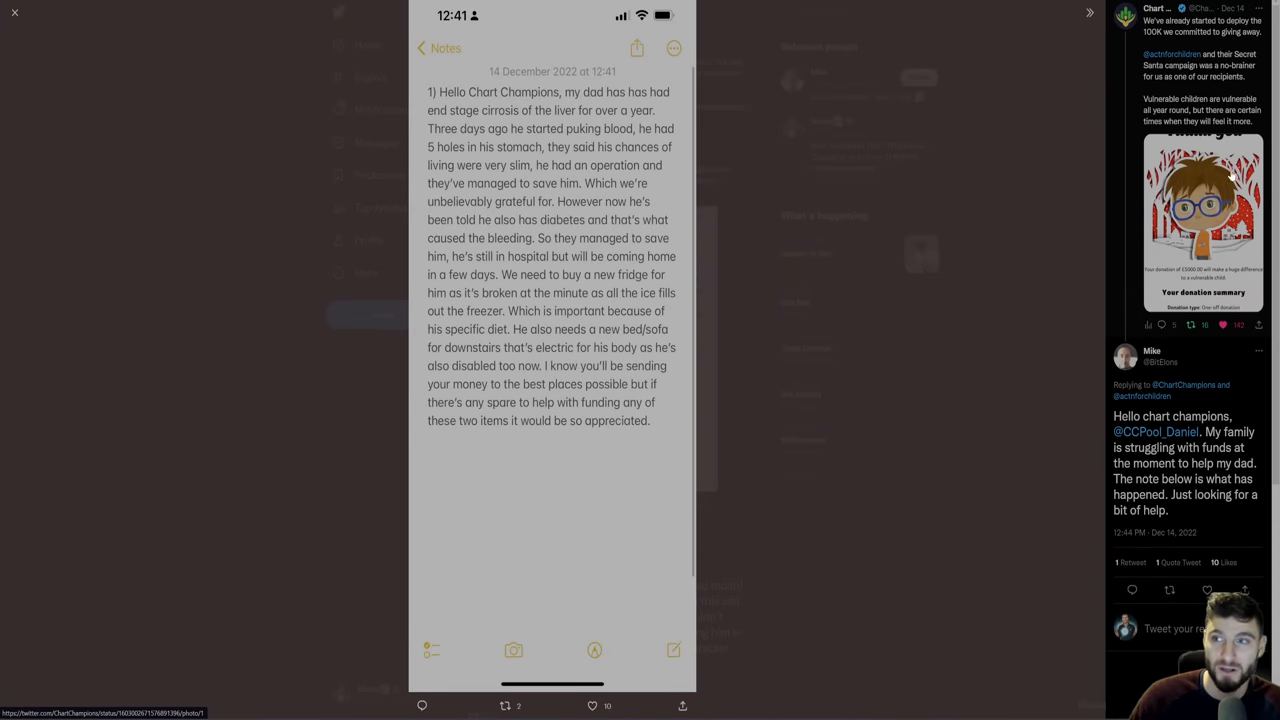
scroll(down, 3)
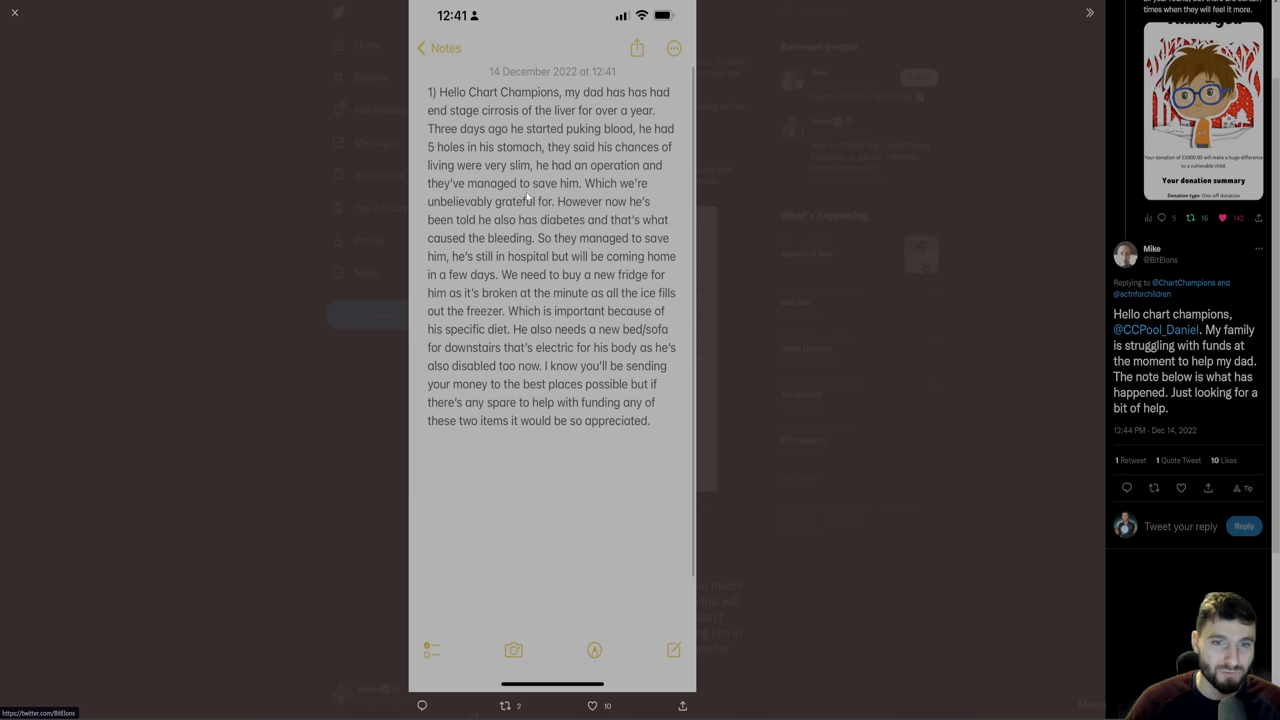
mouse_move(1060, 356)
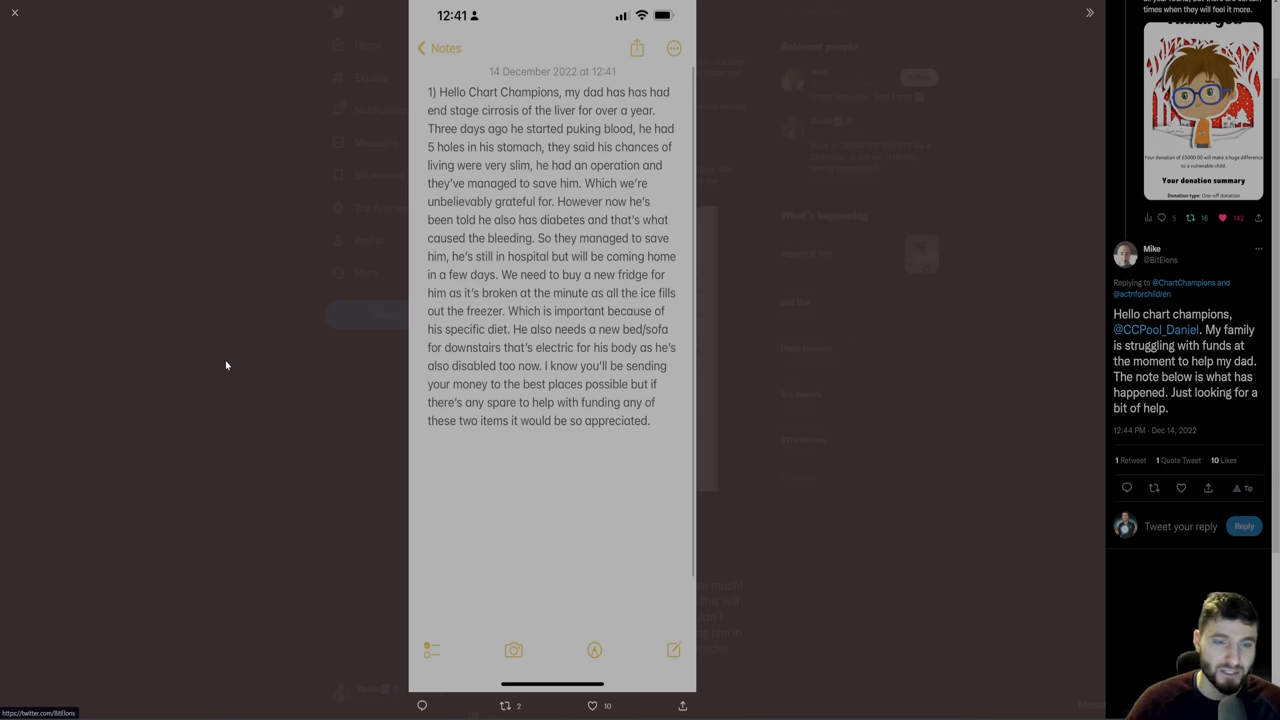
mouse_move(200, 276)
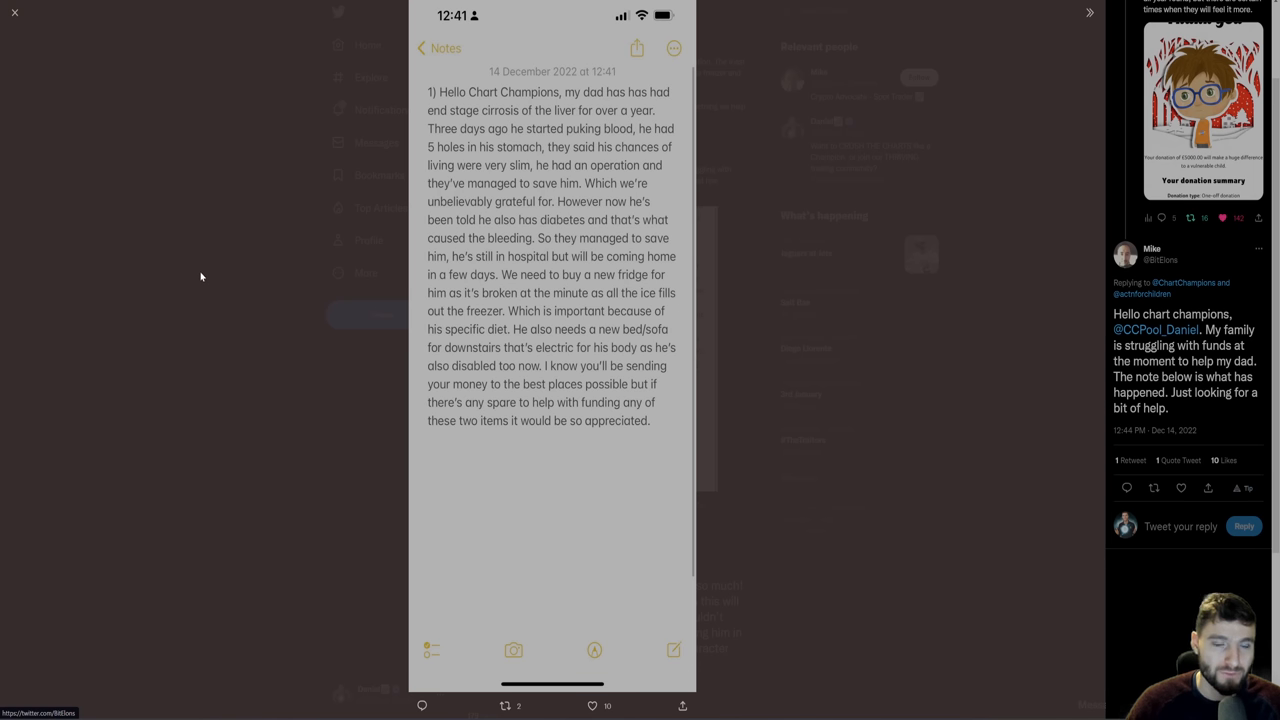
mouse_move(216, 260)
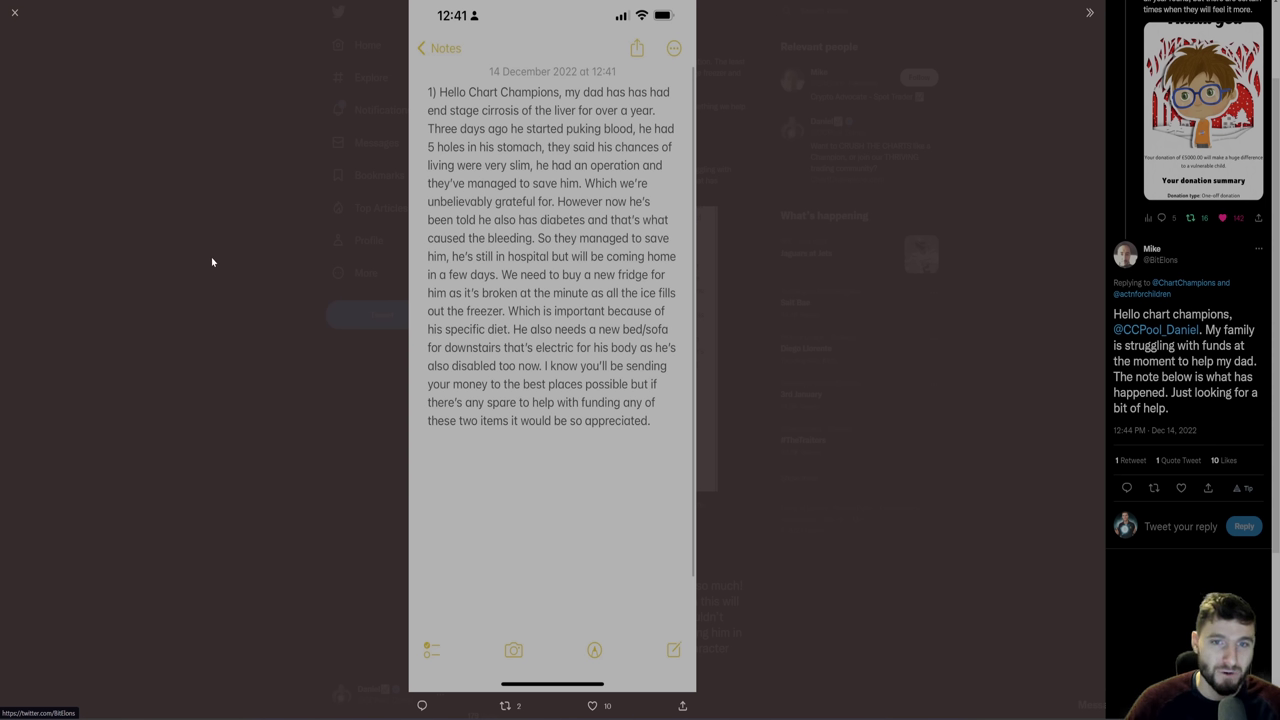
click(14, 12)
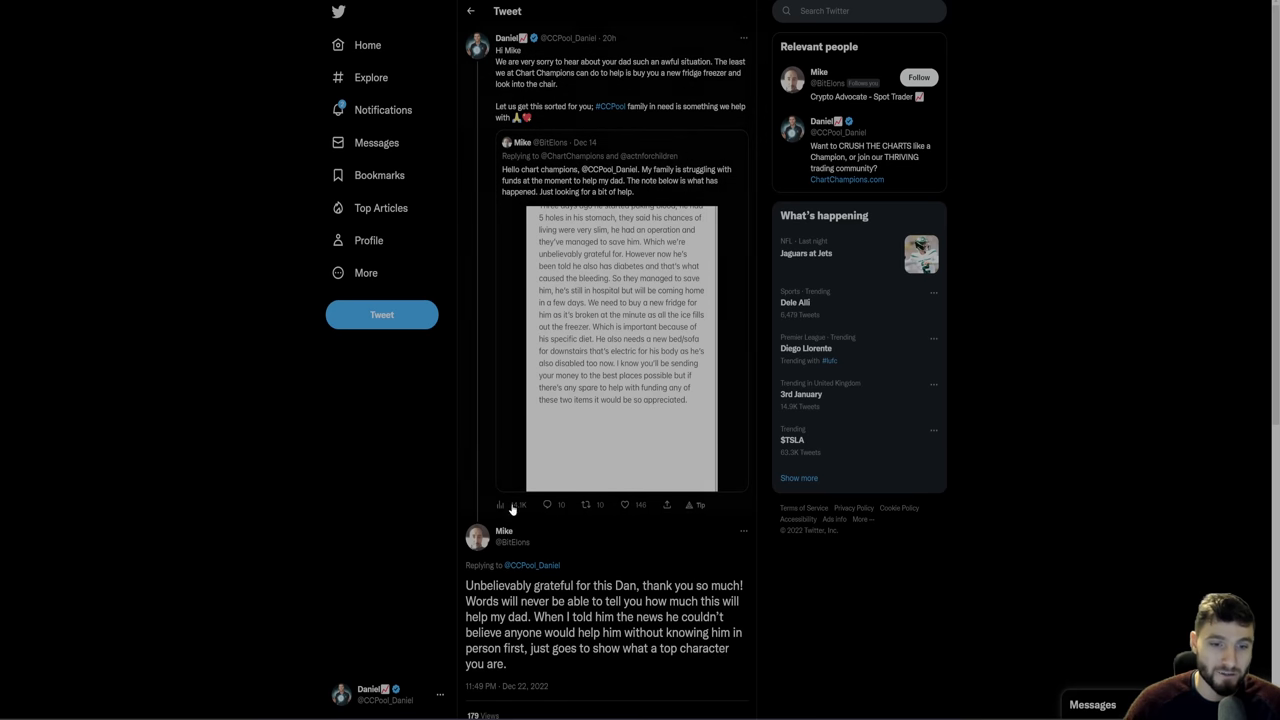
mouse_move(568, 276)
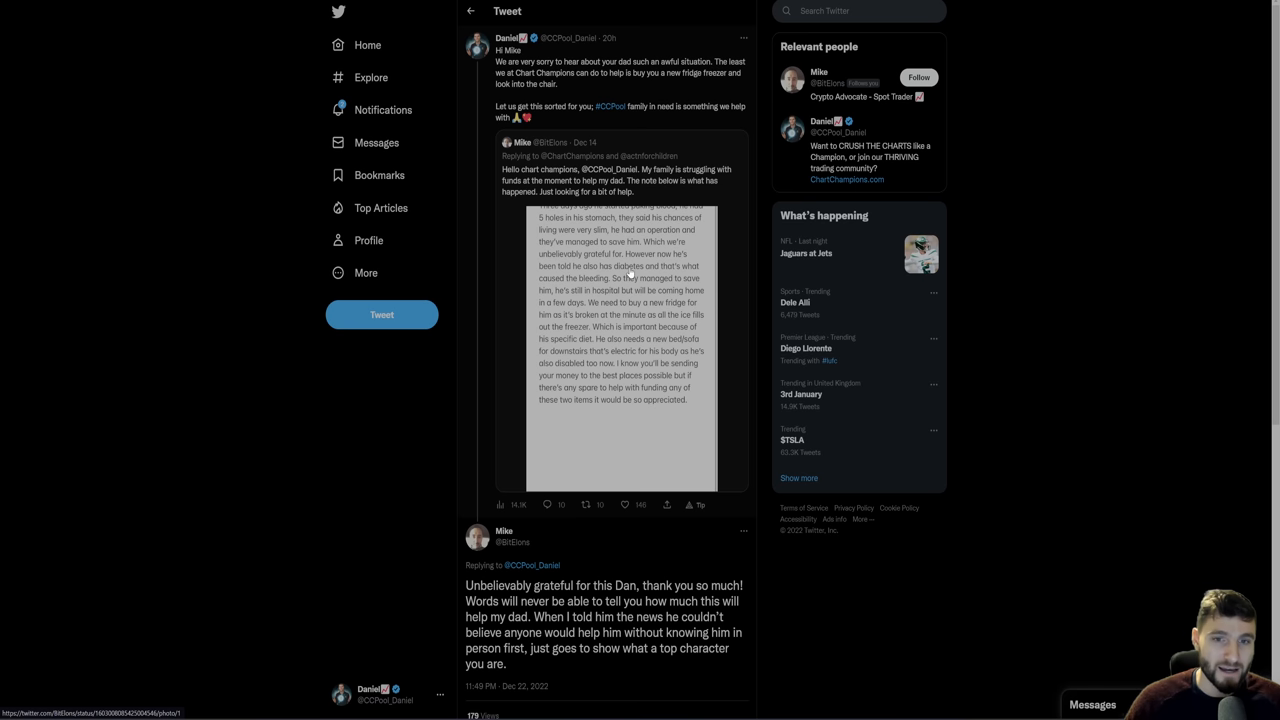
mouse_move(556, 184)
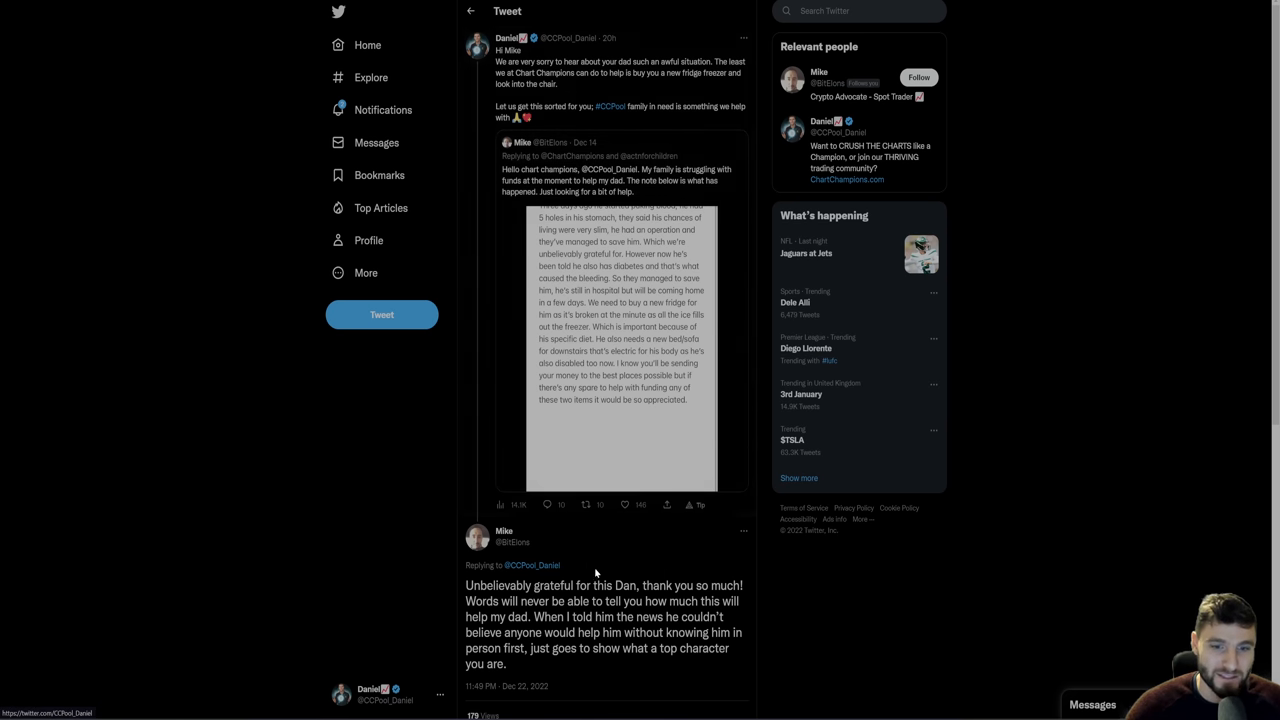
scroll(down, 3)
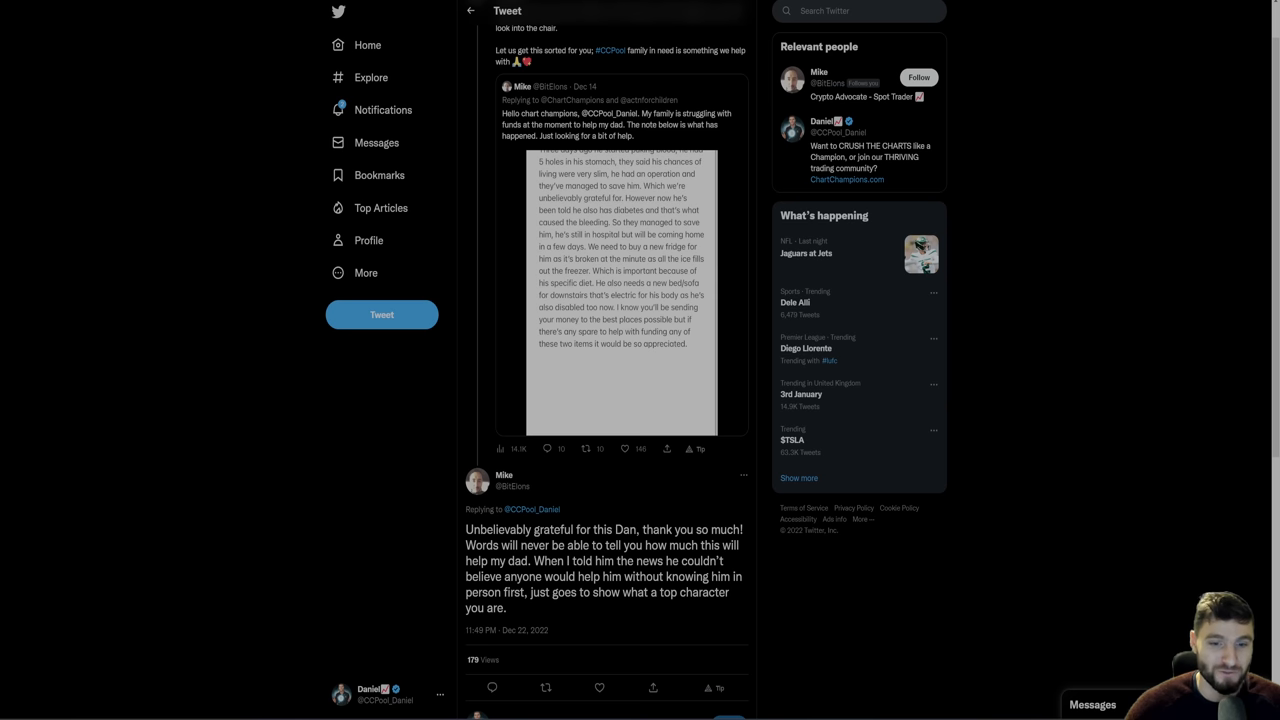
mouse_move(506, 624)
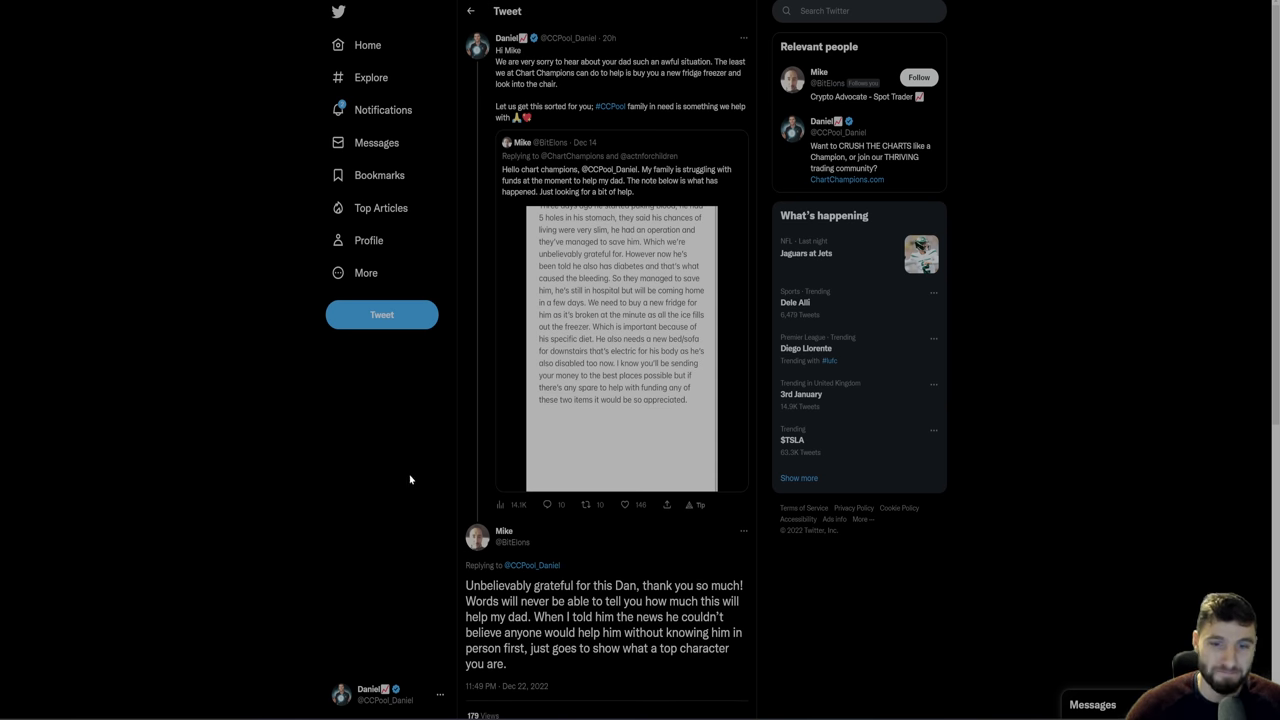
mouse_move(304, 430)
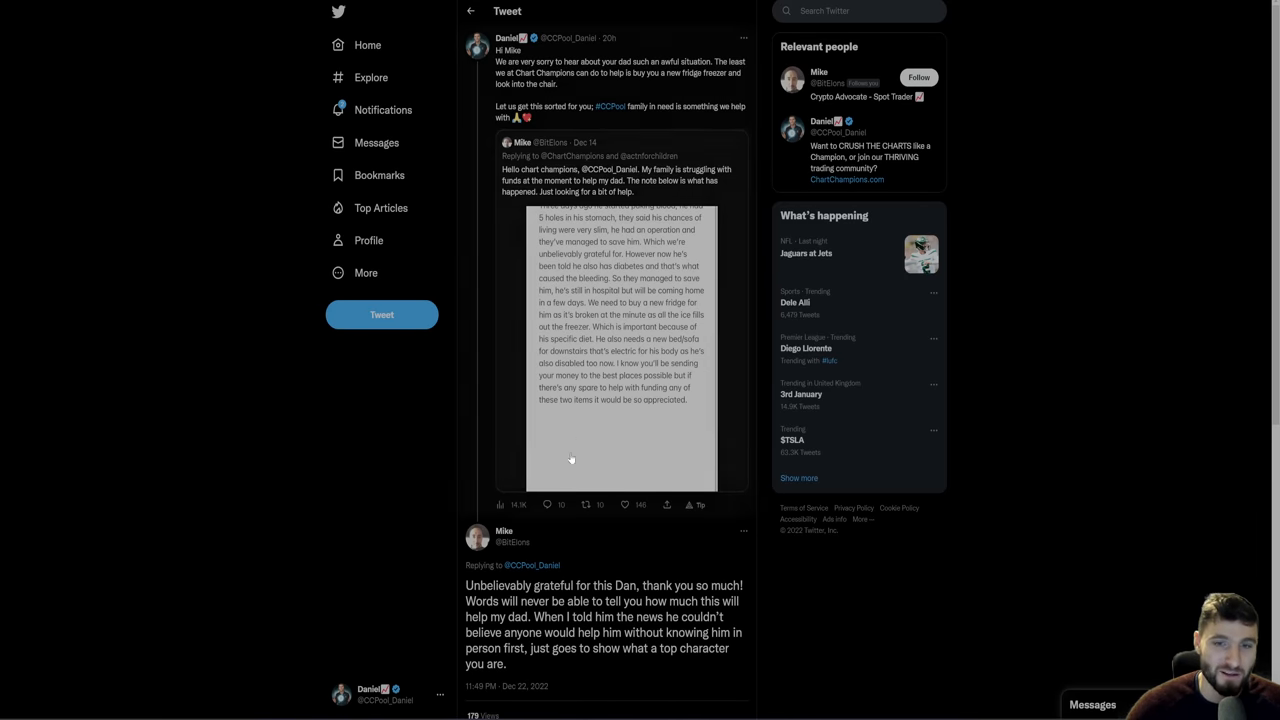
mouse_move(288, 398)
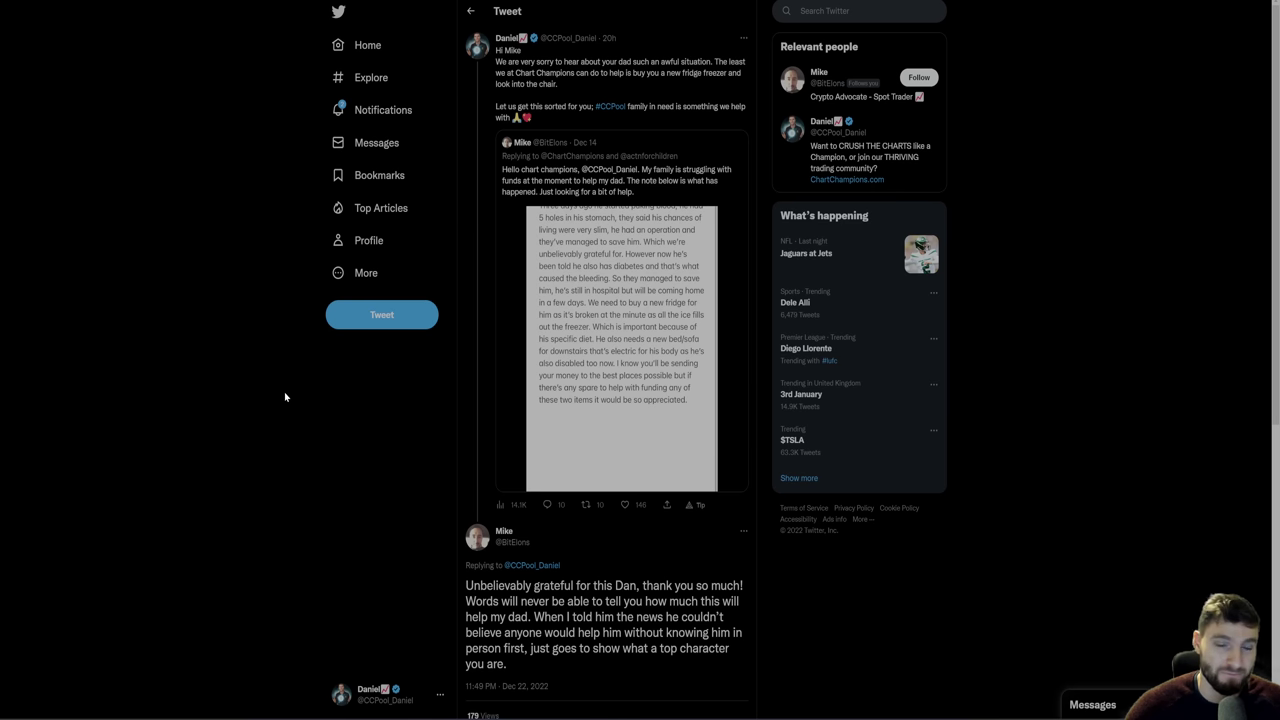
mouse_move(604, 16)
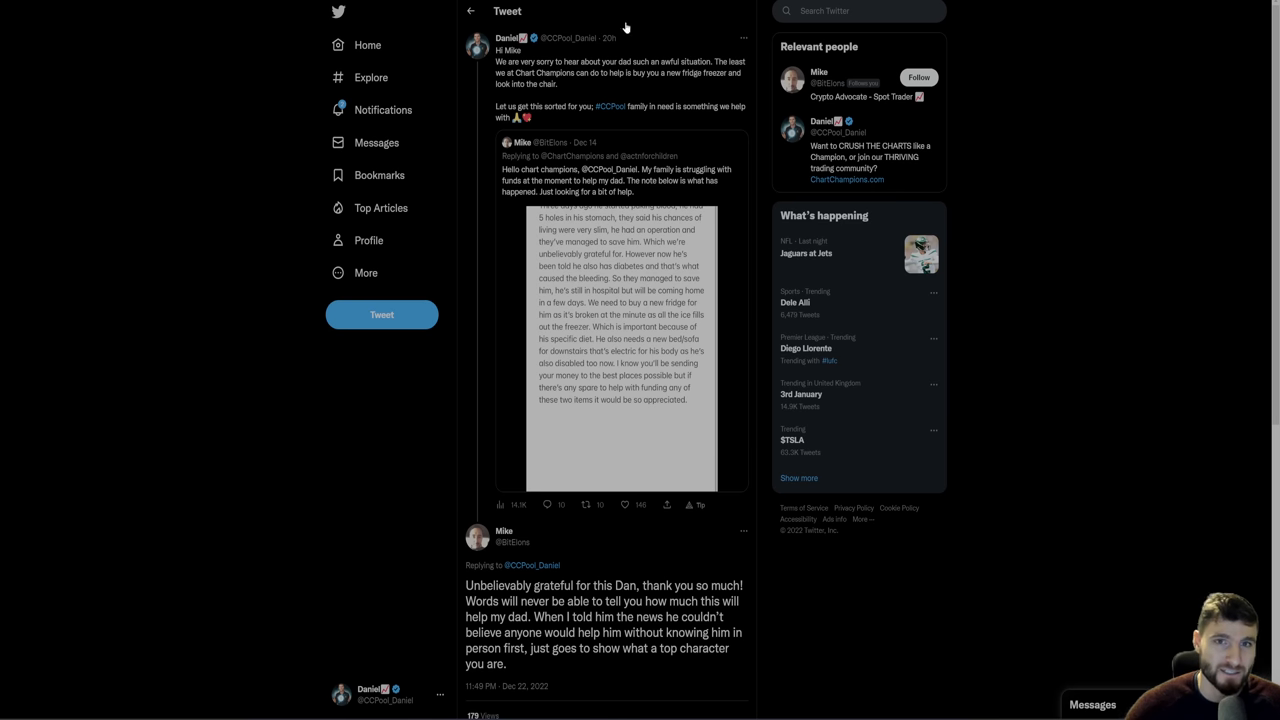
mouse_move(540, 300)
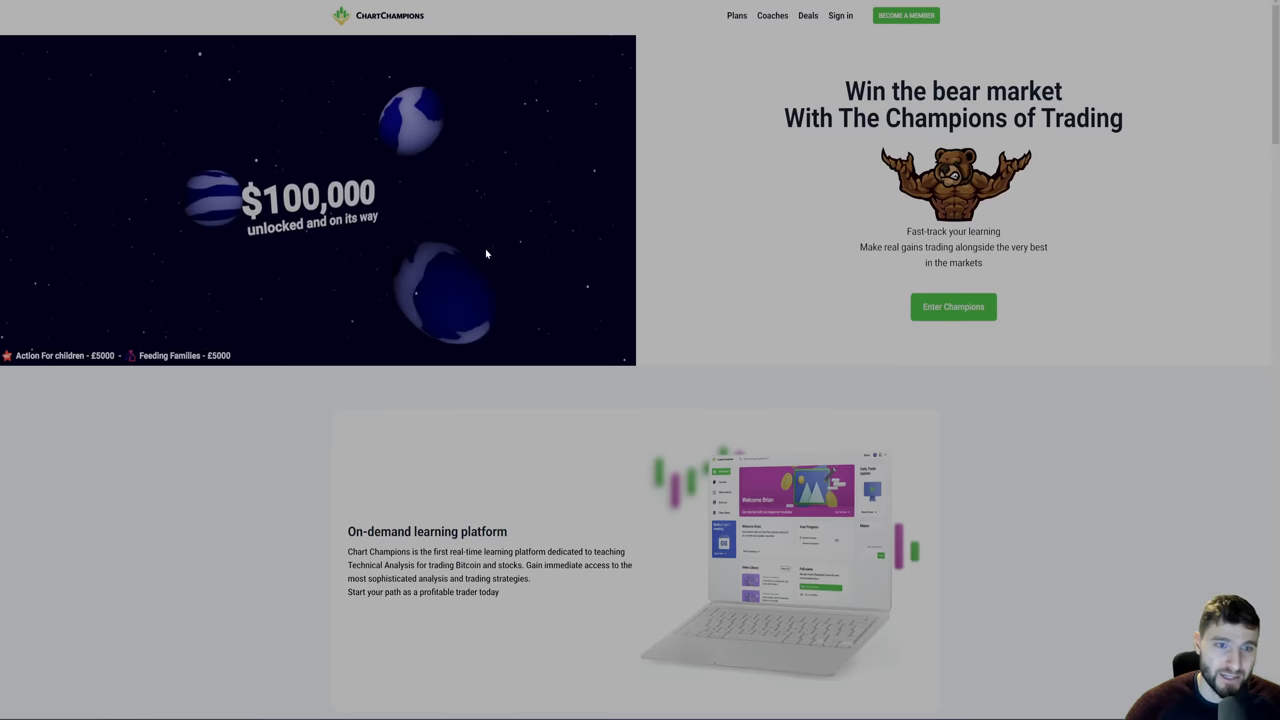
mouse_move(362, 258)
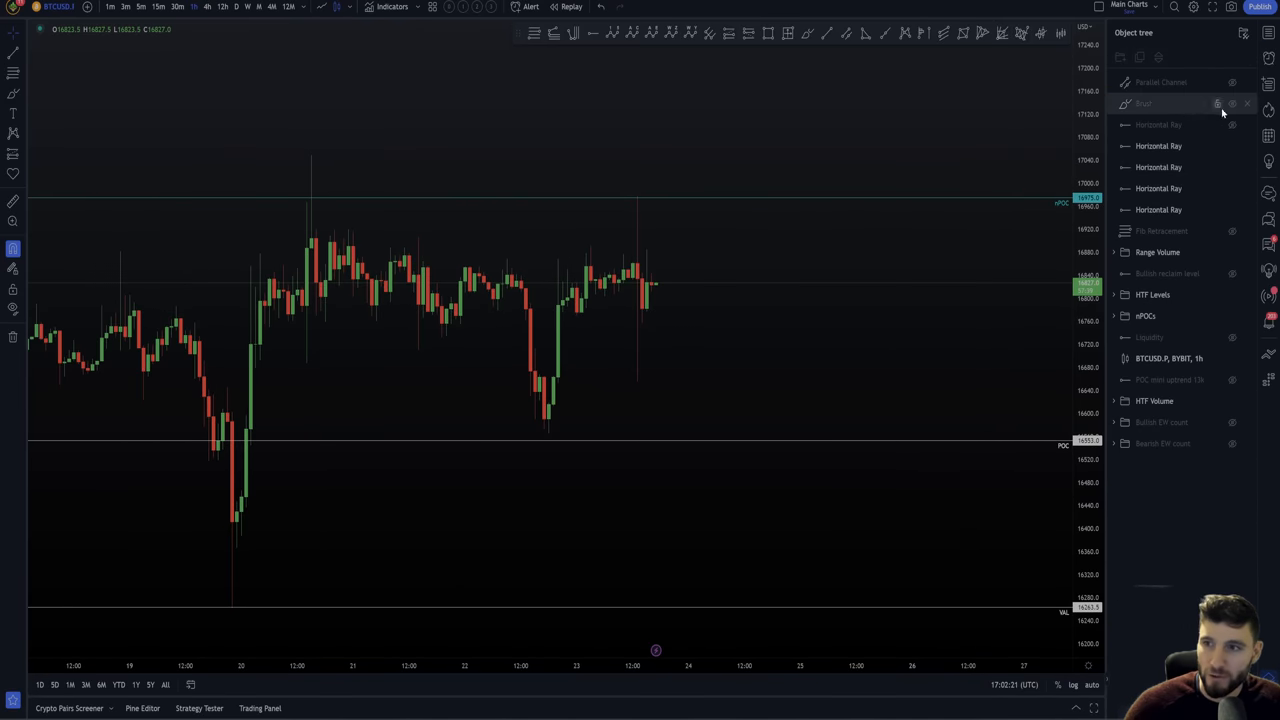
Step: Swap the Object Tree for the Watchlist panel listing BTC pairs and crypto prices
drag(296, 324, 464, 356)
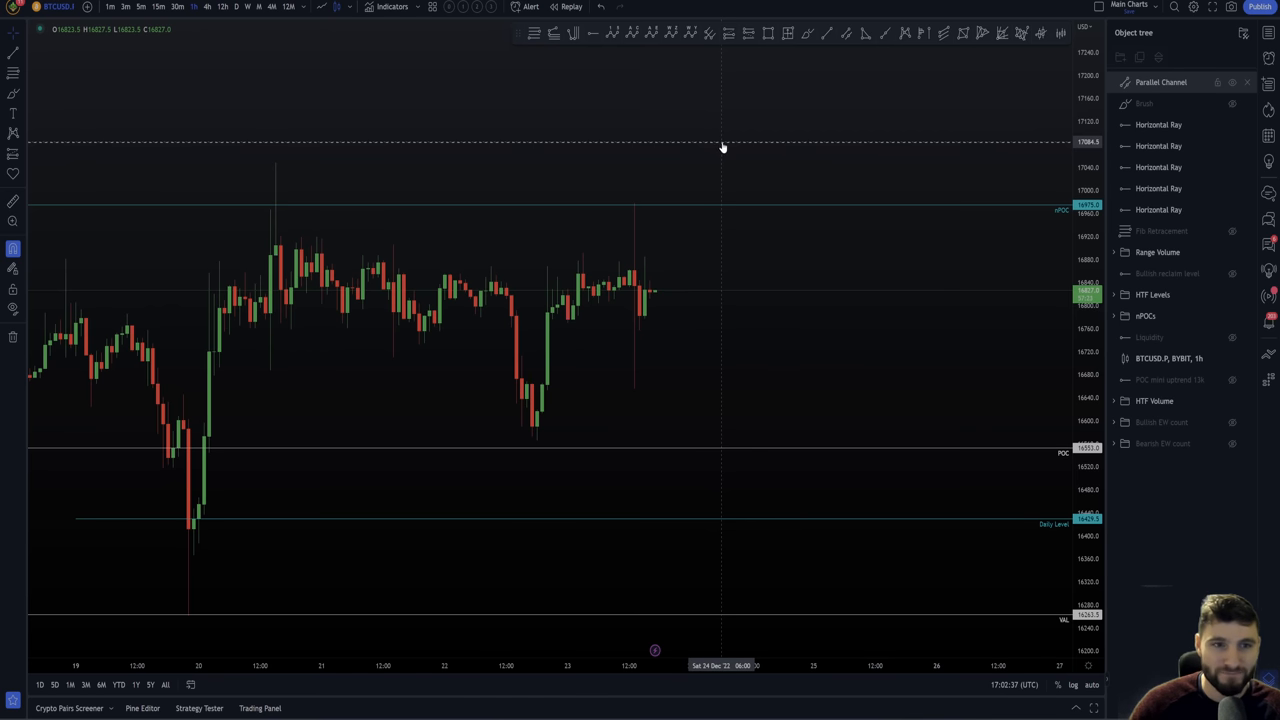
mouse_move(730, 148)
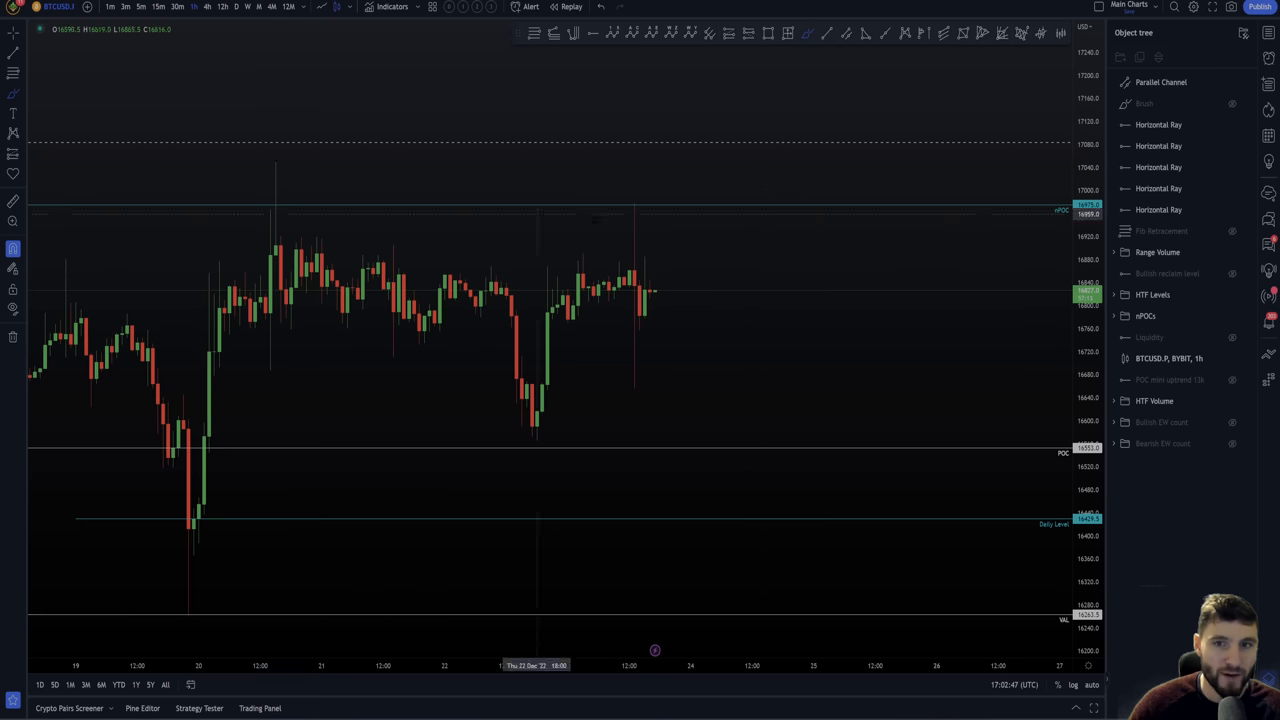
drag(730, 150, 768, 144)
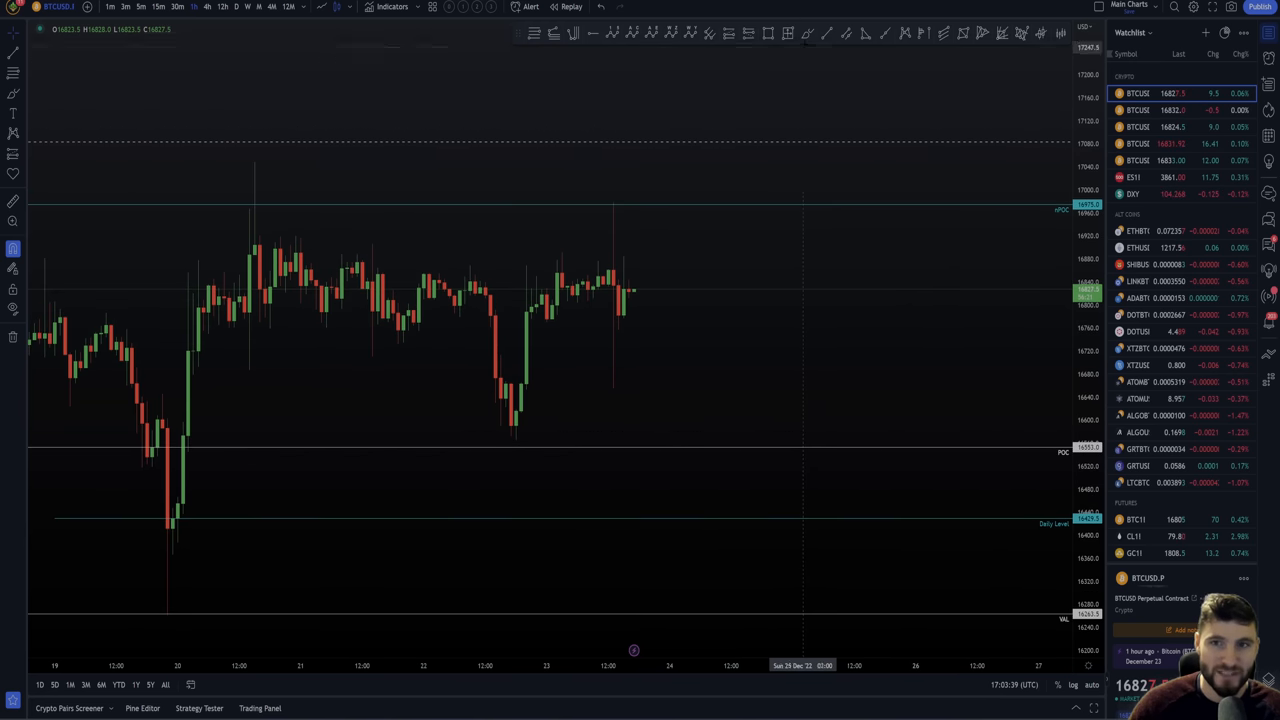
drag(258, 164, 336, 160)
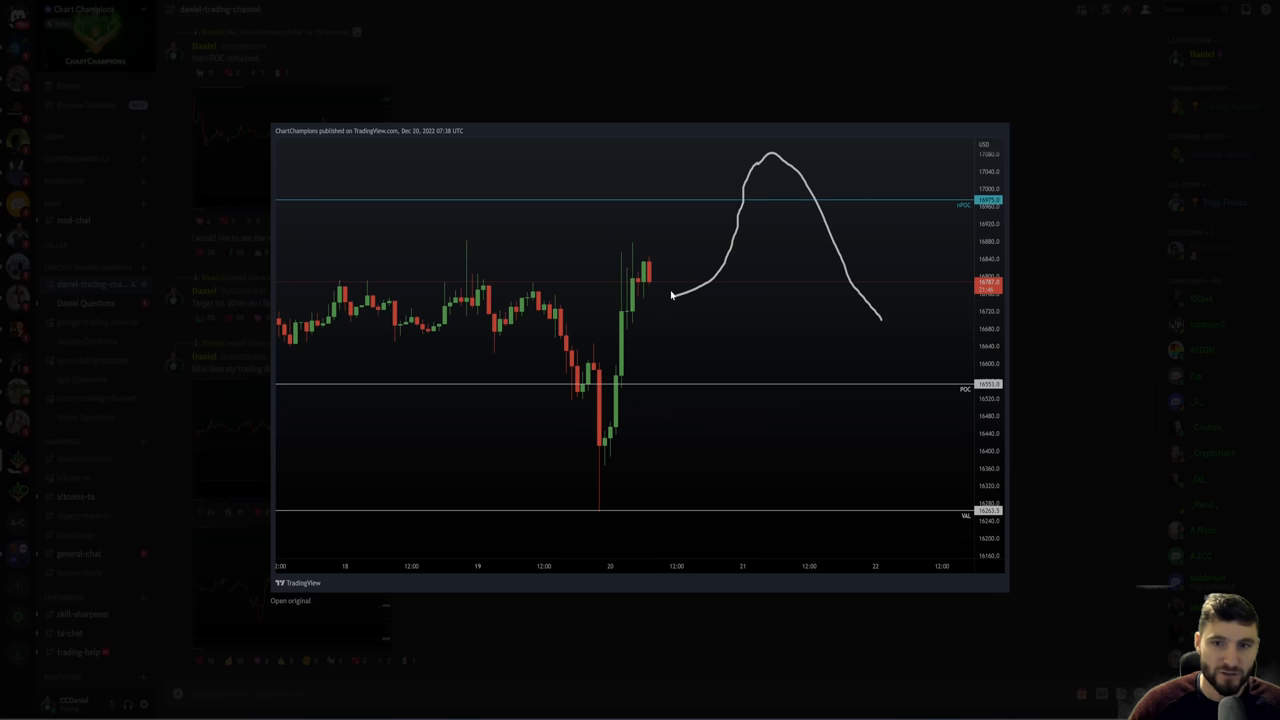
mouse_move(806, 140)
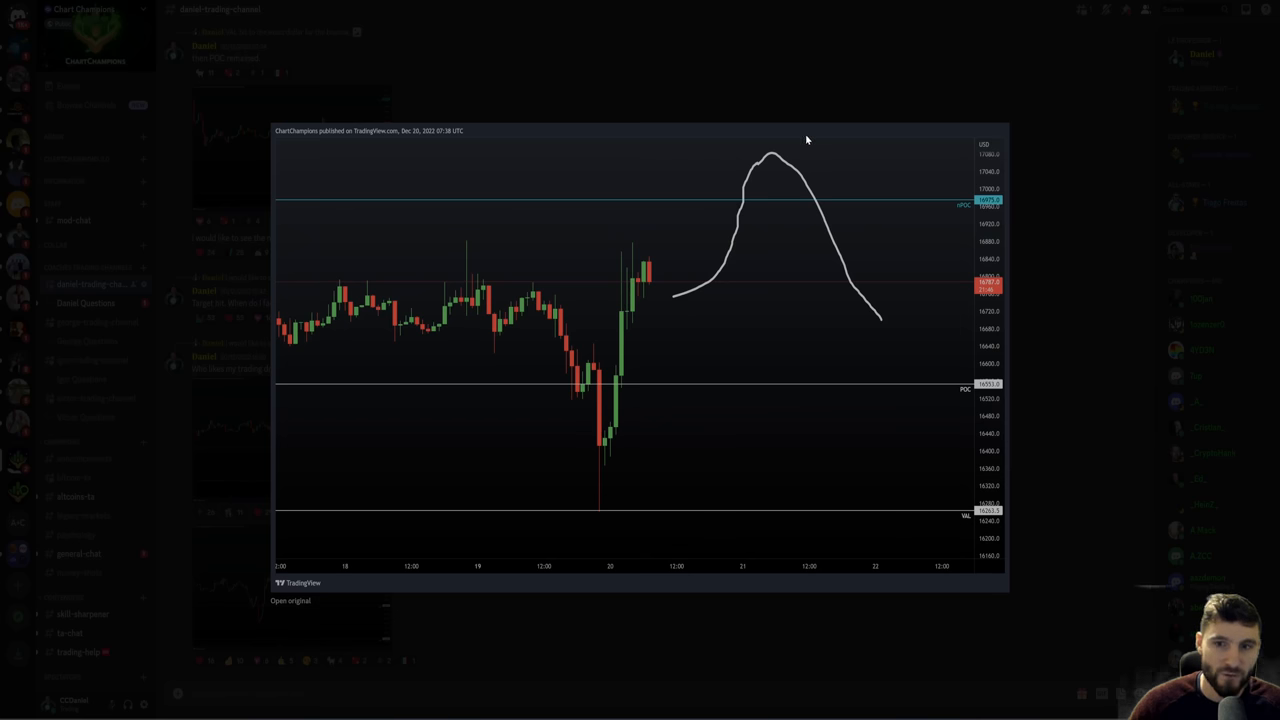
mouse_move(728, 248)
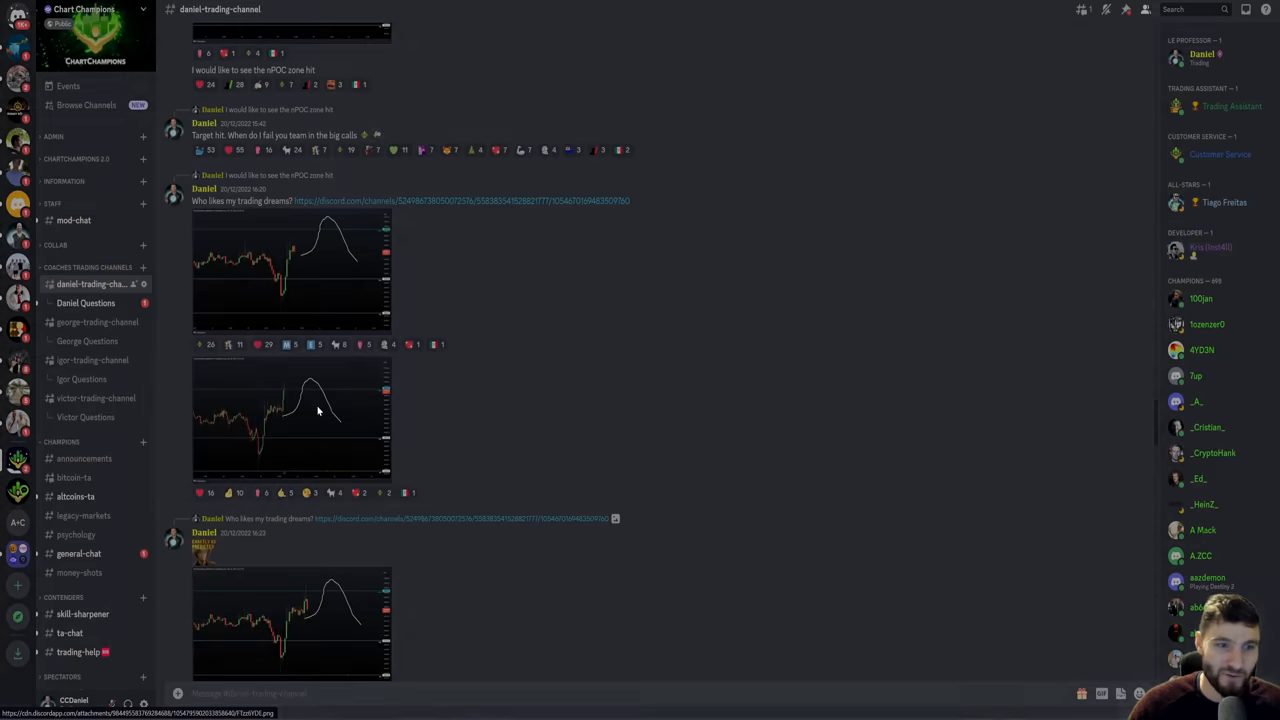
Step: Close the enlarged chart and browse the sketched Bitcoin projection posts
click(318, 410)
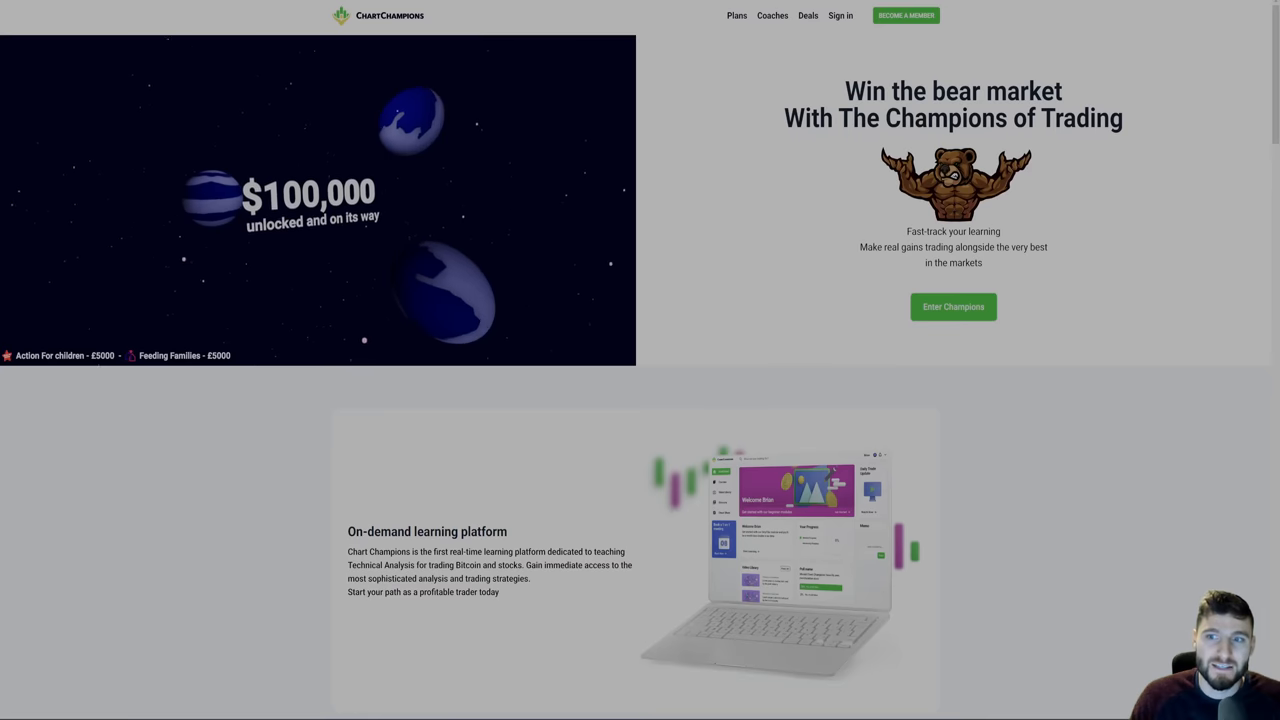
mouse_move(924, 312)
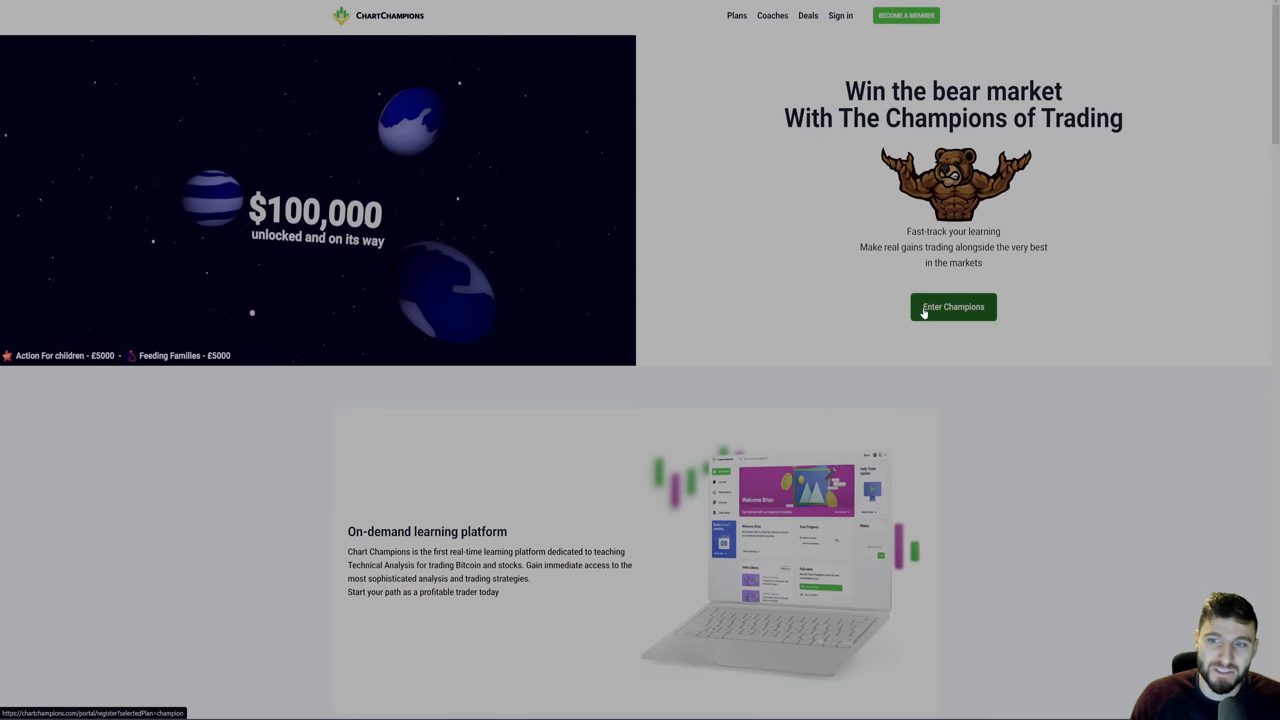
mouse_move(540, 150)
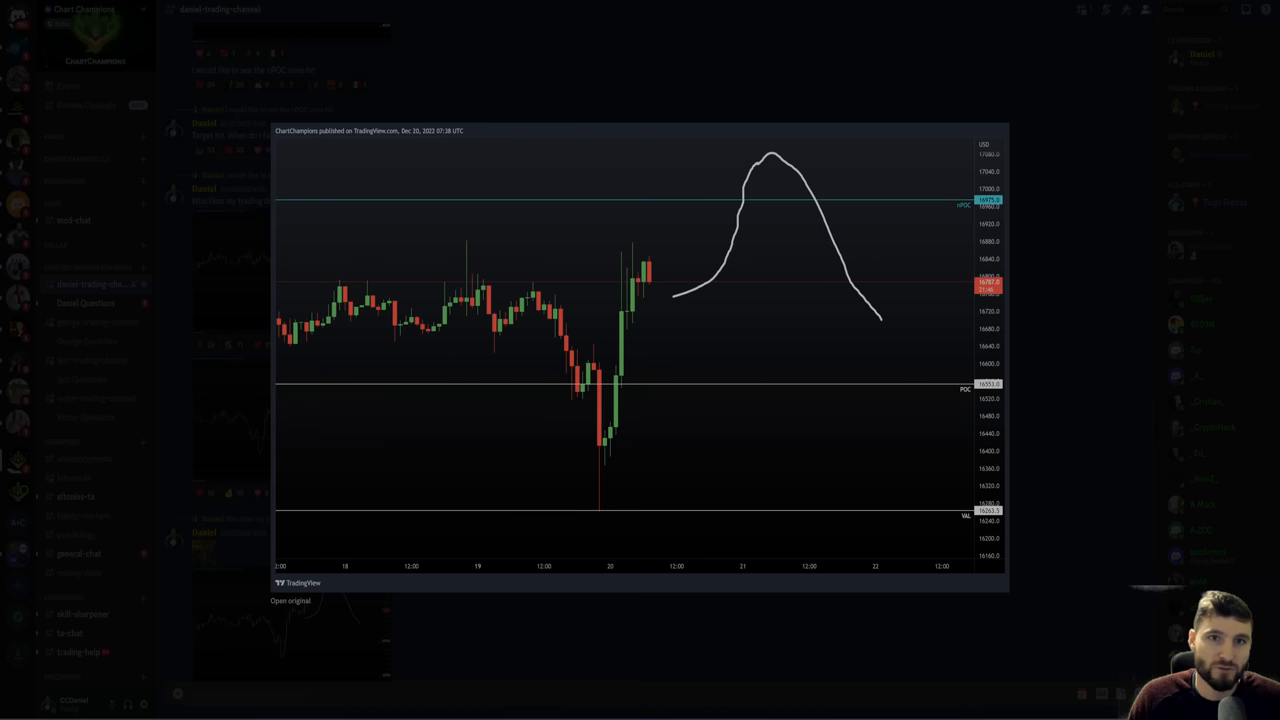
Step: Switch to Igor's trading channel and scroll through its win-rate scorecards and trade charts
click(88, 360)
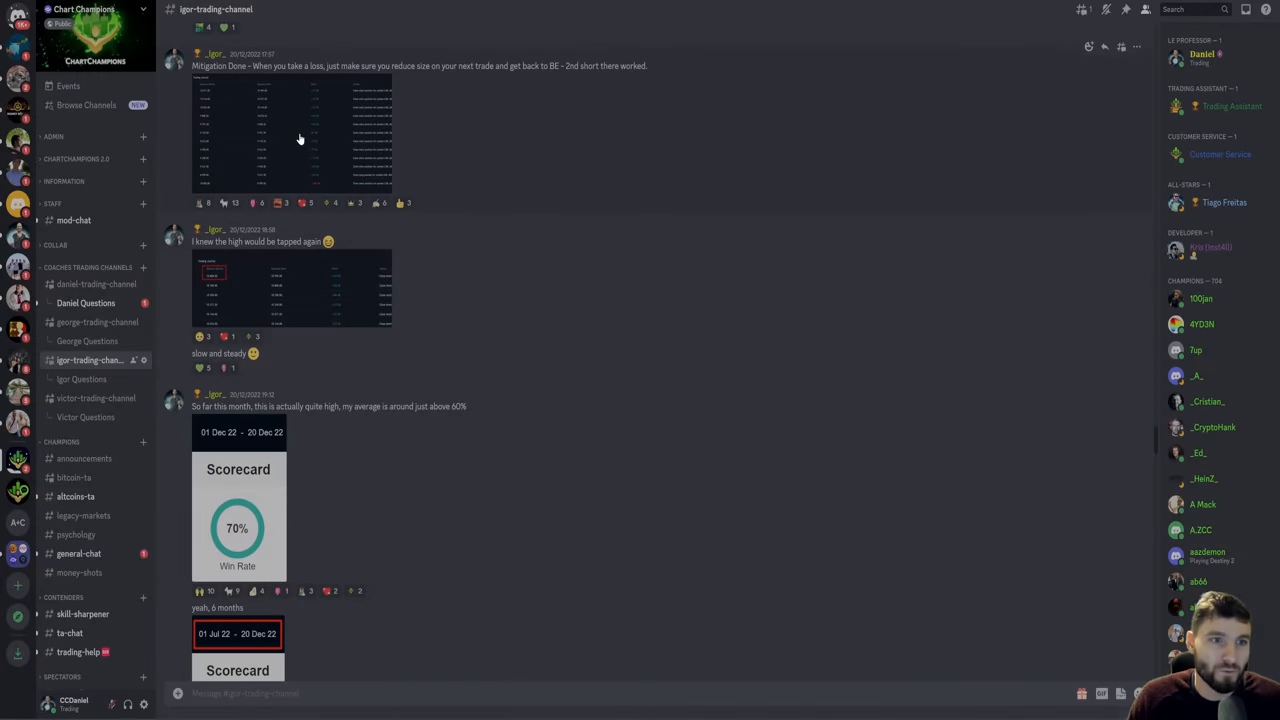
scroll(down, 3)
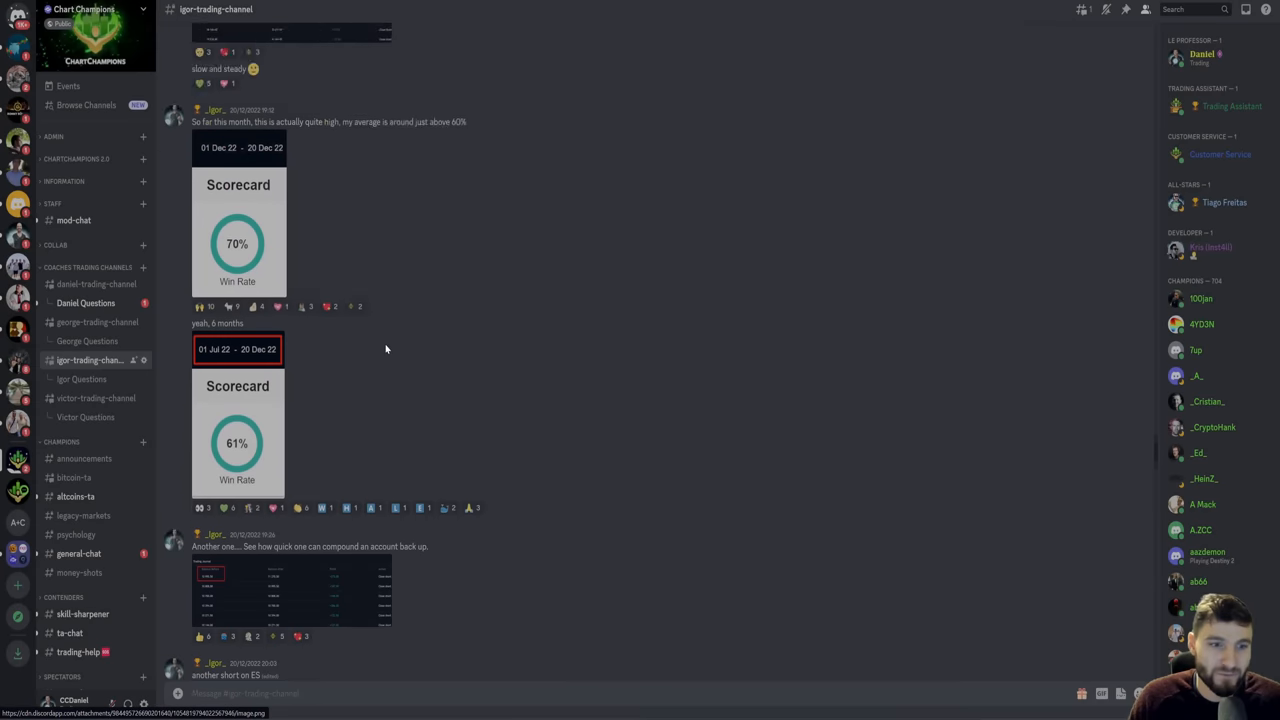
scroll(down, 3)
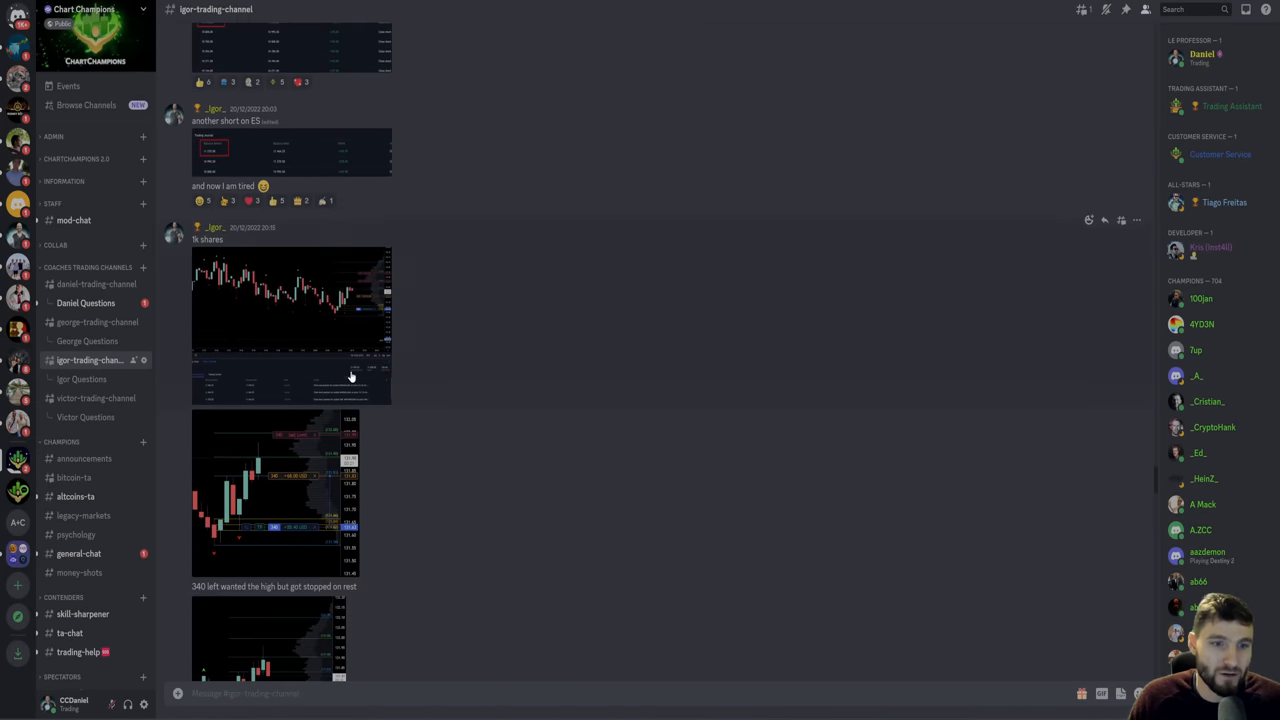
click(290, 328)
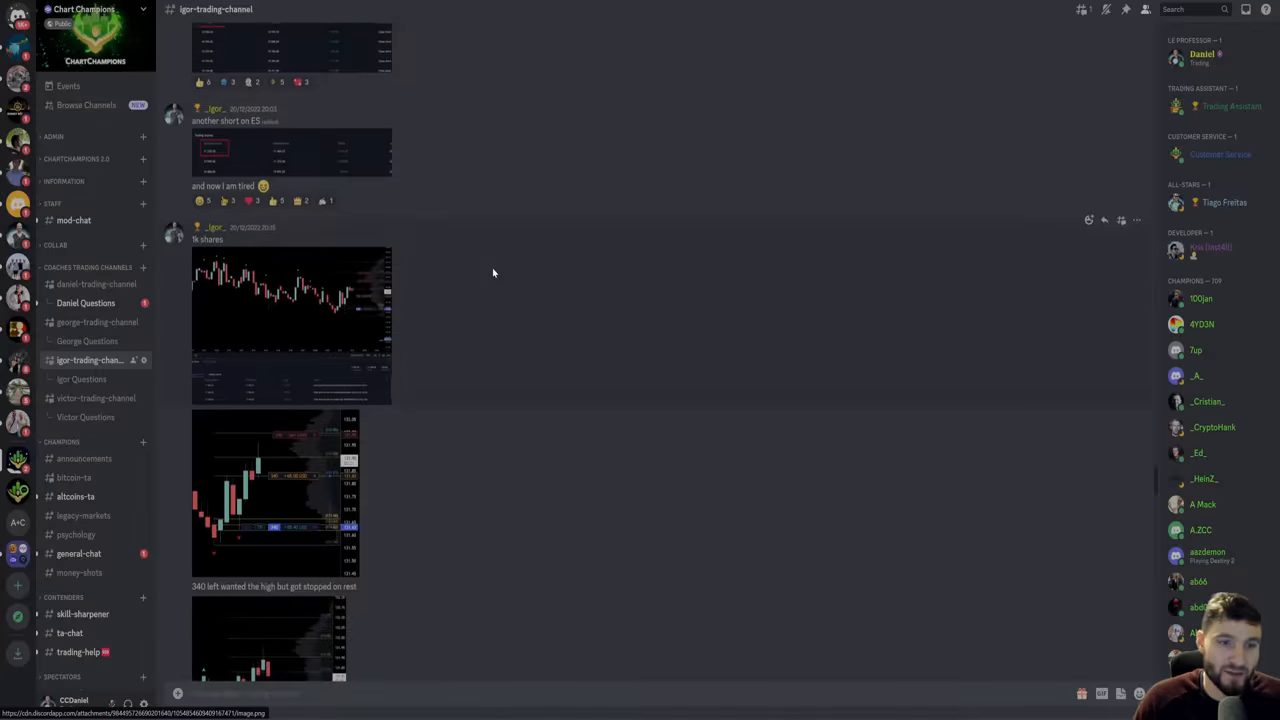
scroll(down, 3)
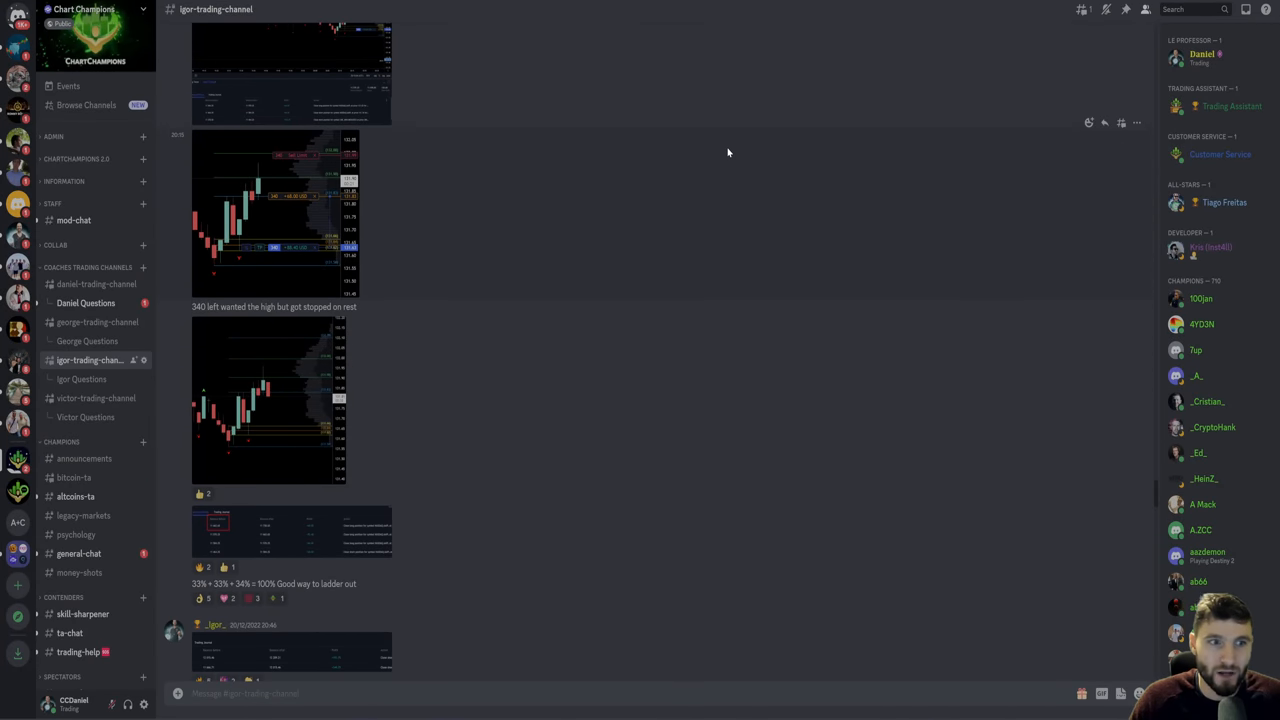
mouse_move(116, 308)
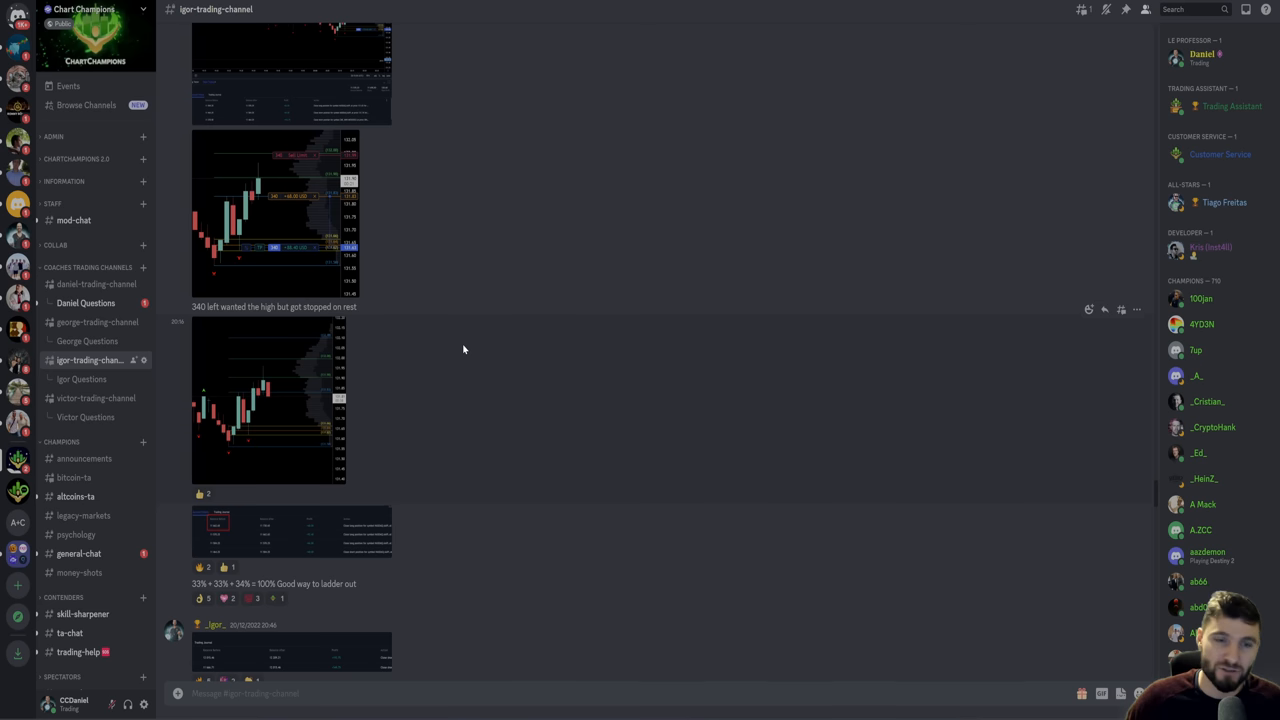
mouse_move(500, 290)
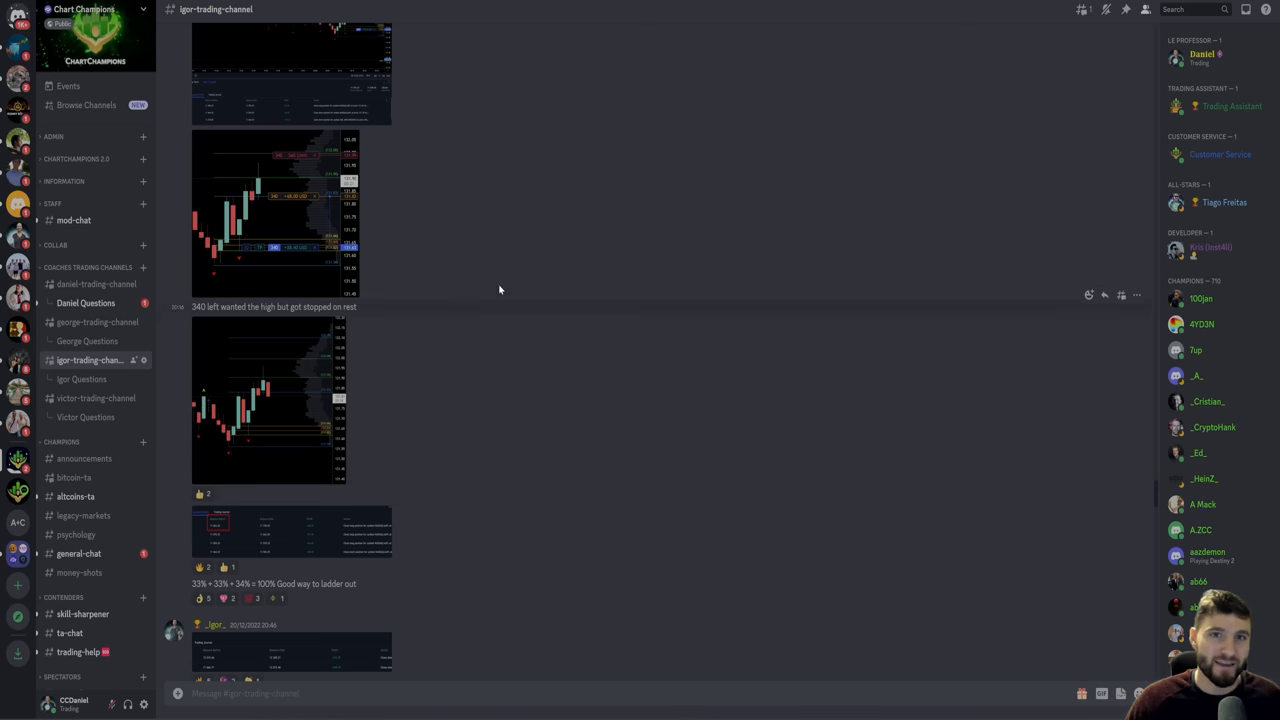
mouse_move(342, 238)
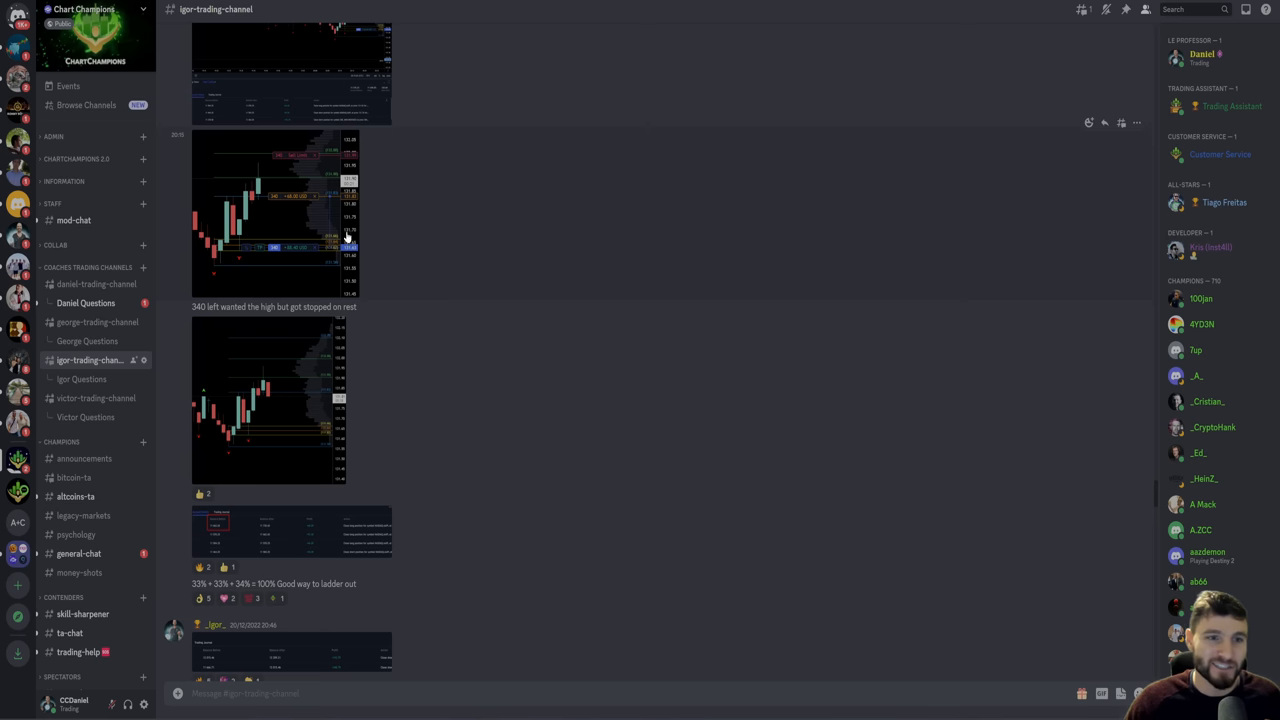
mouse_move(468, 228)
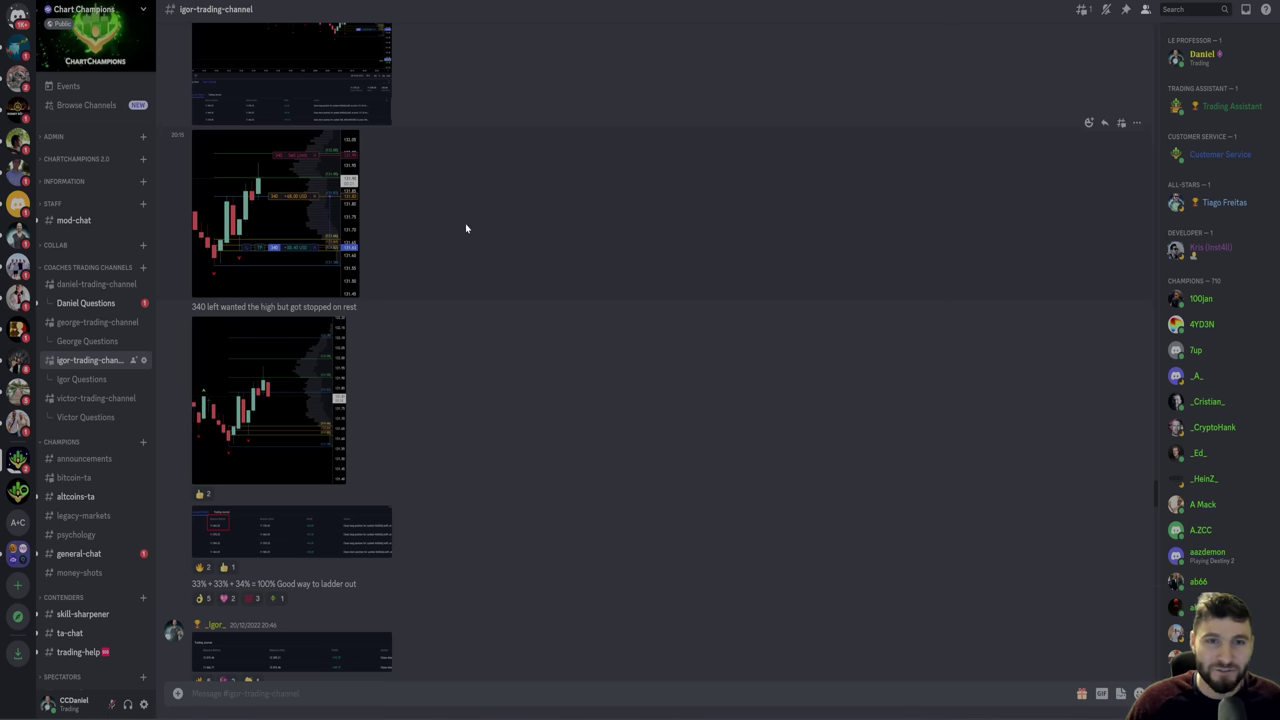
mouse_move(444, 52)
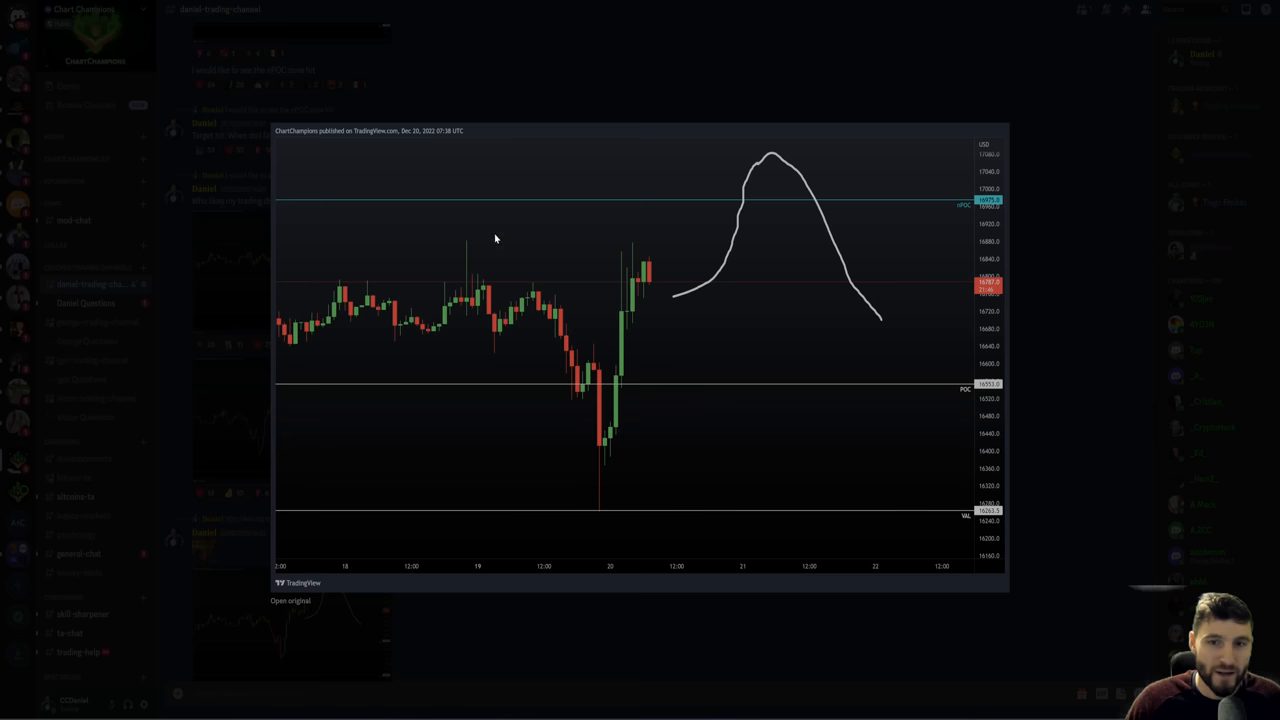
mouse_move(650, 76)
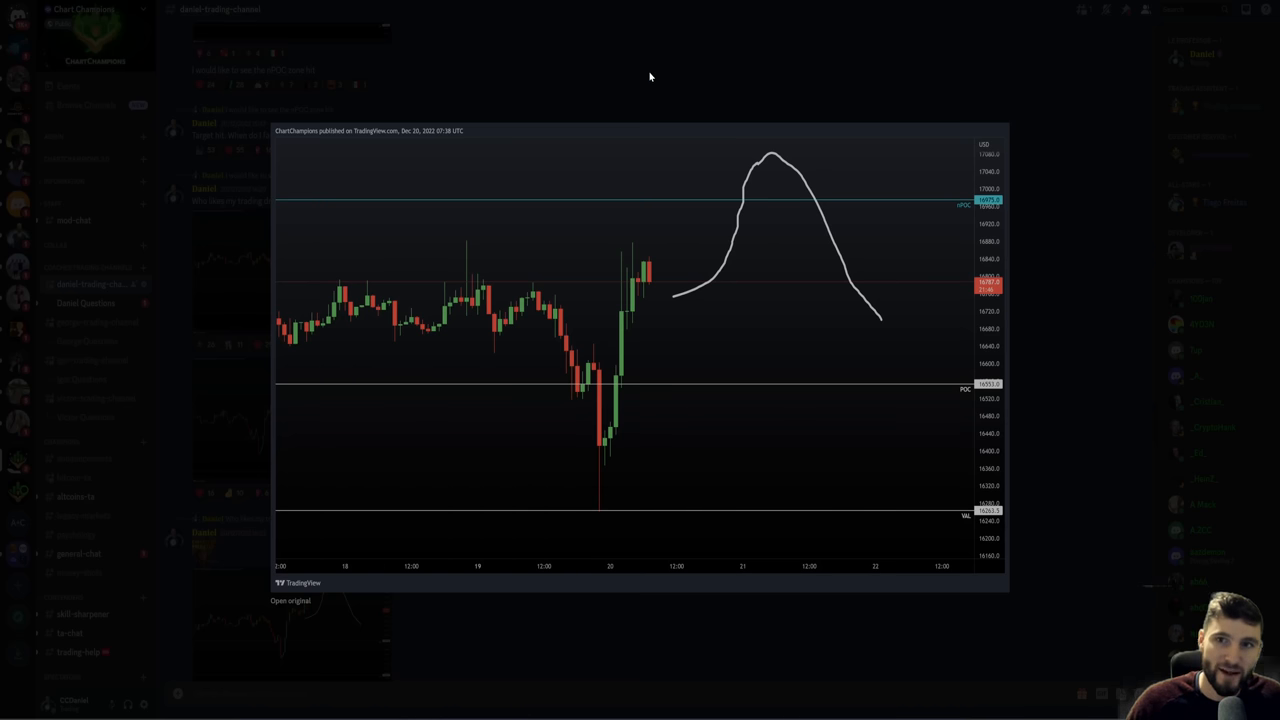
mouse_move(668, 84)
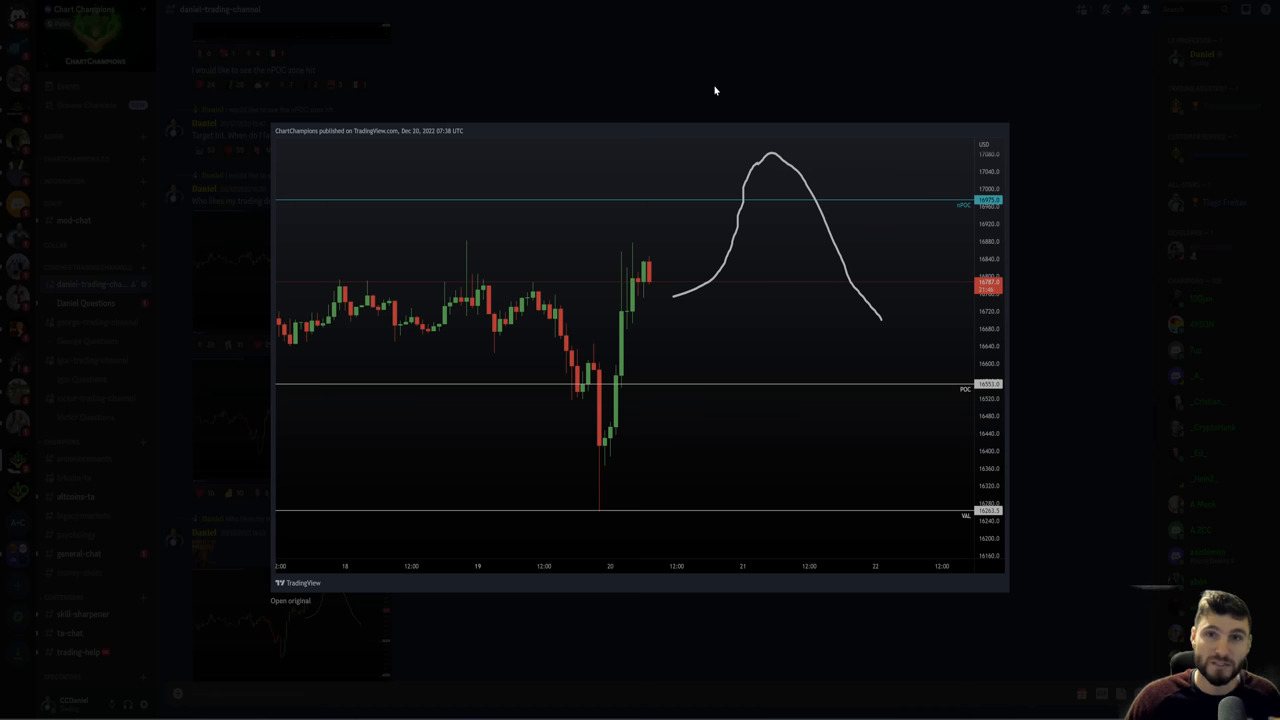
mouse_move(712, 76)
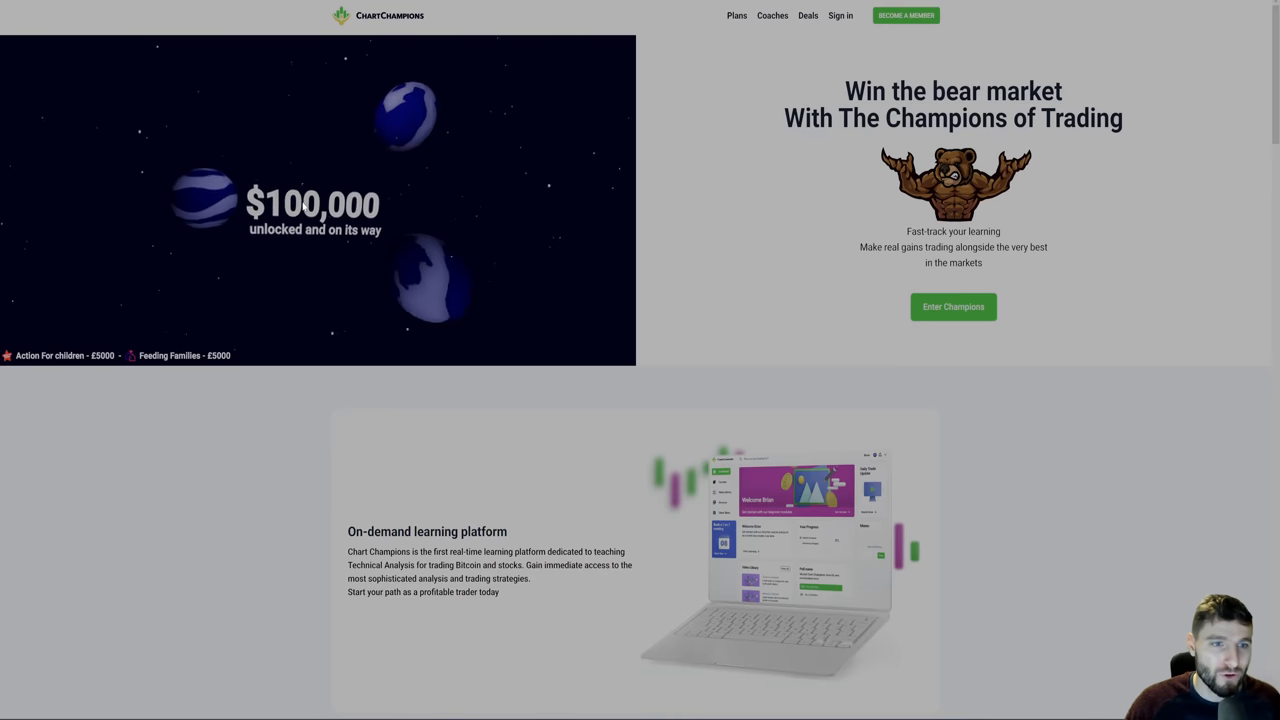
mouse_move(676, 72)
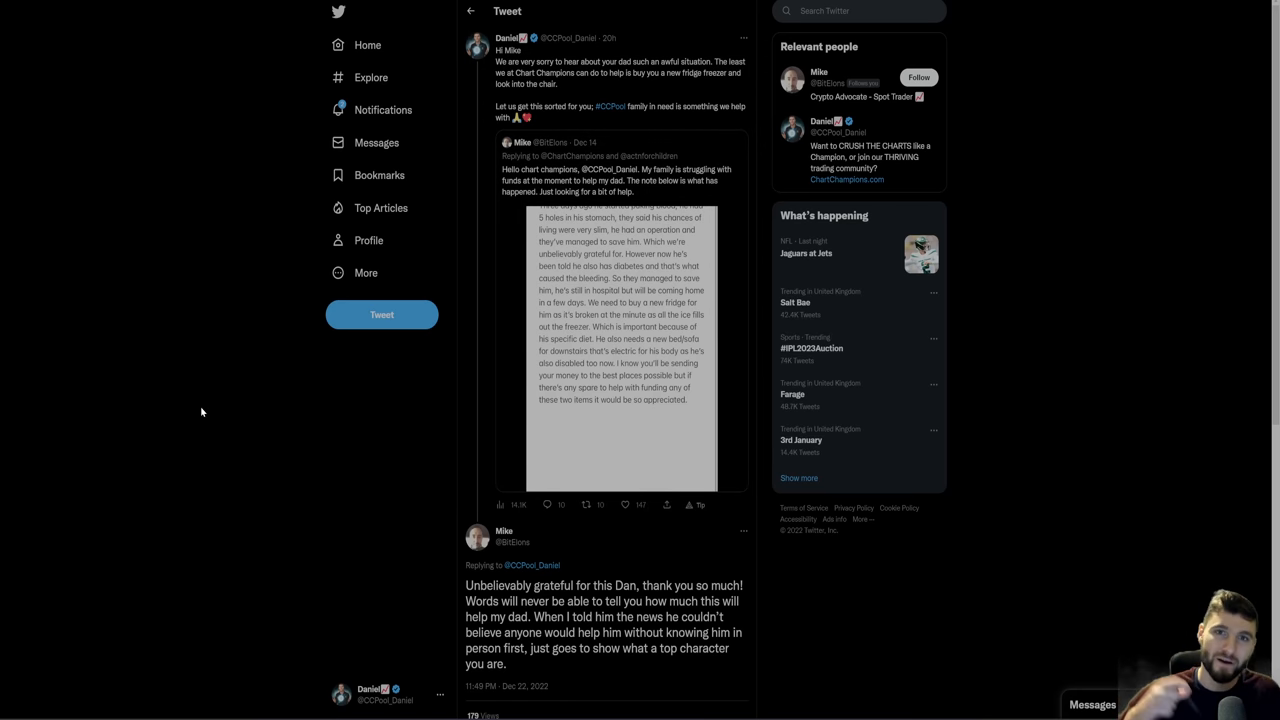
mouse_move(278, 318)
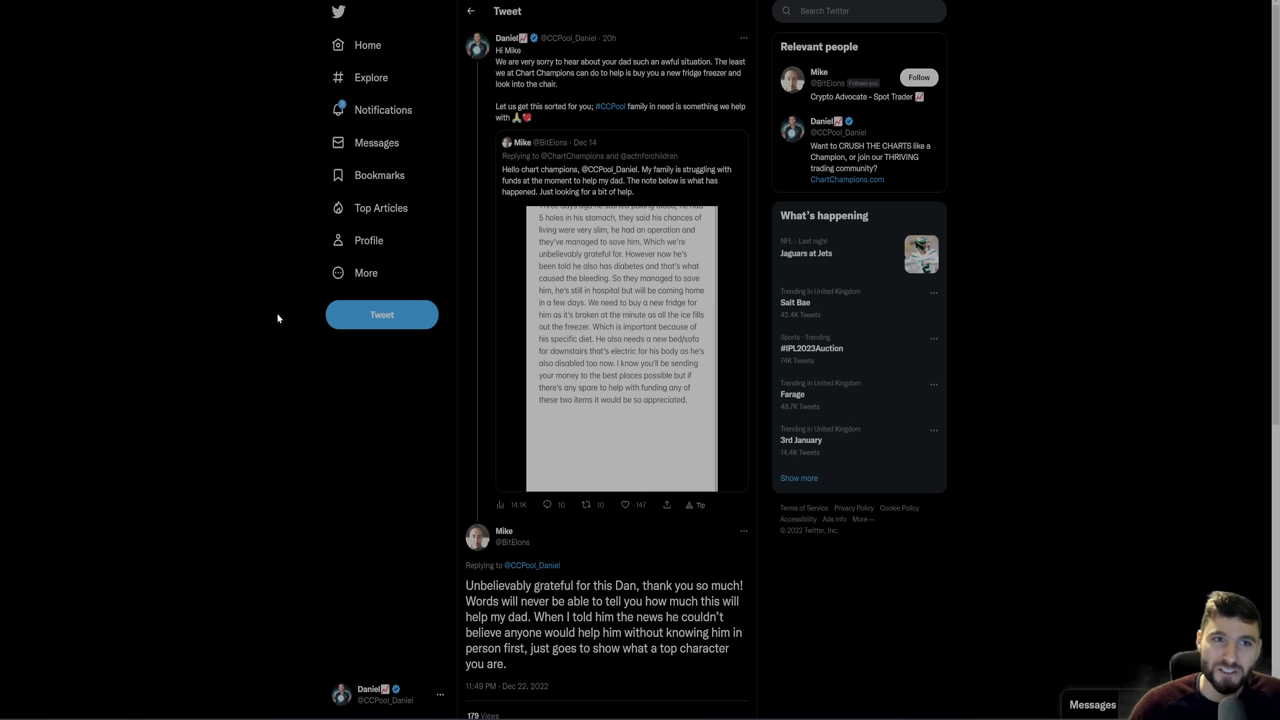
mouse_move(248, 232)
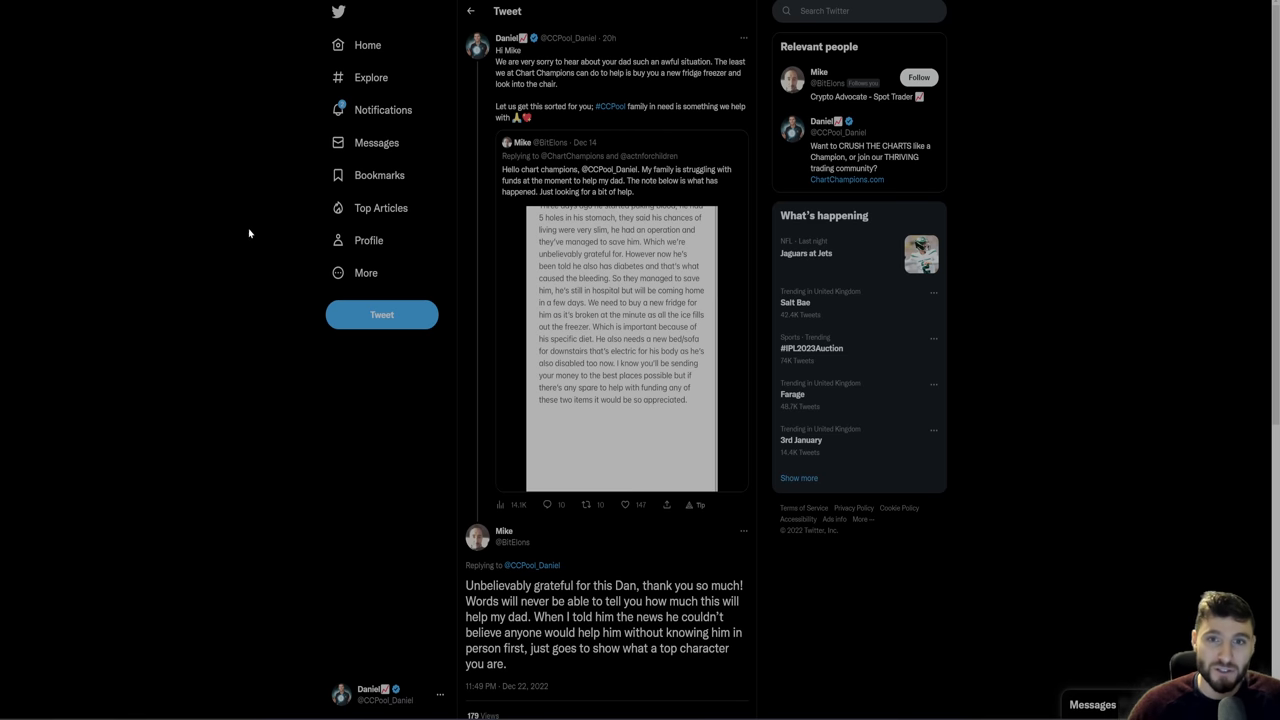